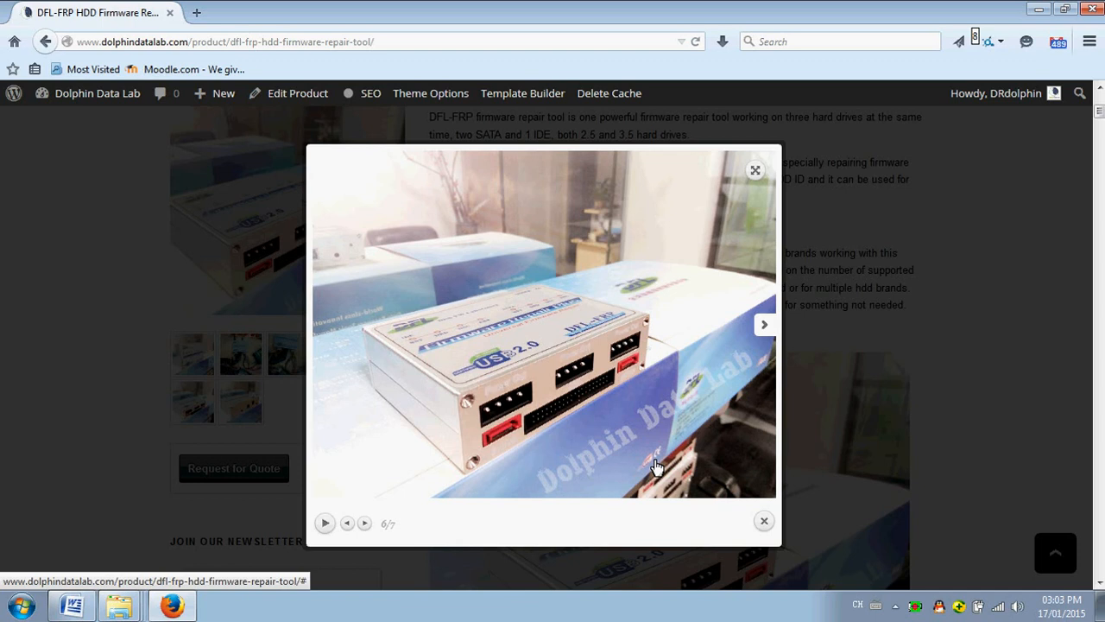
mouse_move(608, 381)
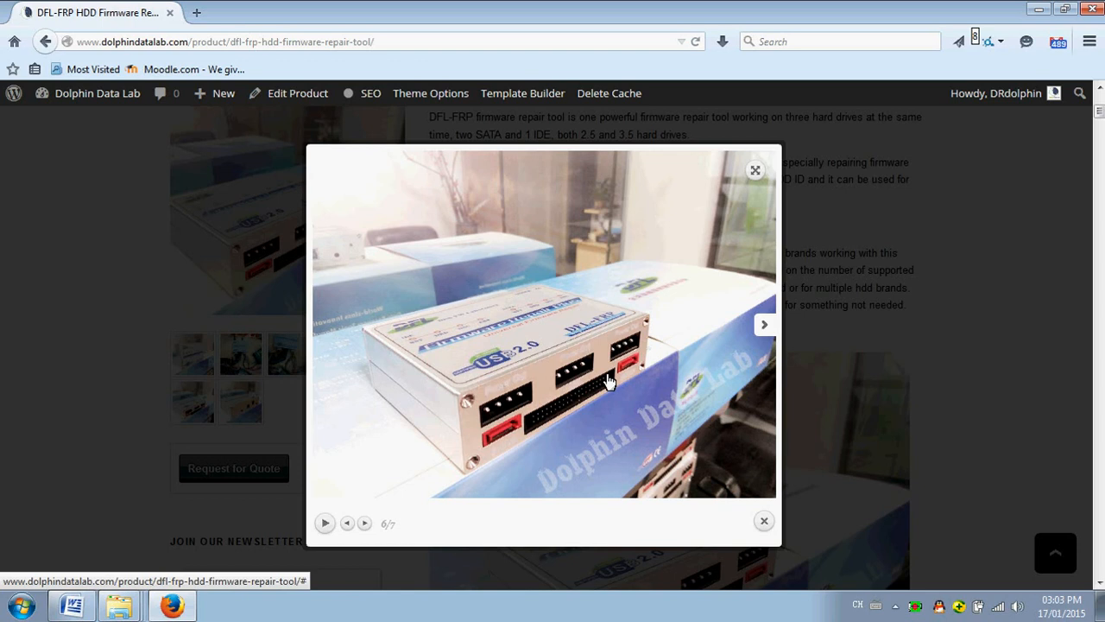
mouse_move(501, 435)
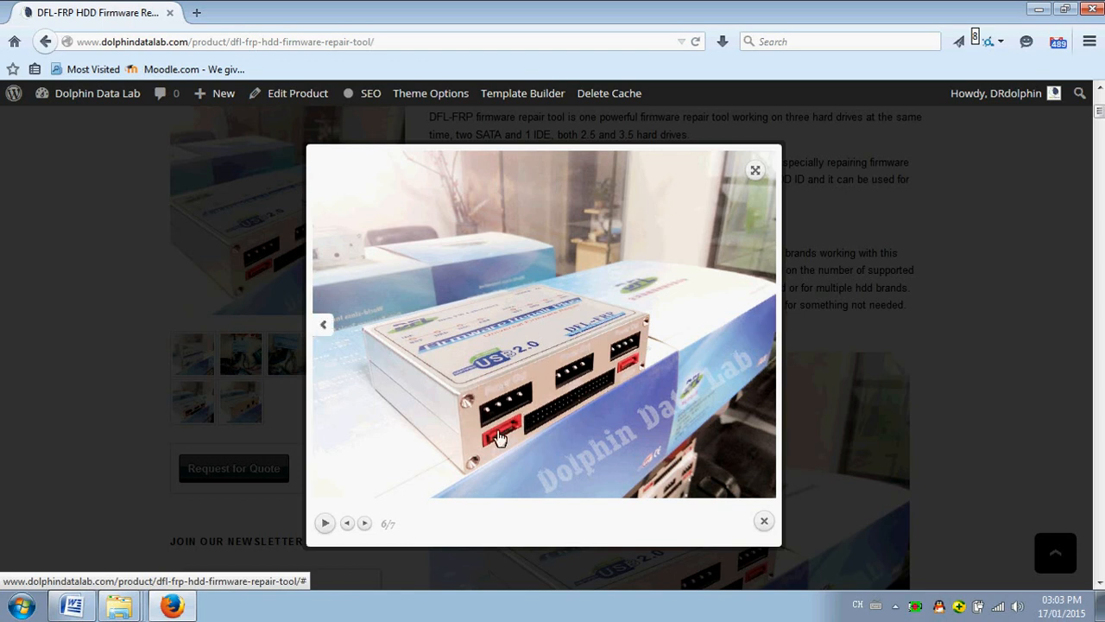
mouse_move(586, 389)
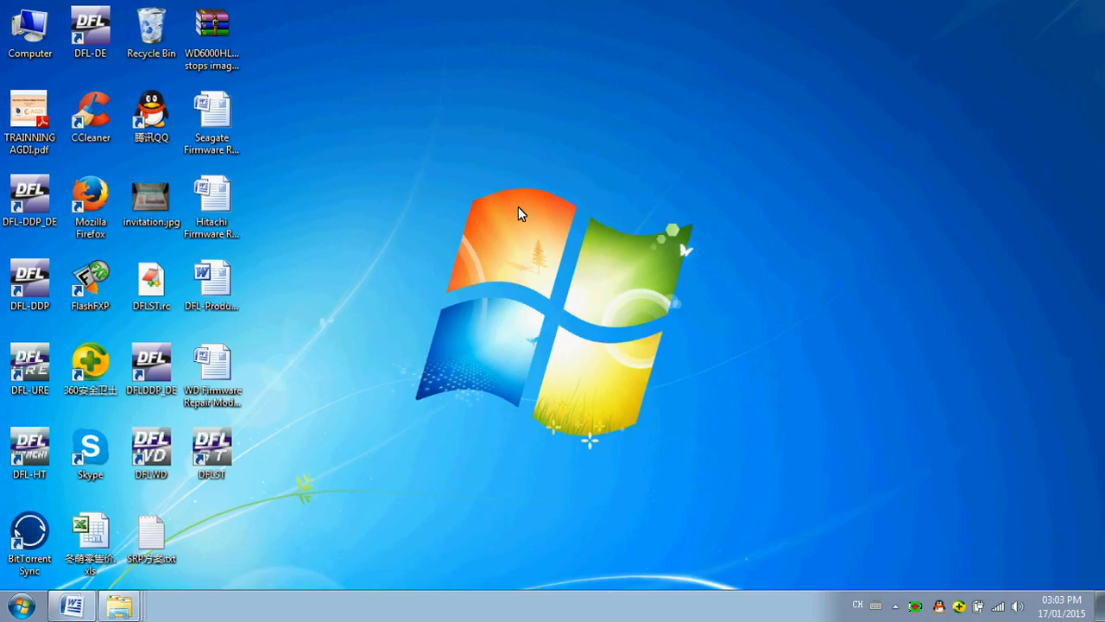
mouse_move(342, 349)
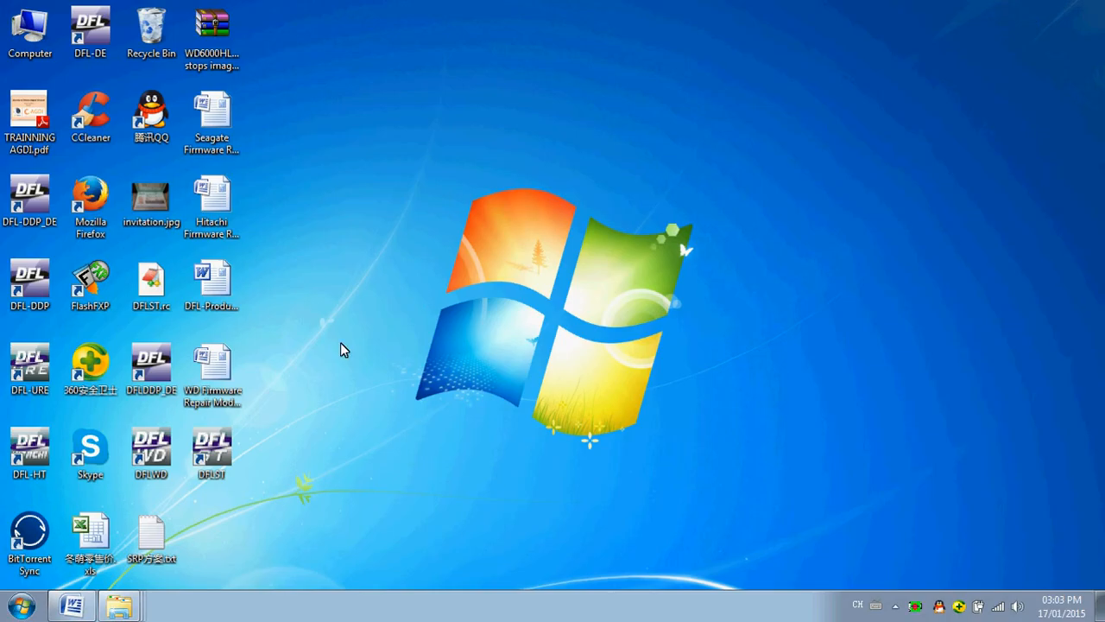
Launch DFL-ST from the desktop and select the SATA channel.
double_click(211, 449)
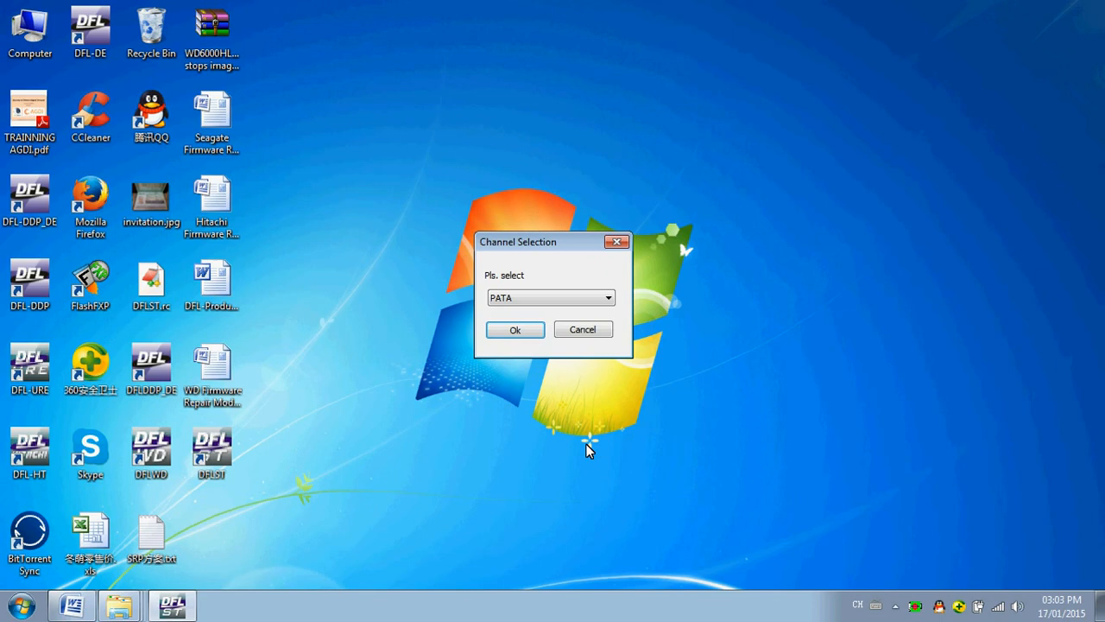
mouse_move(584, 285)
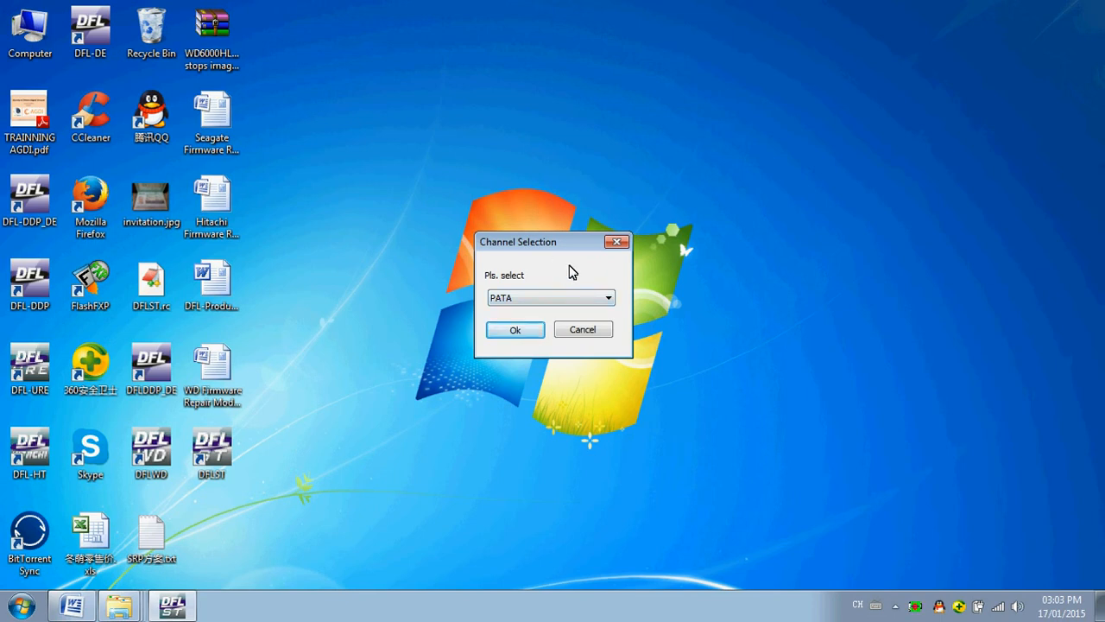
mouse_move(570, 272)
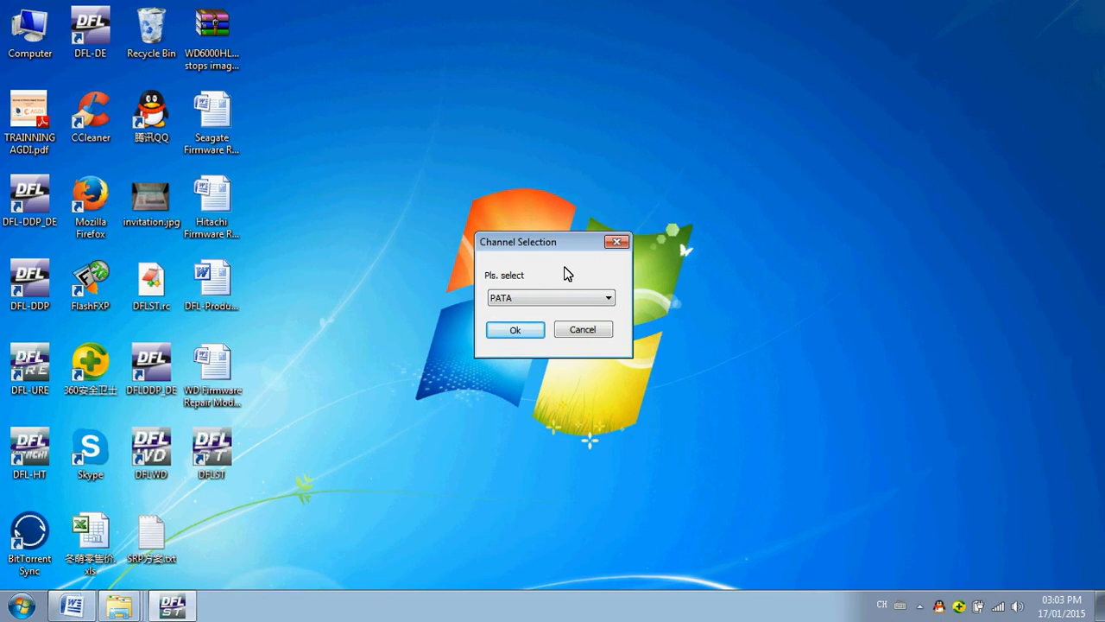
left_click(608, 297)
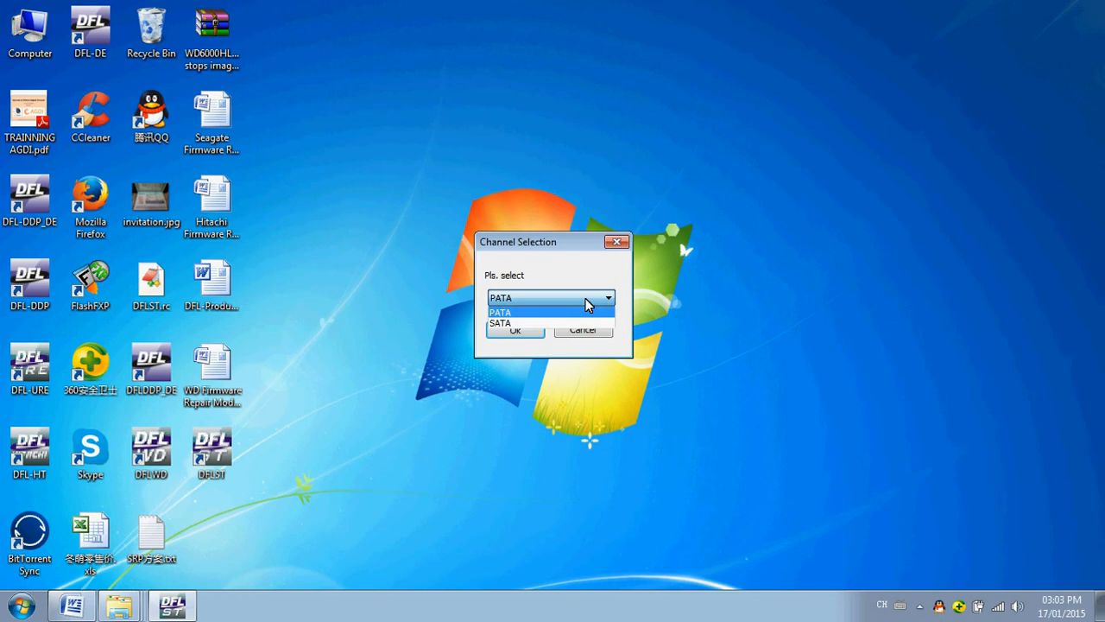
left_click(501, 323)
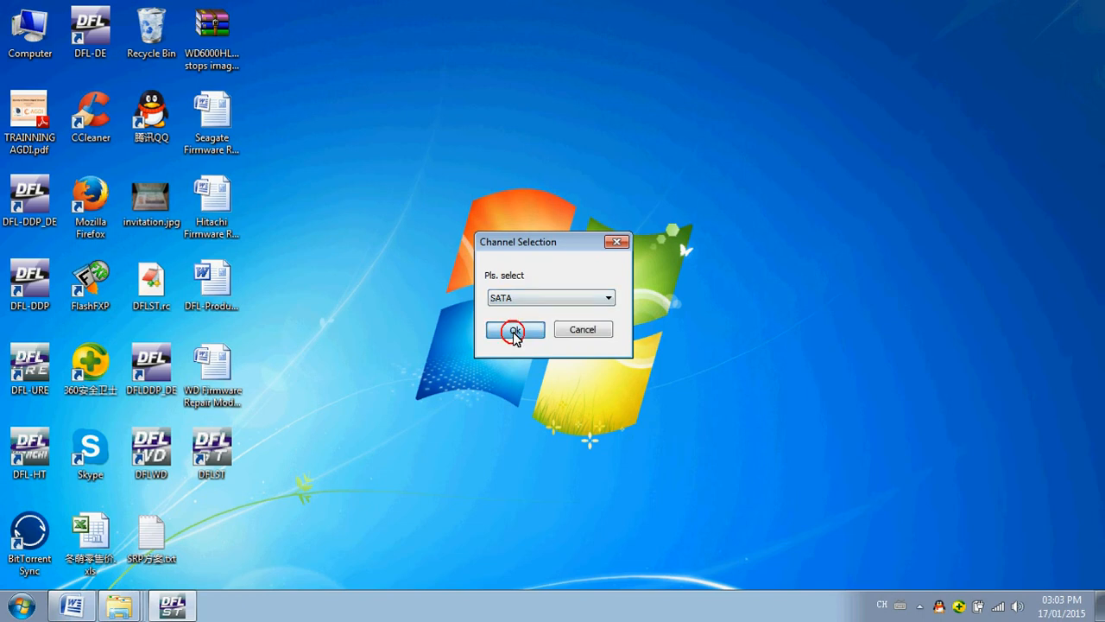
left_click(515, 328)
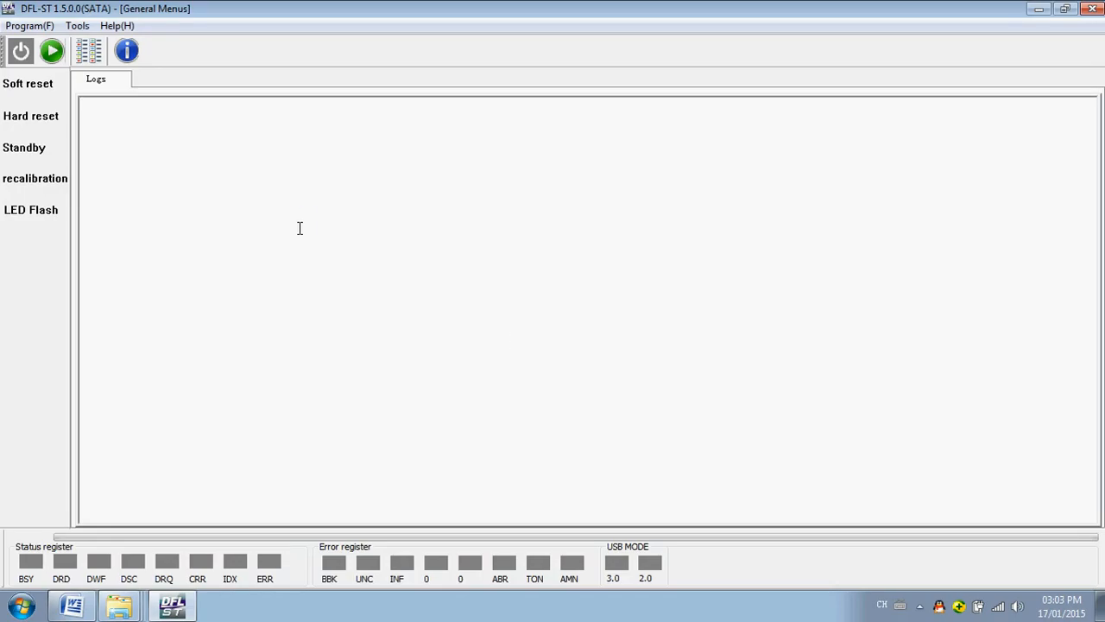
mouse_move(21, 50)
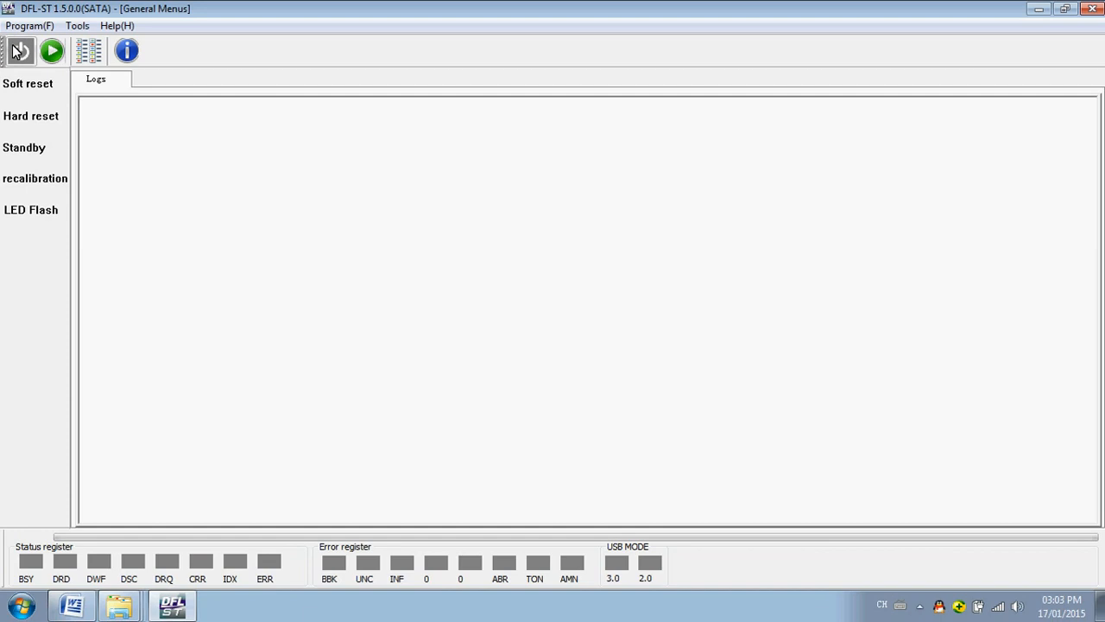
Power on the attached drive so the disk search runs and completes.
left_click(21, 50)
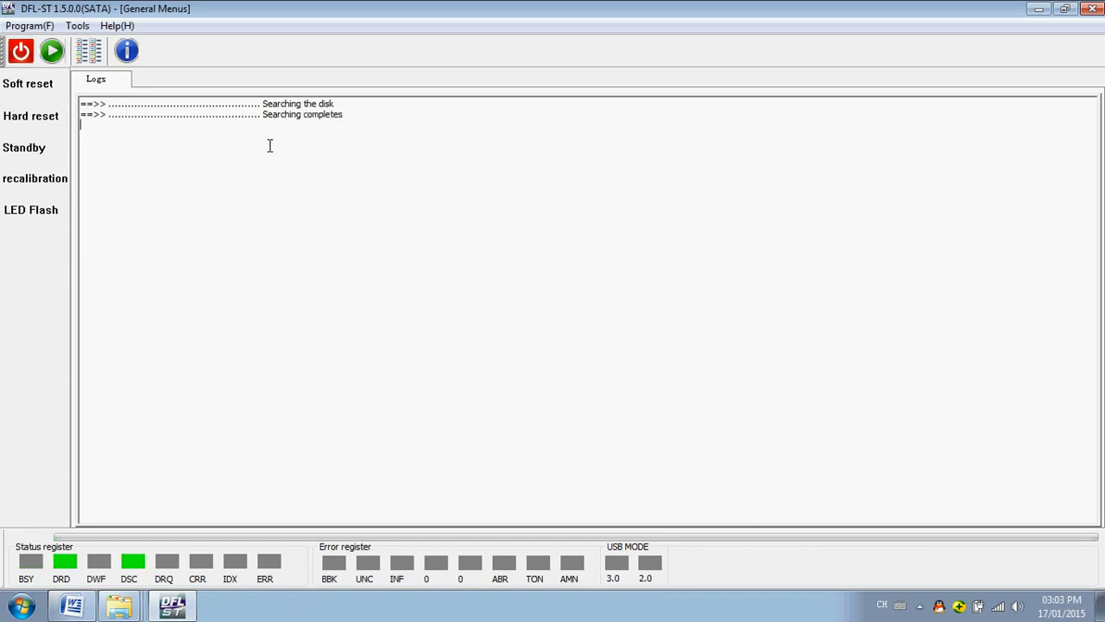
mouse_move(194, 142)
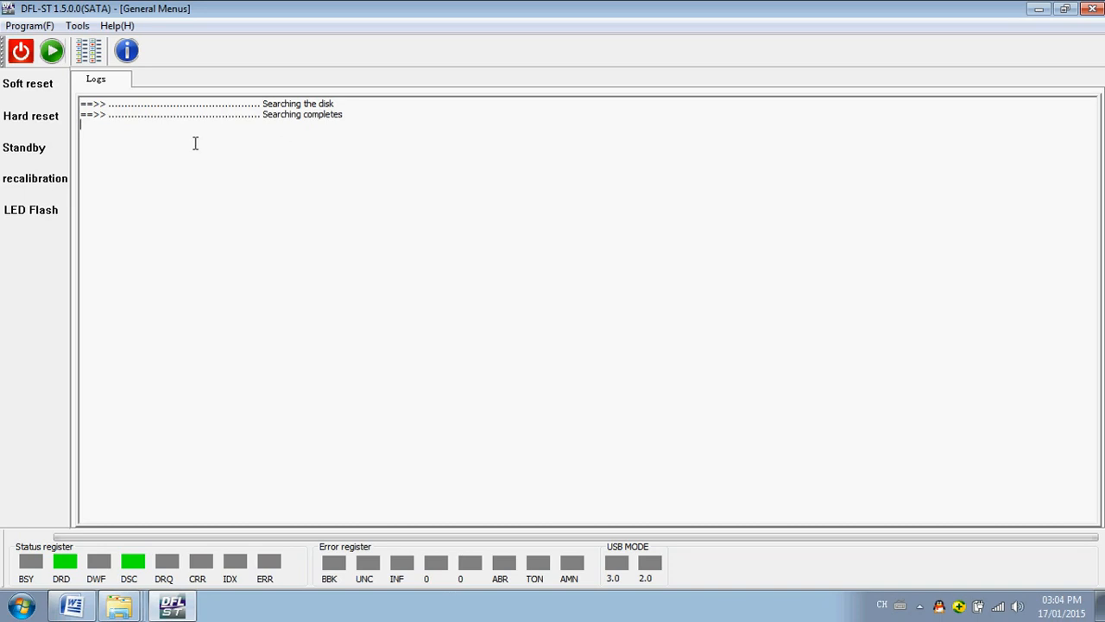
mouse_move(247, 131)
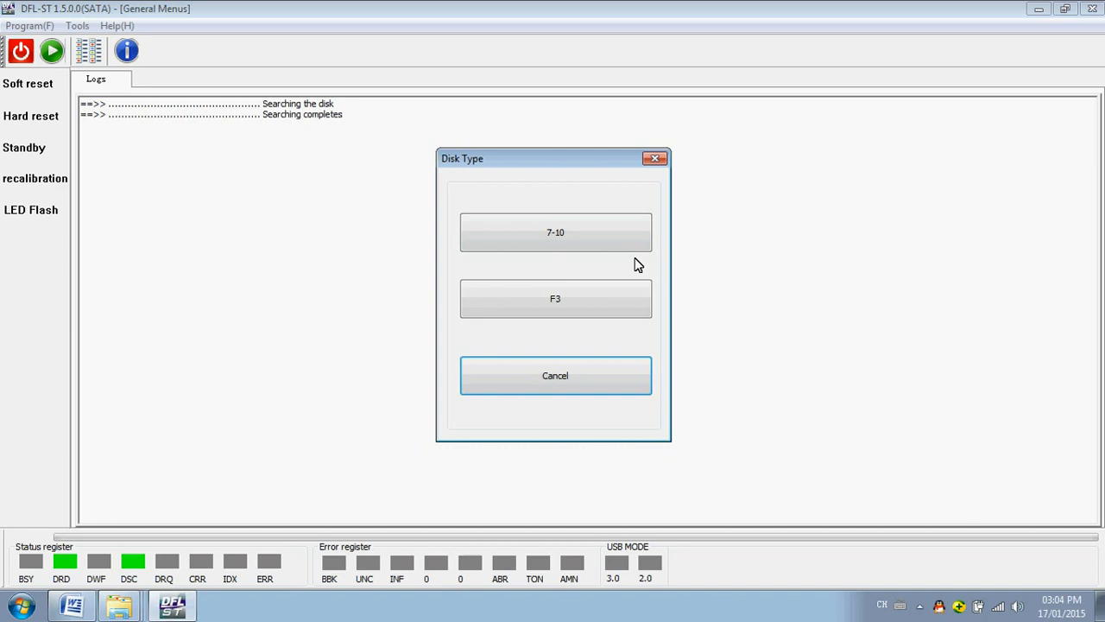
mouse_move(522, 186)
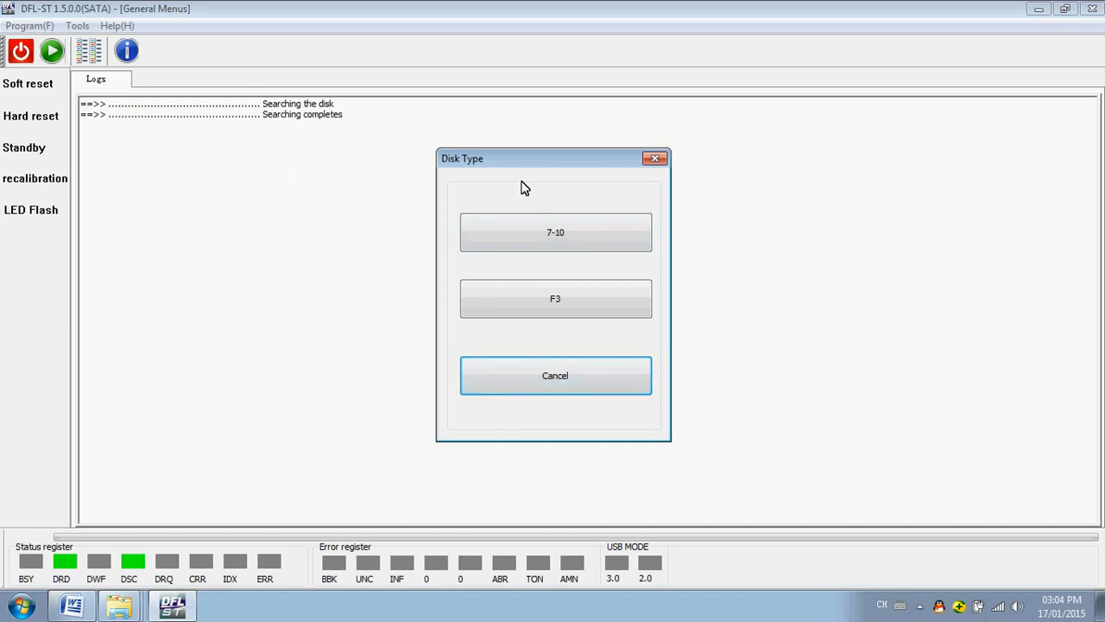
mouse_move(583, 202)
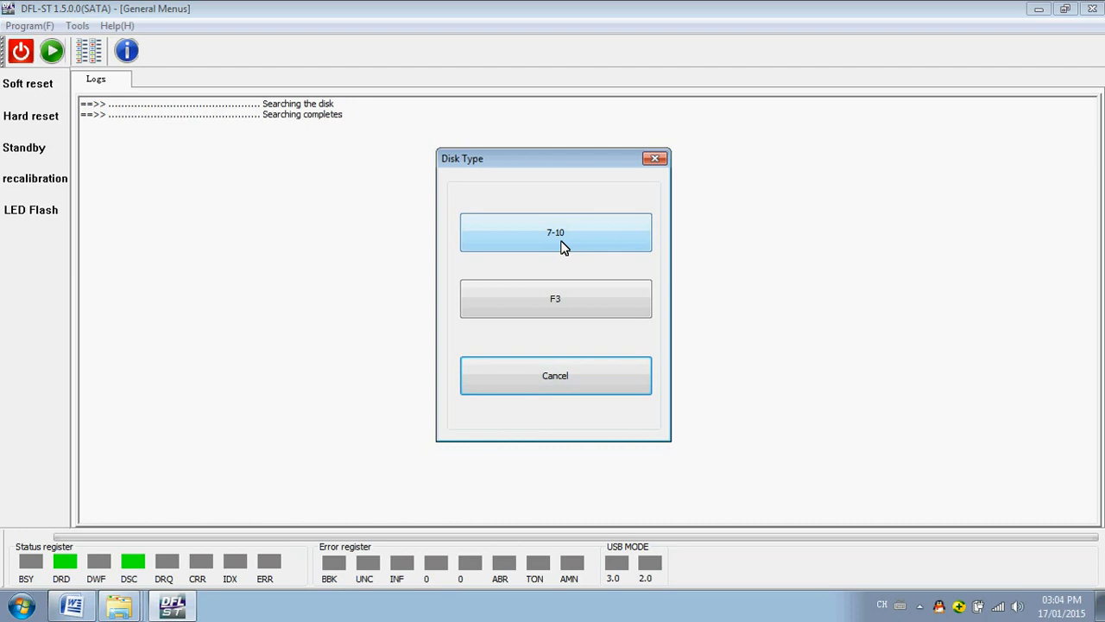
mouse_move(483, 297)
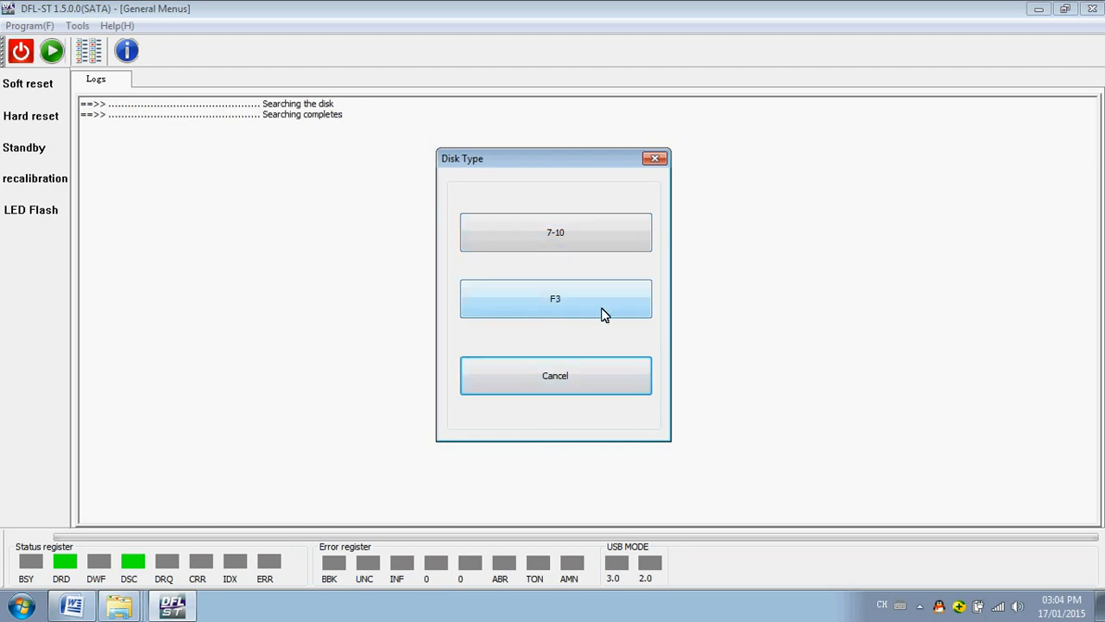
mouse_move(269, 280)
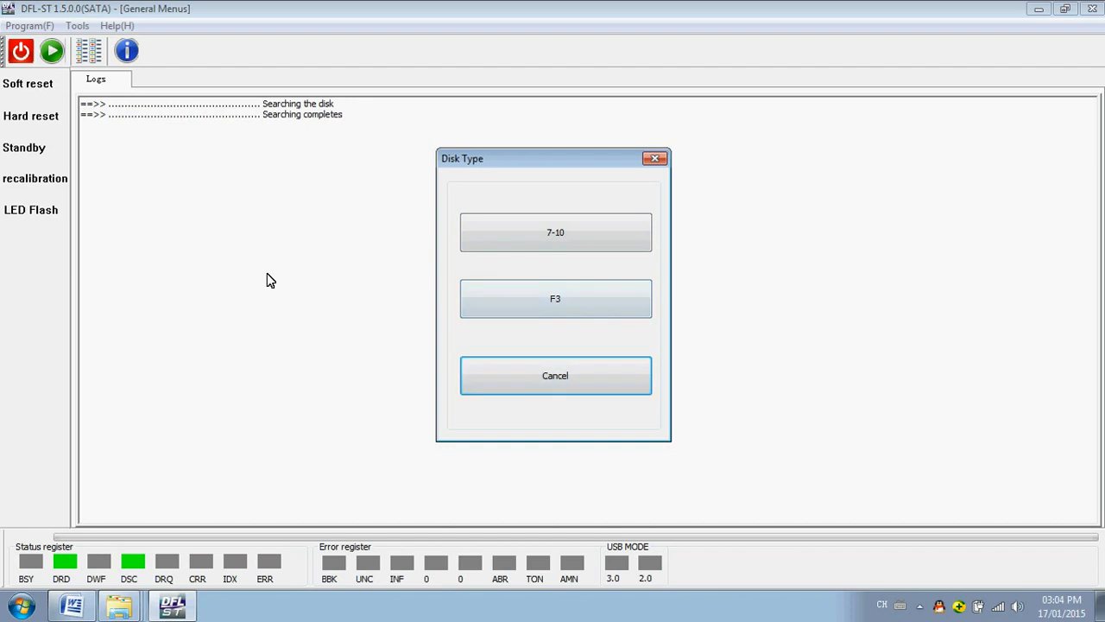
Select F3 as the disk type, bringing up the Basic Info window.
left_click(556, 297)
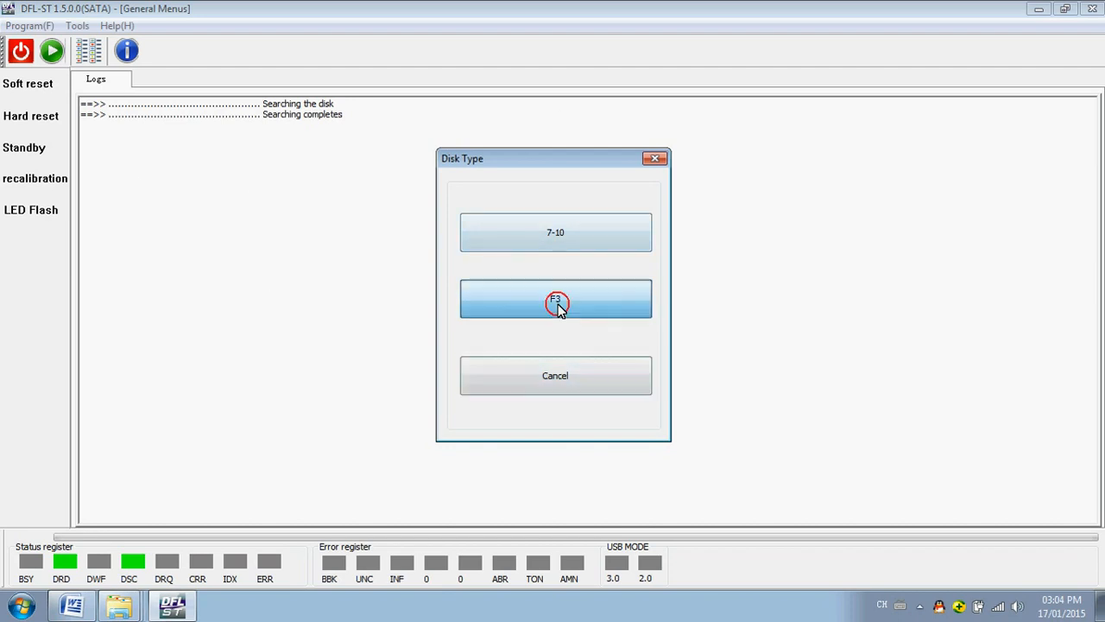
left_click(557, 297)
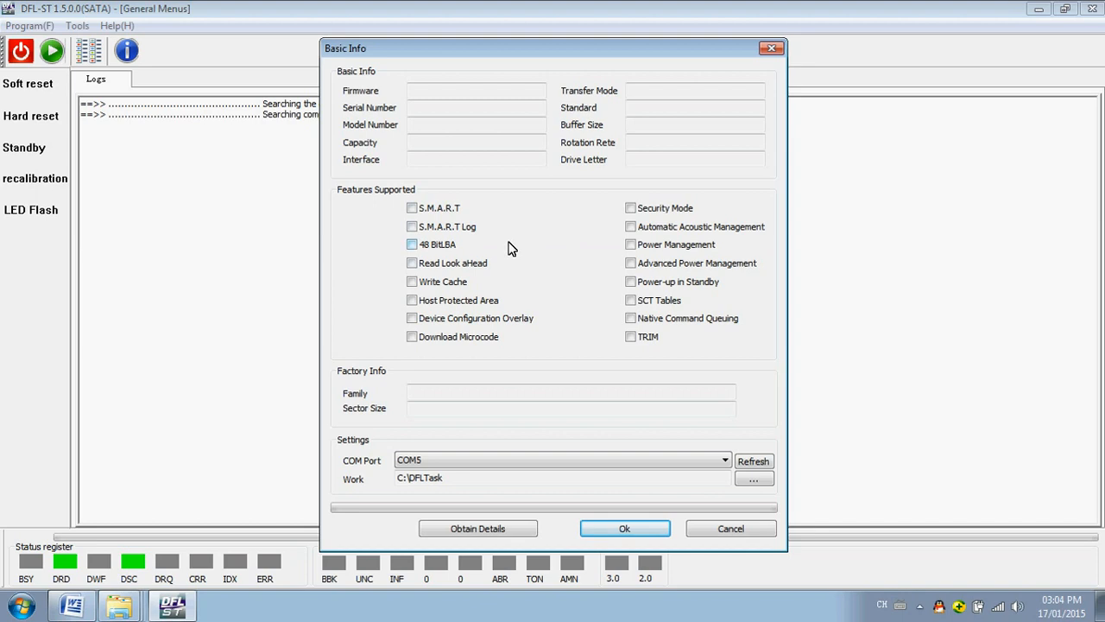
Obtain the drive details, accept them, and agree to create the C:\DFLTask folder.
left_click(477, 529)
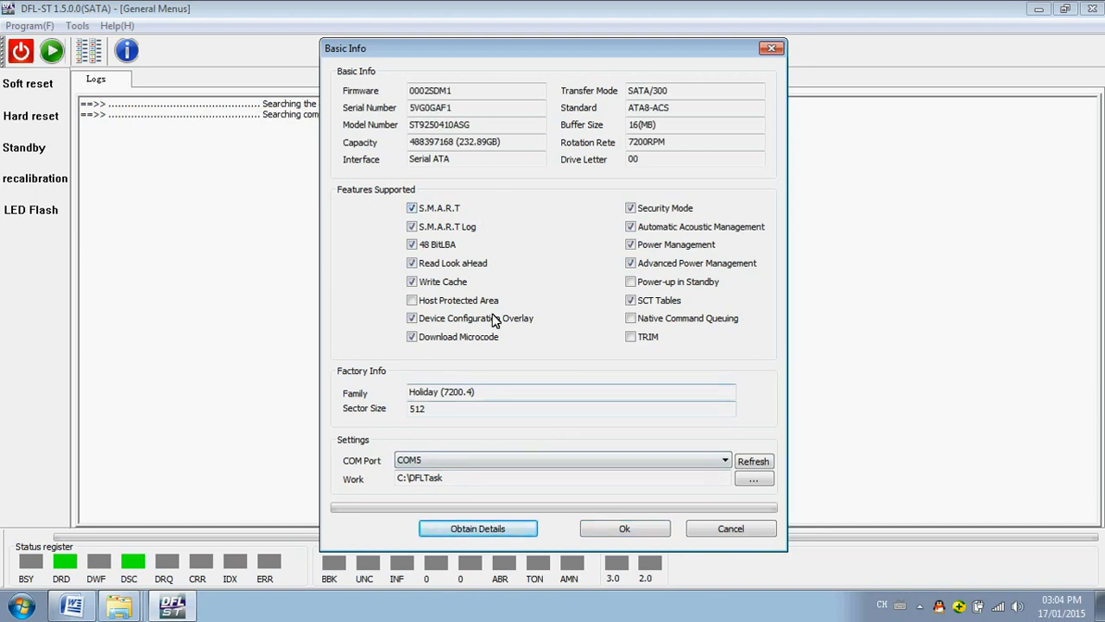
left_click(477, 529)
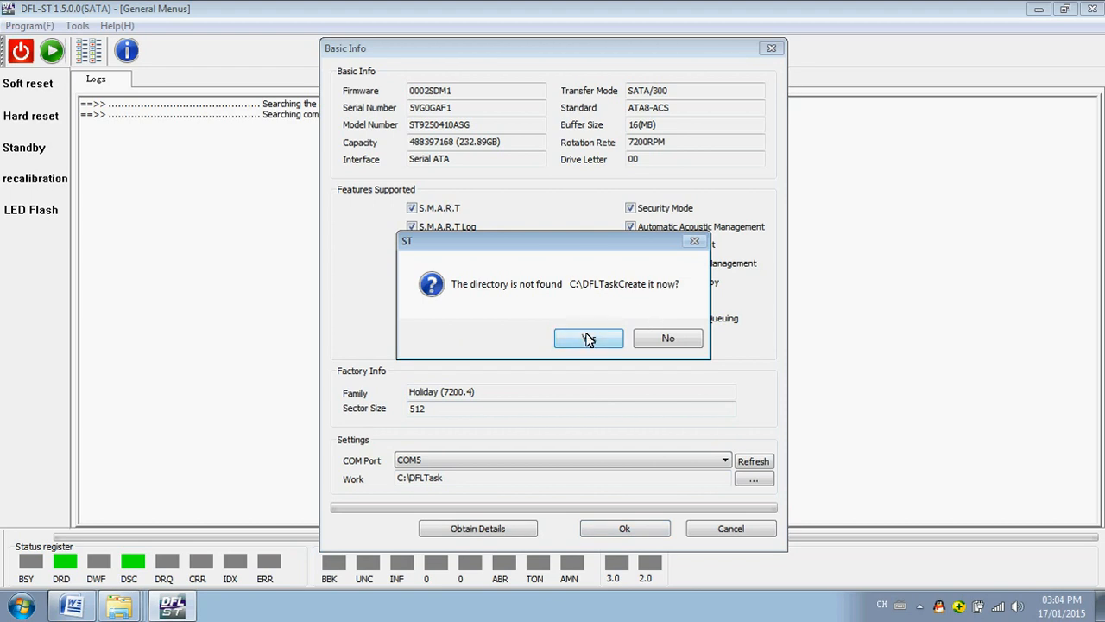
left_click(589, 337)
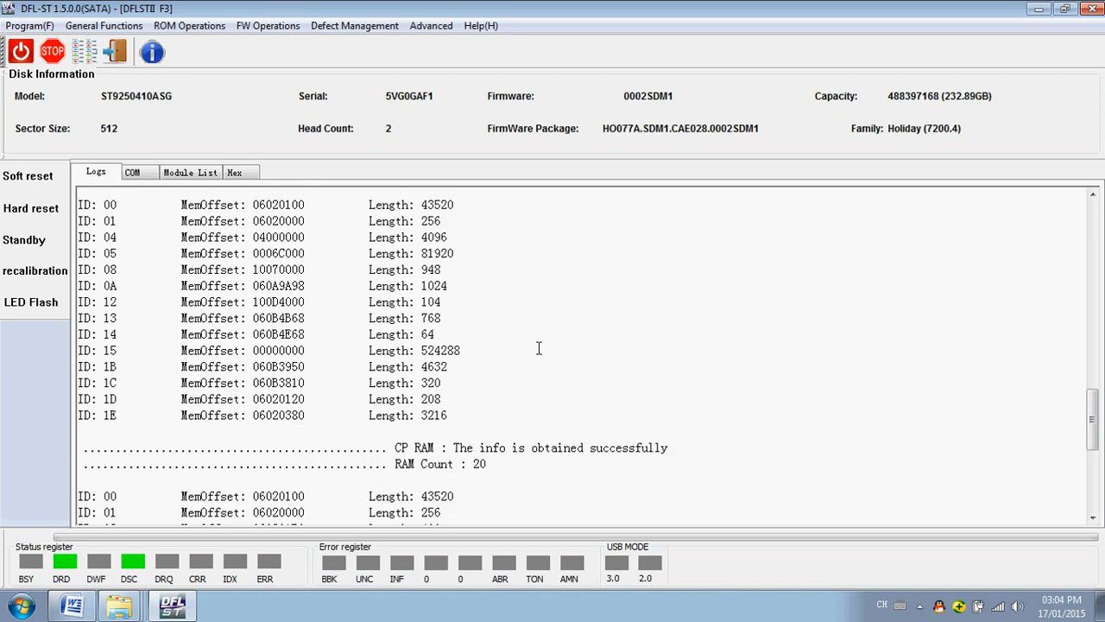
scroll("down", 3)
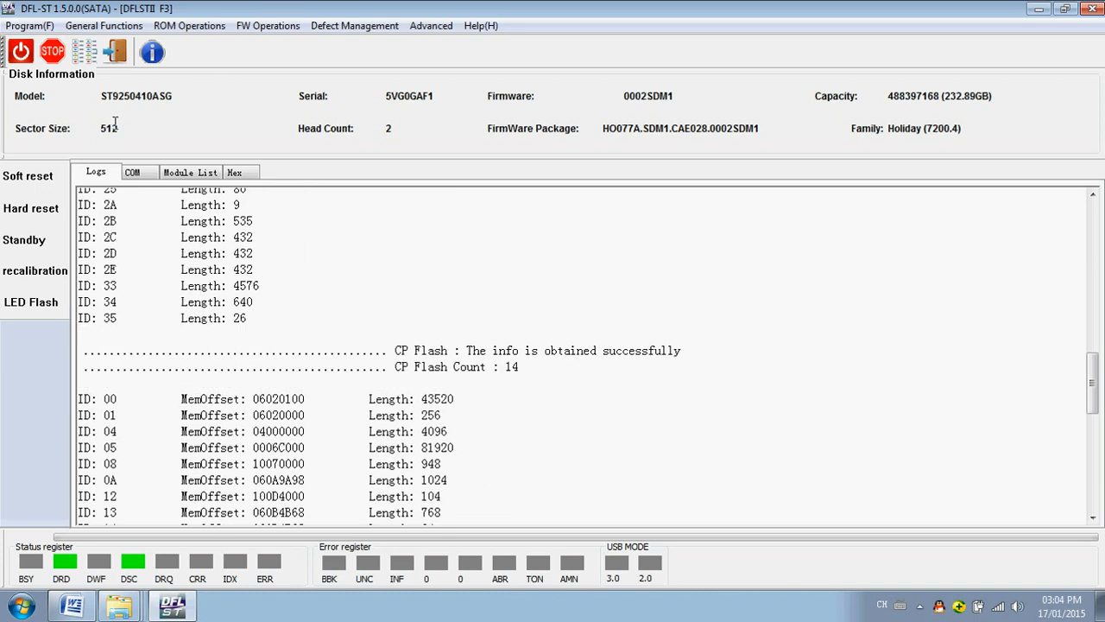
scroll("up", 3)
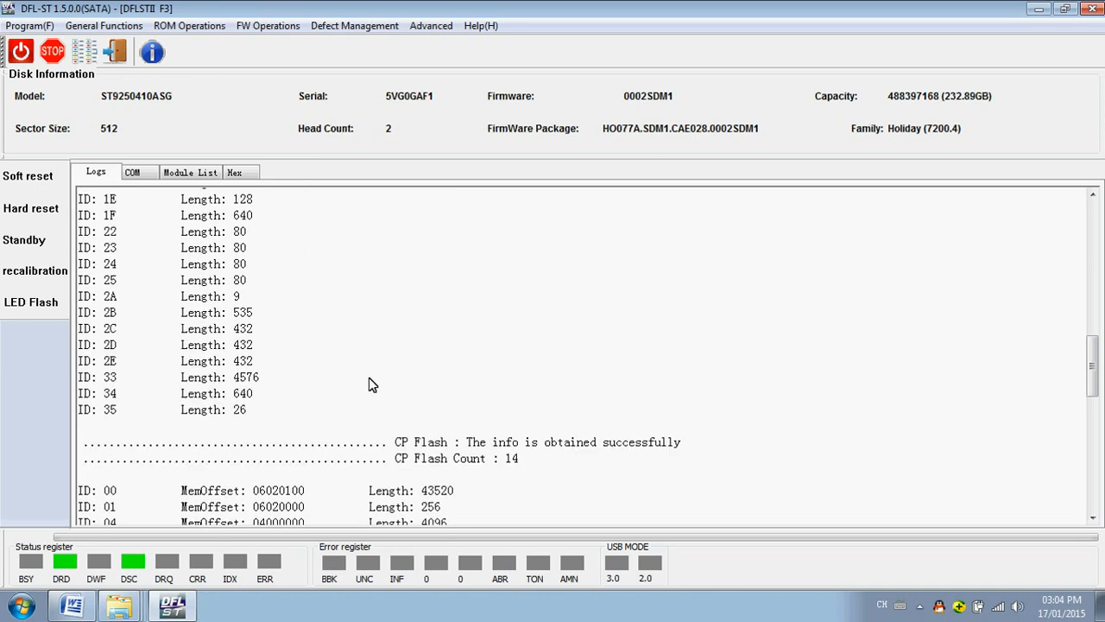
scroll("down", 3)
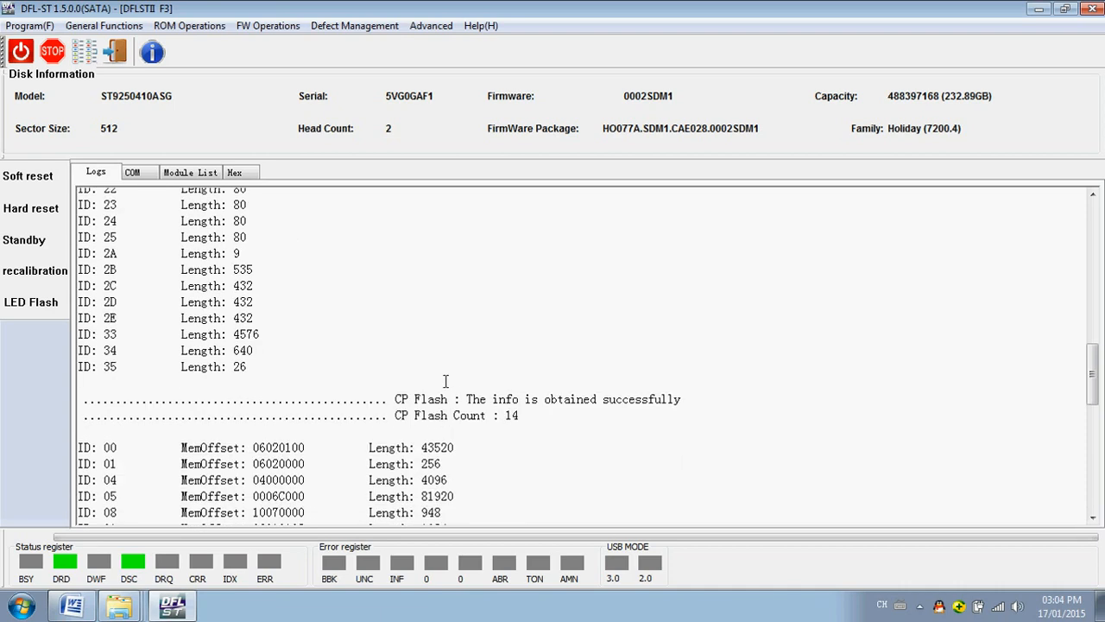
scroll("down", 3)
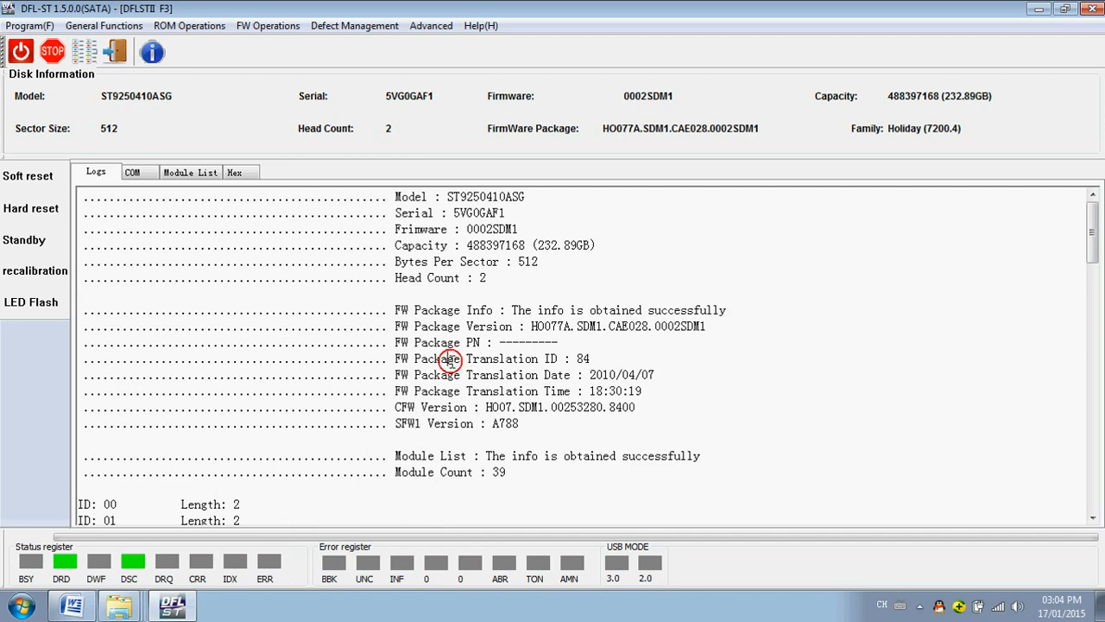
mouse_move(584, 387)
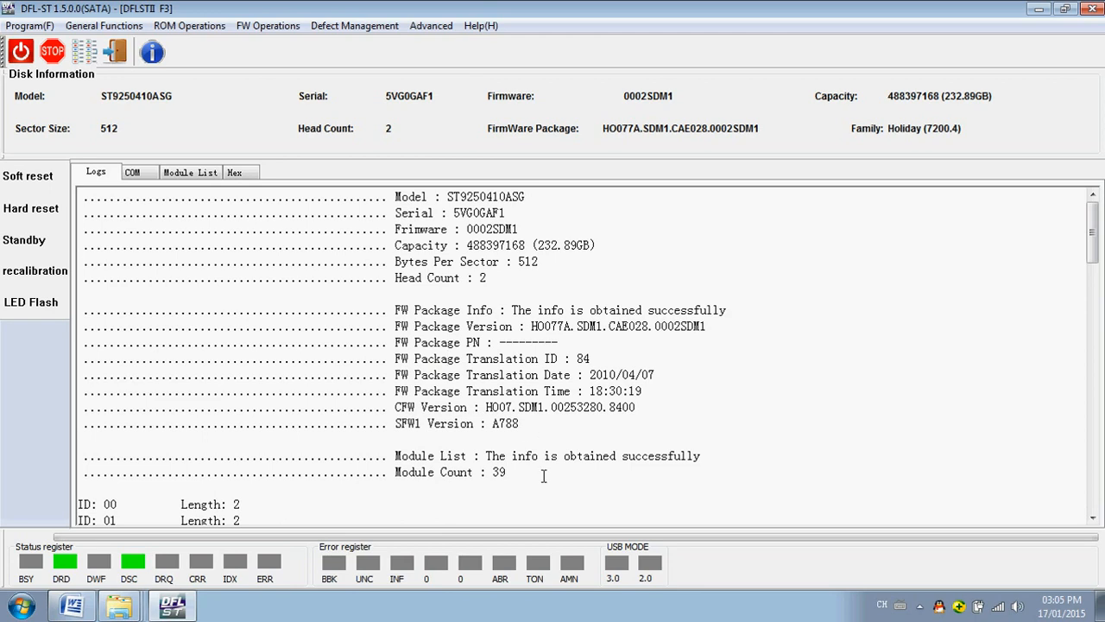
scroll("down", 3)
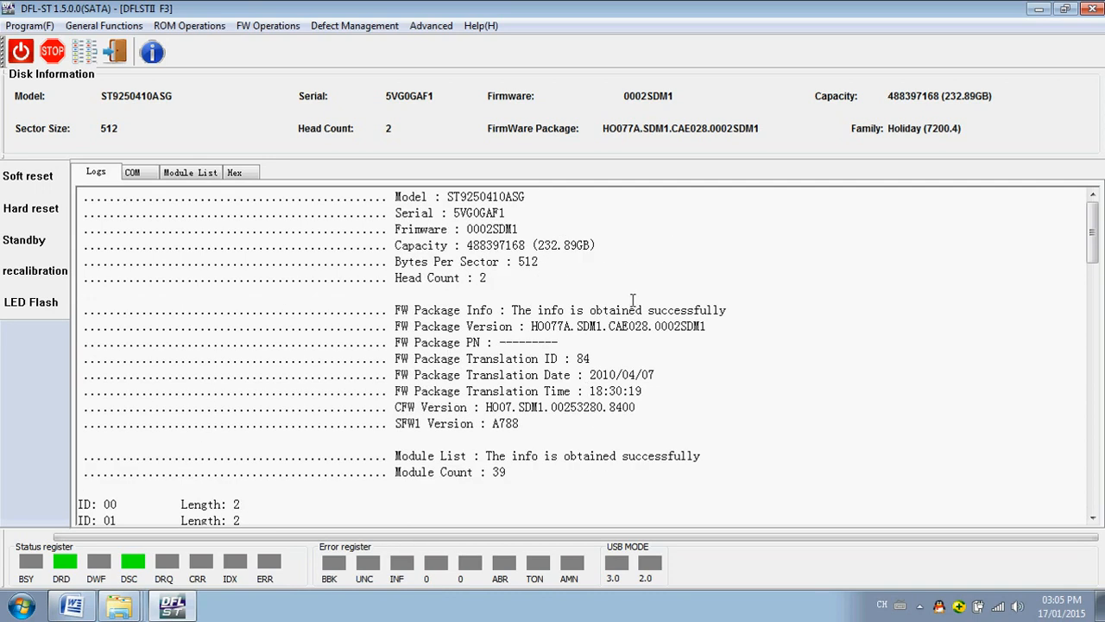
mouse_move(135, 233)
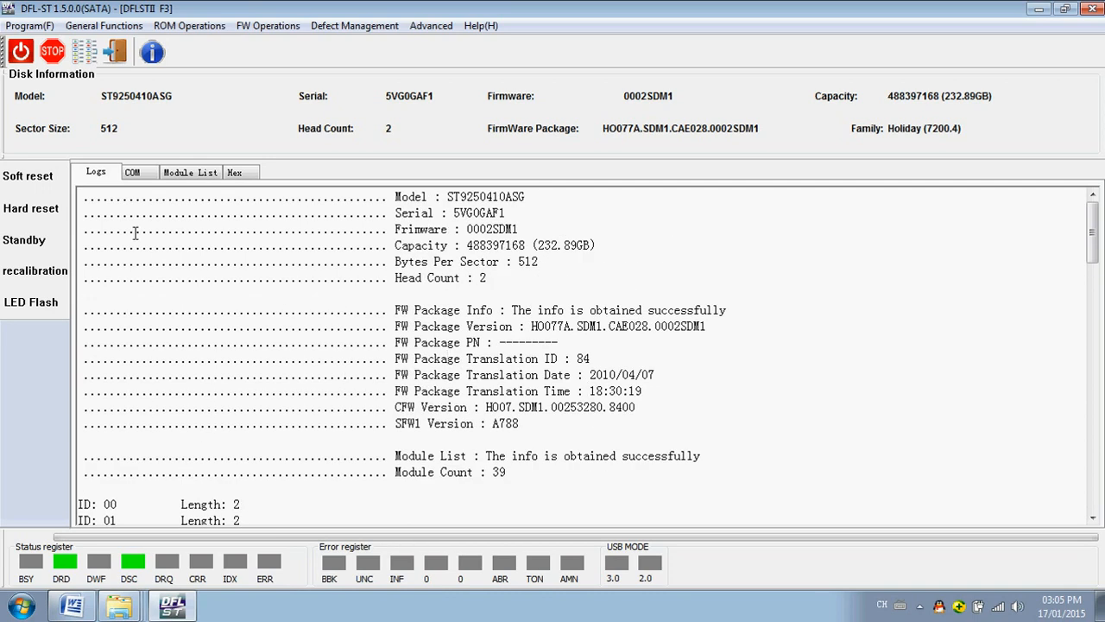
Show the COM page with COM5 selected at 38400 baud.
left_click(131, 173)
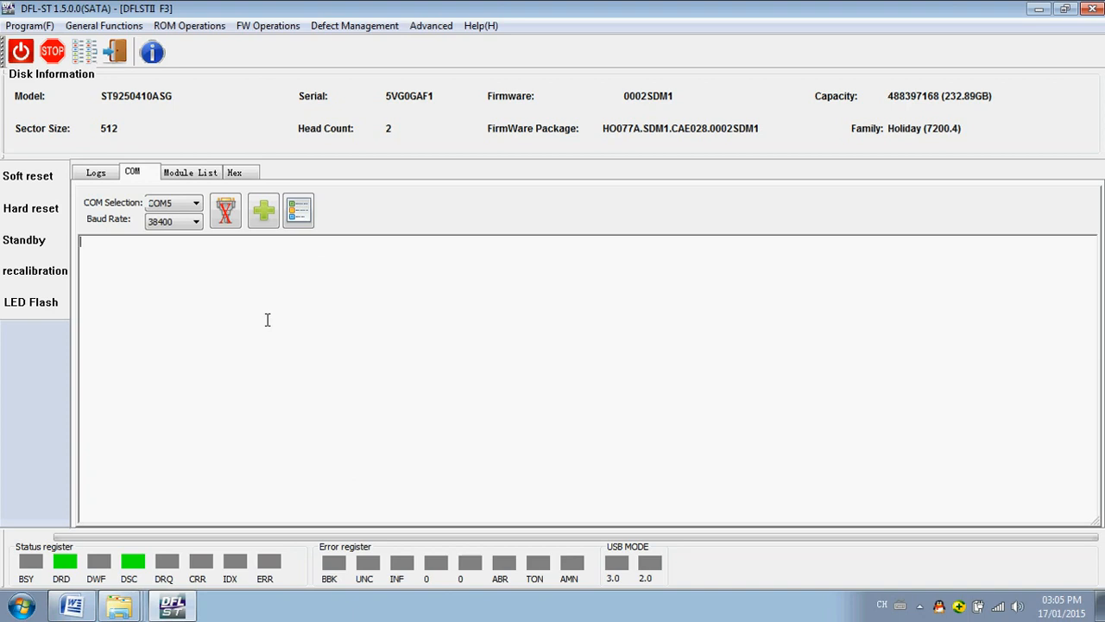
mouse_move(262, 319)
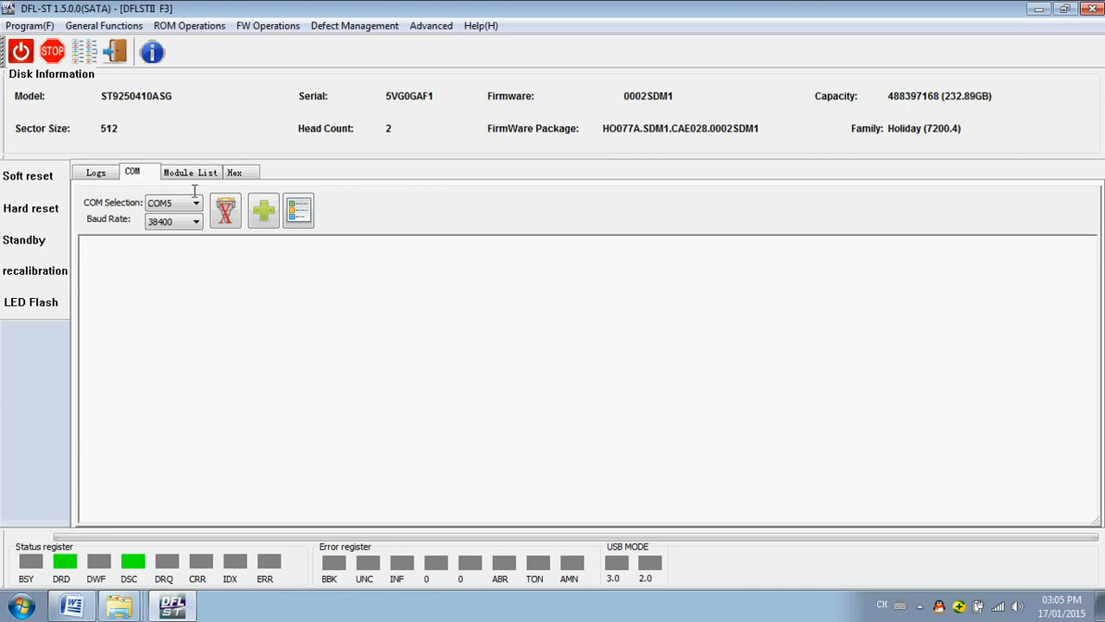
Show the Module List and scroll through the drive's firmware modules.
left_click(190, 171)
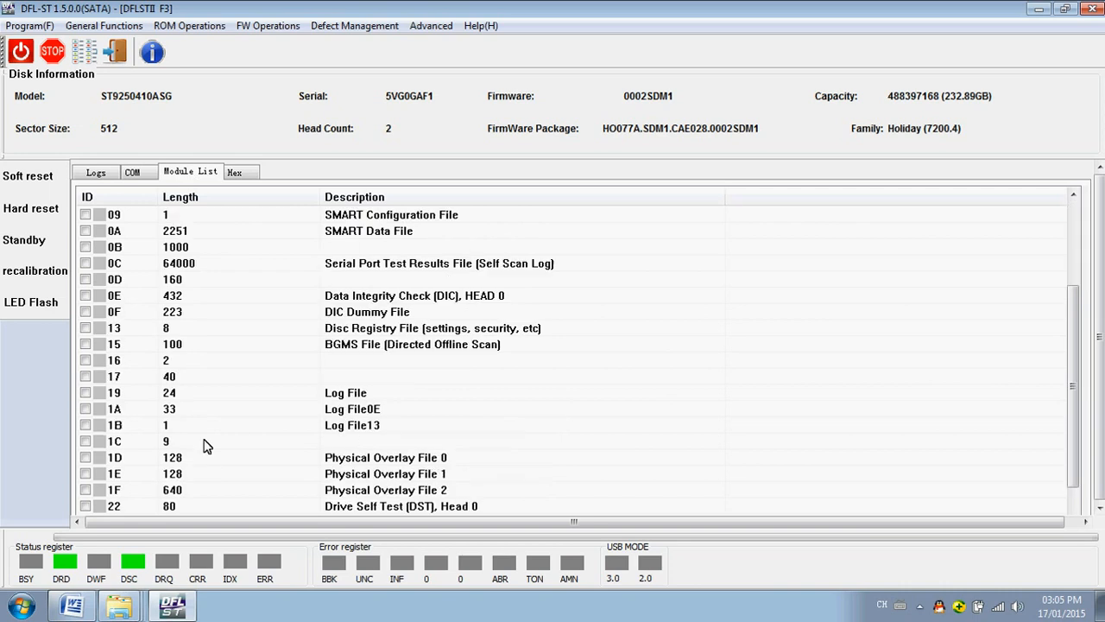
scroll("up", 3)
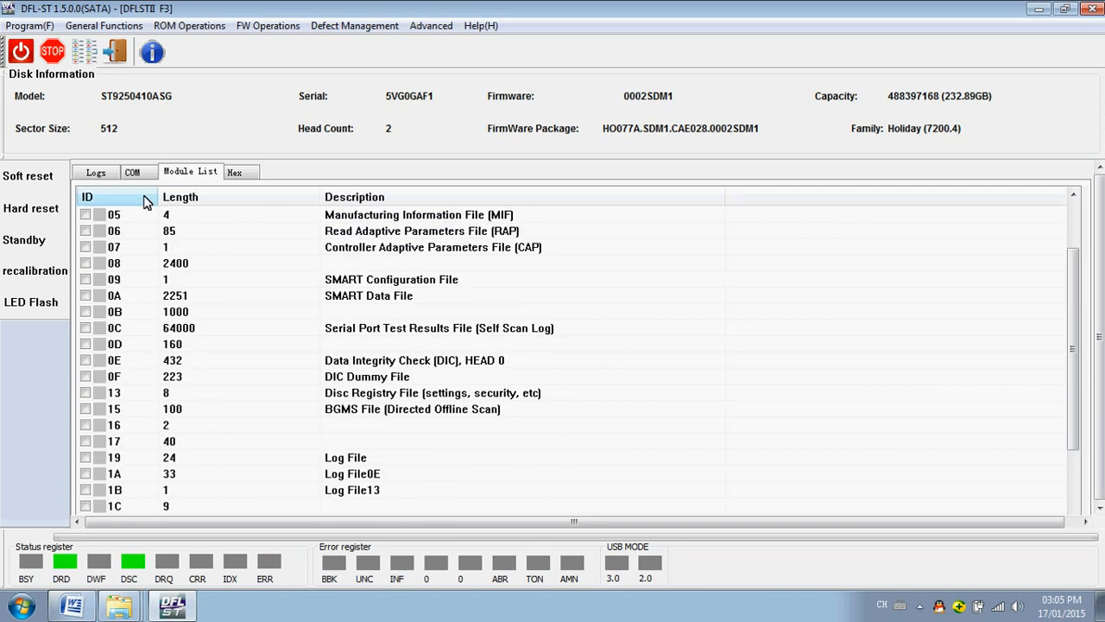
scroll("up", 3)
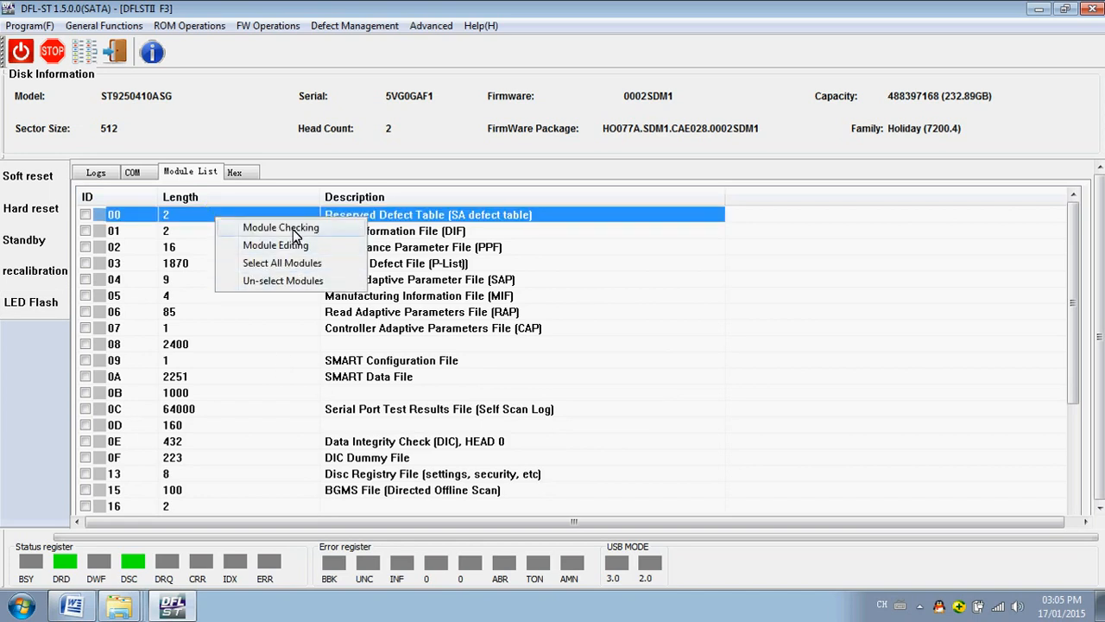
mouse_move(501, 320)
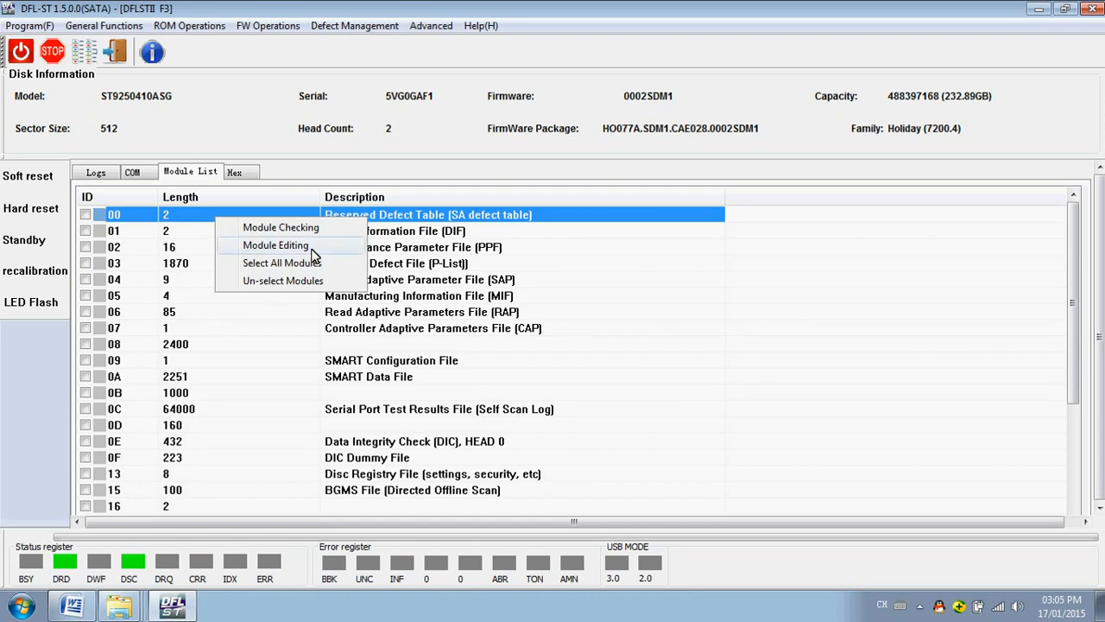
mouse_move(252, 311)
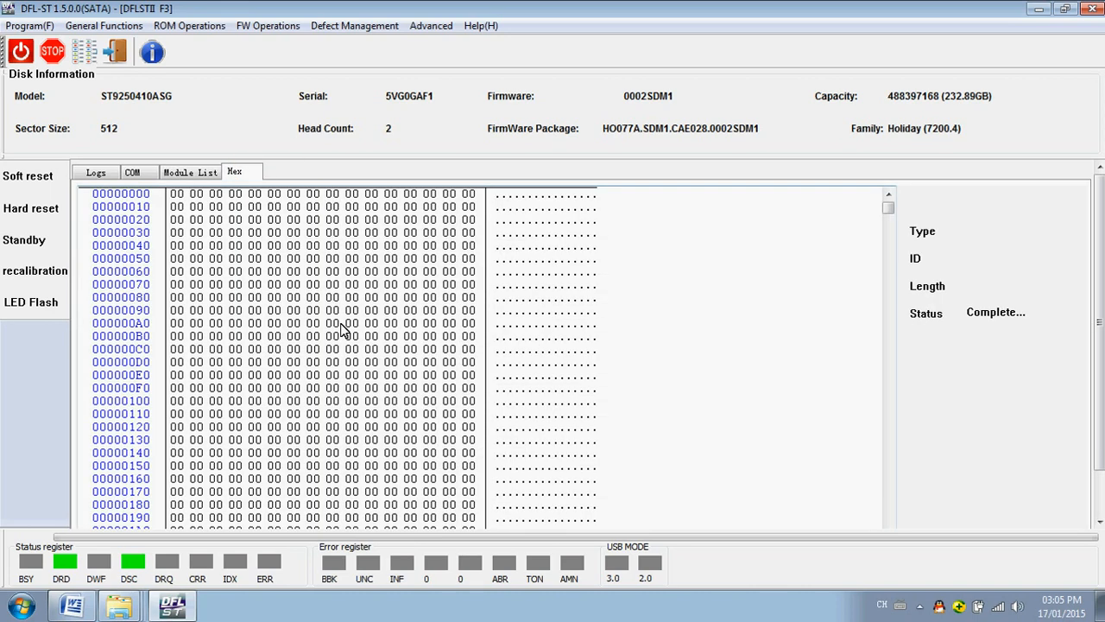
mouse_move(263, 321)
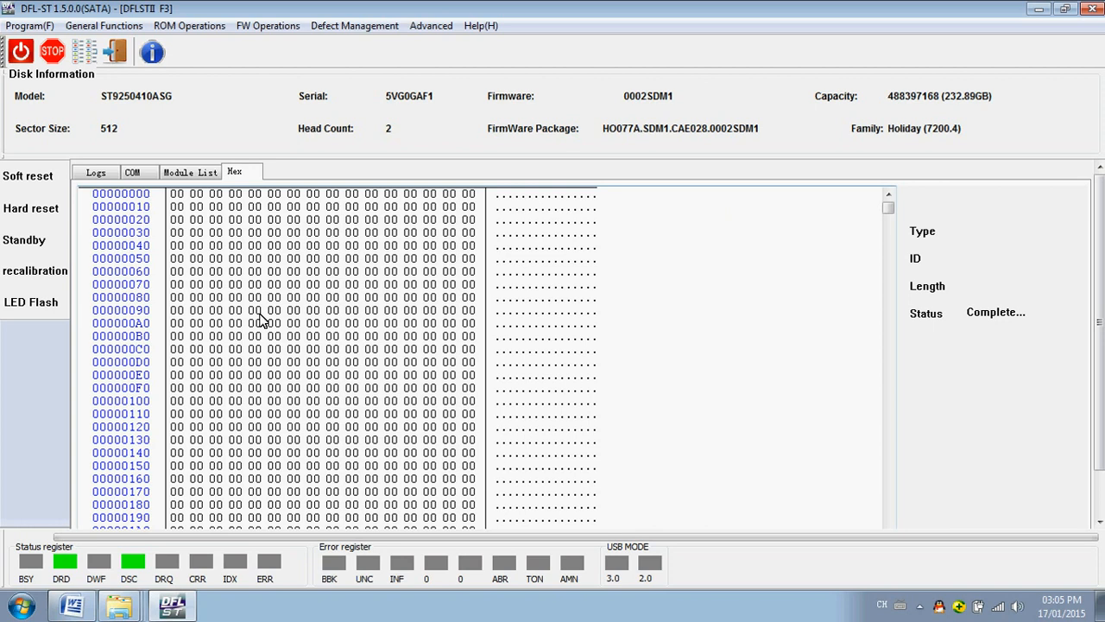
Scroll through the zero-filled hex dump, then bring up the General Functions menu.
scroll("down", 3)
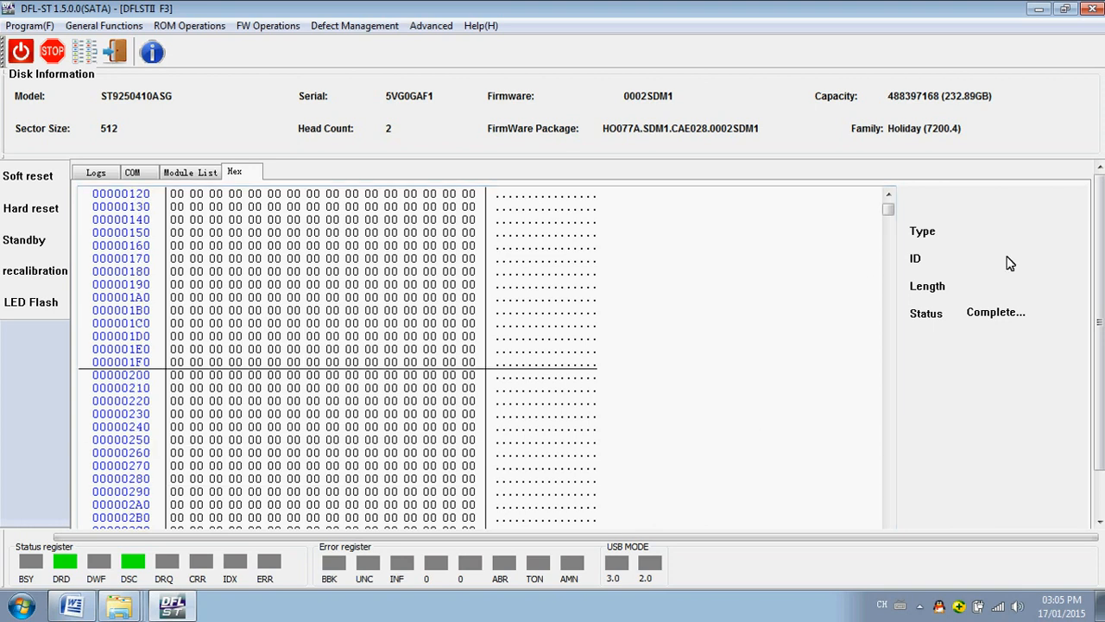
scroll("down", 3)
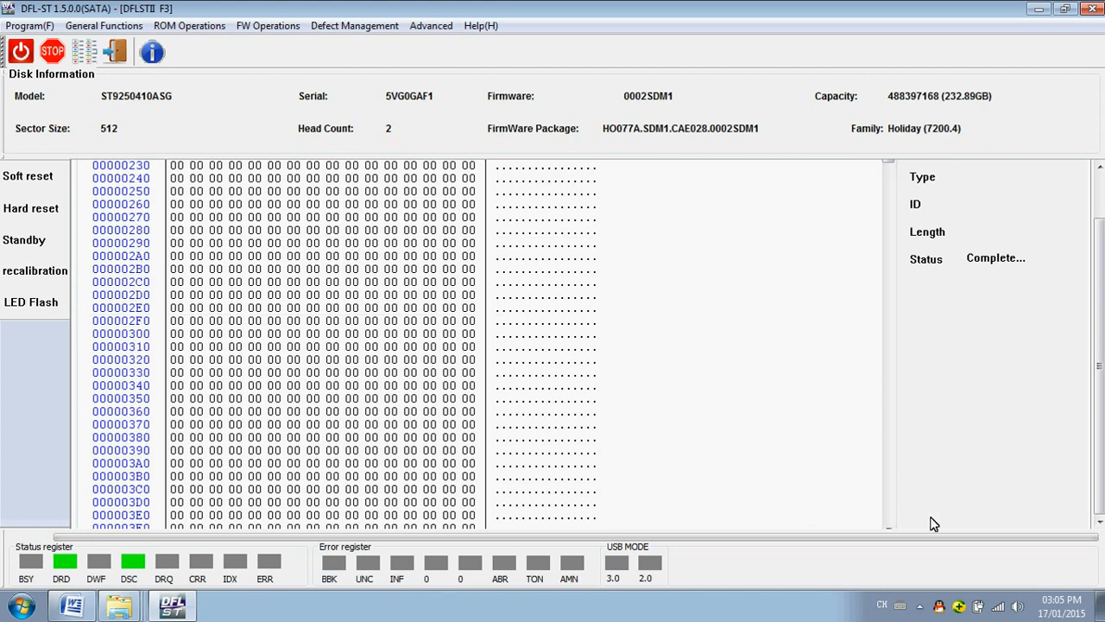
scroll("down", 3)
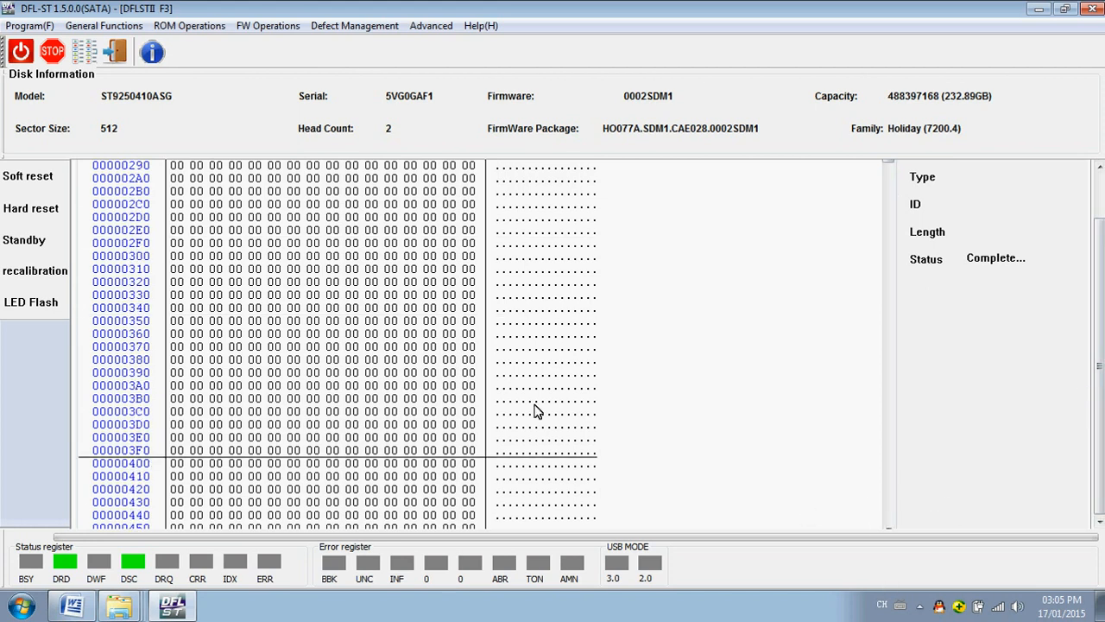
scroll("up", 3)
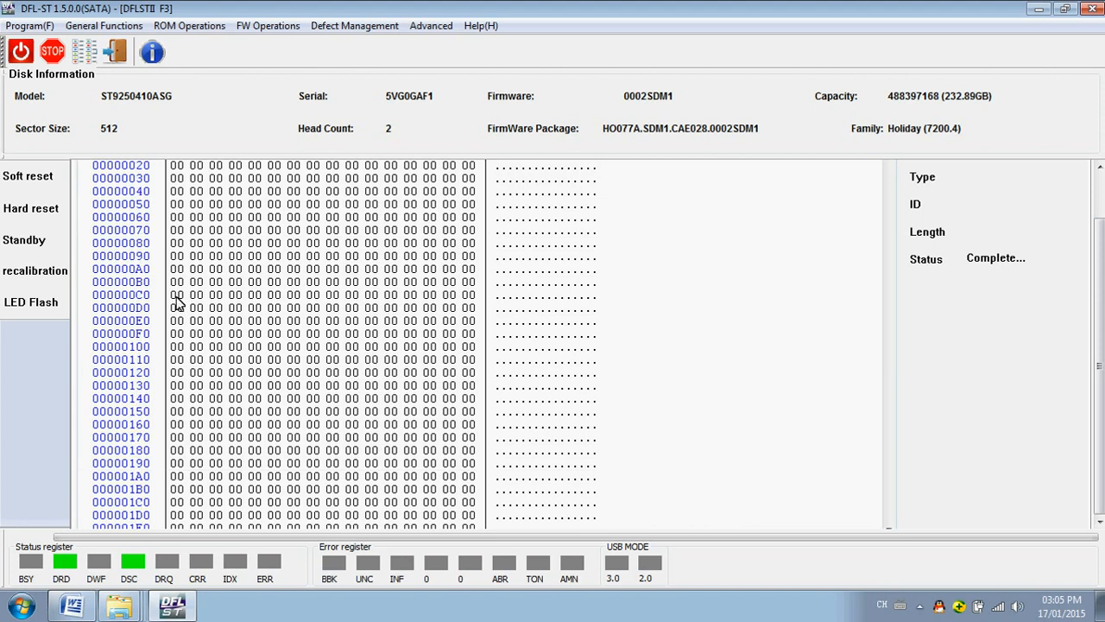
left_click(103, 26)
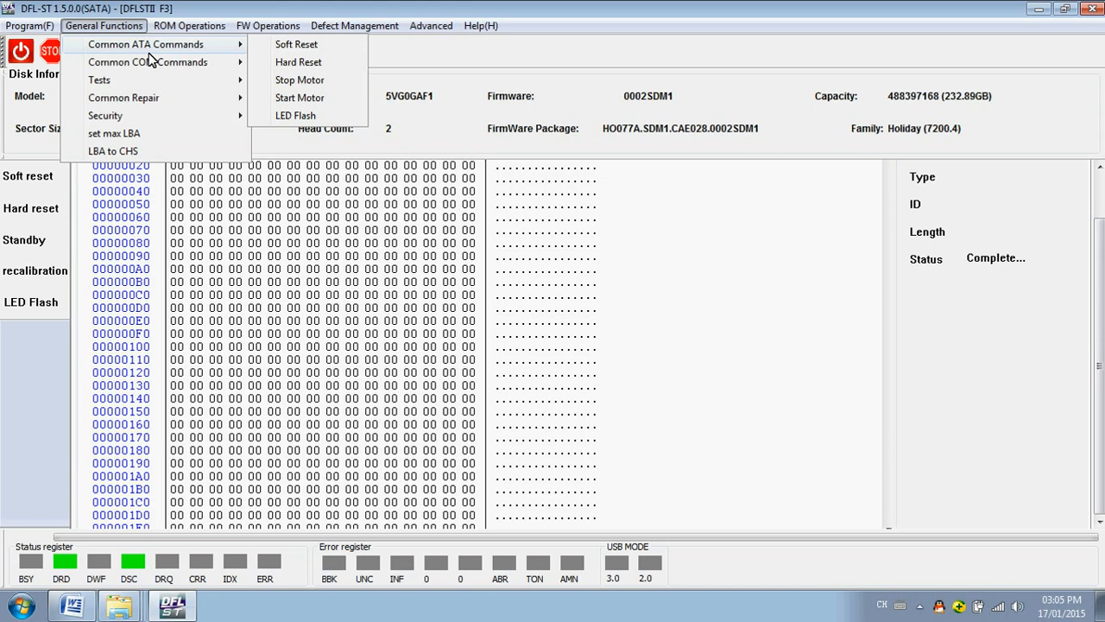
mouse_move(201, 62)
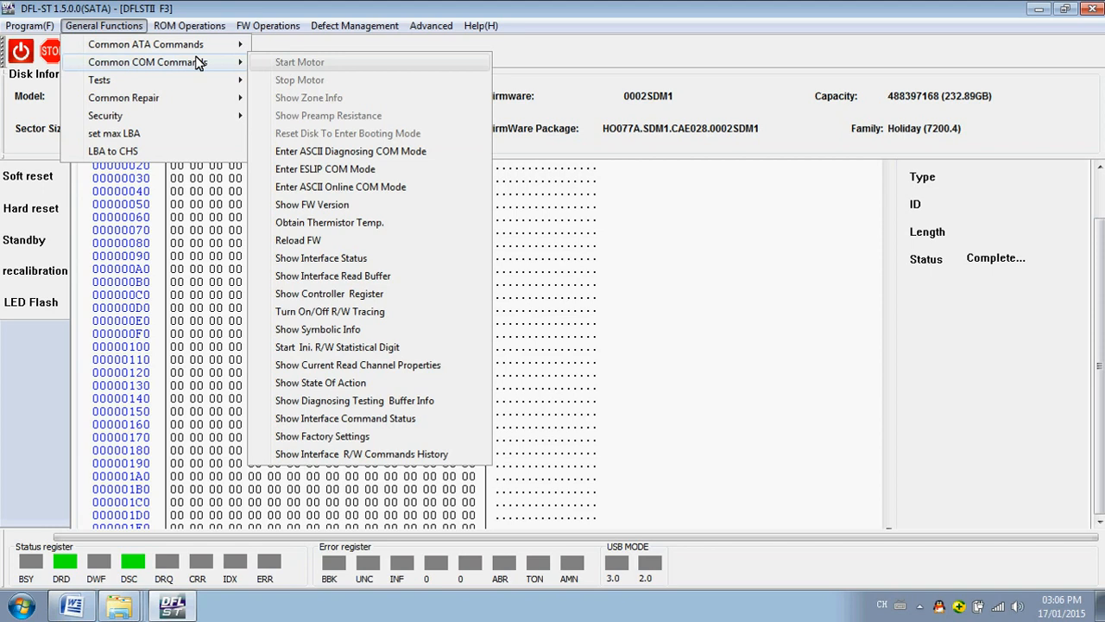
mouse_move(344, 169)
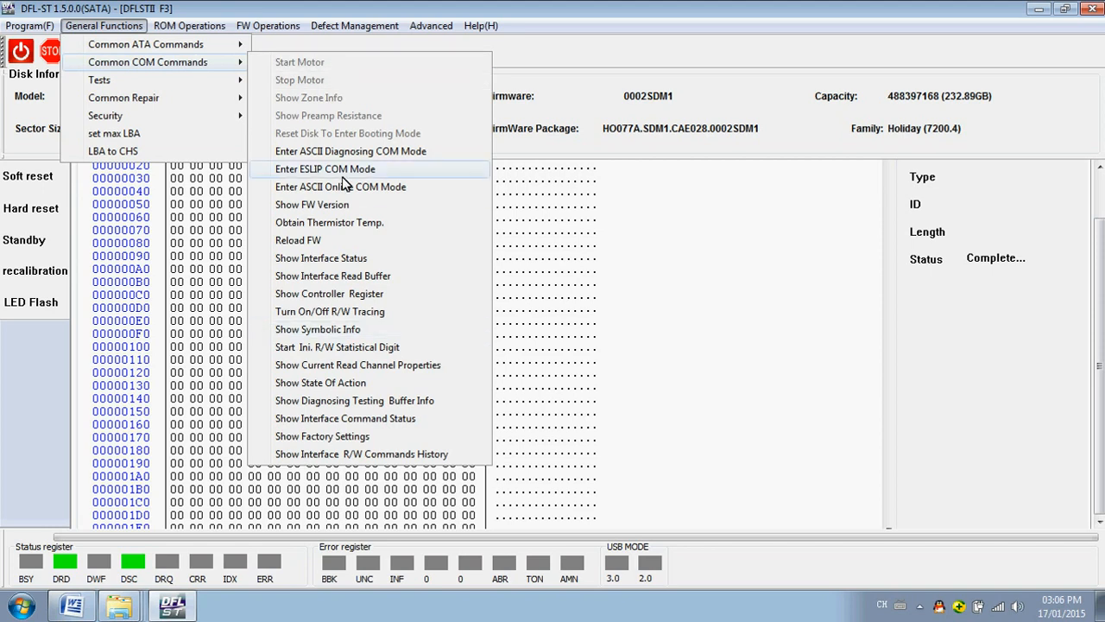
mouse_move(356, 187)
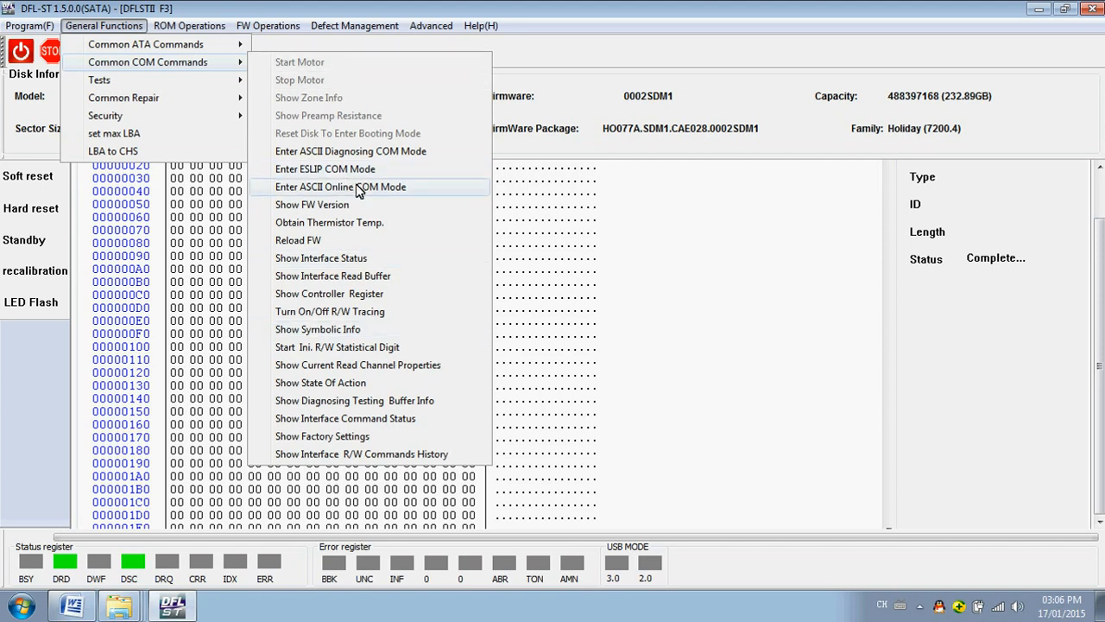
mouse_move(183, 77)
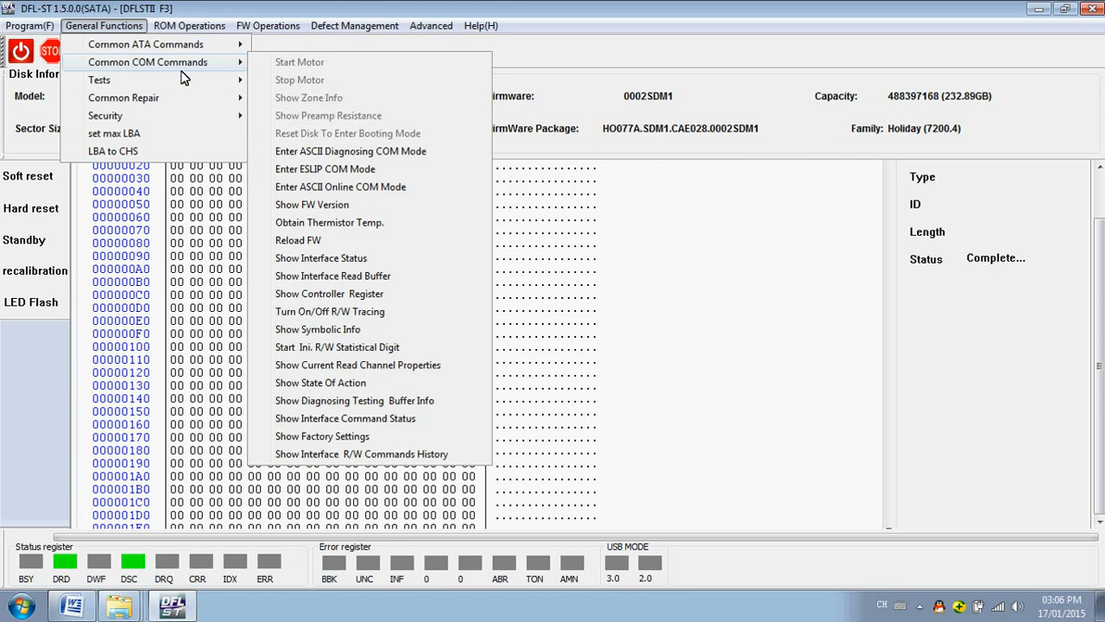
mouse_move(124, 96)
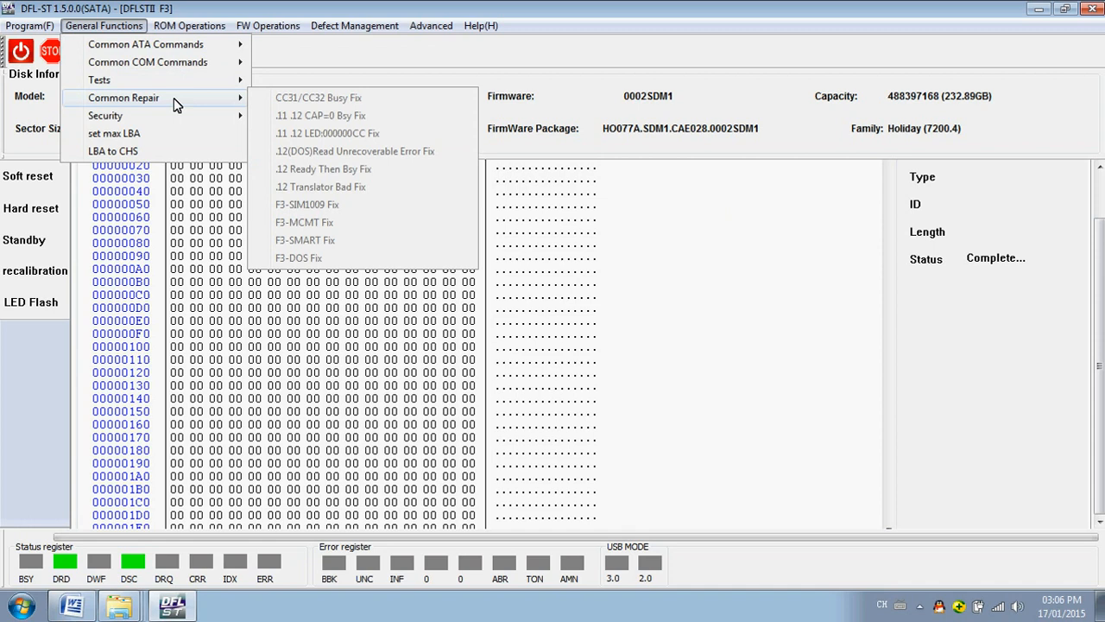
mouse_move(213, 104)
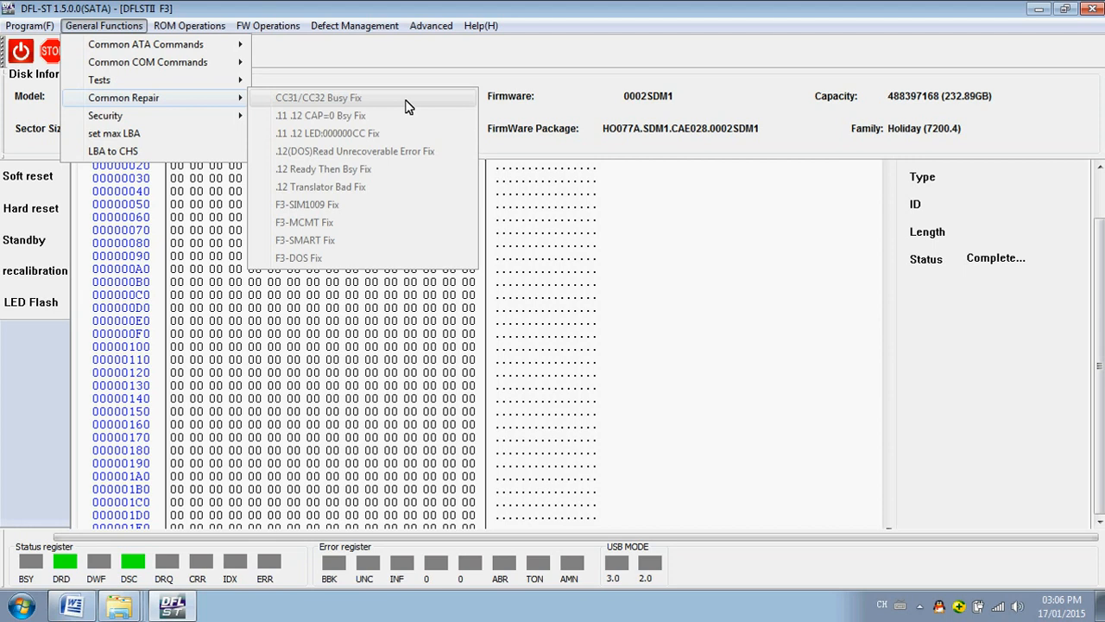
mouse_move(370, 105)
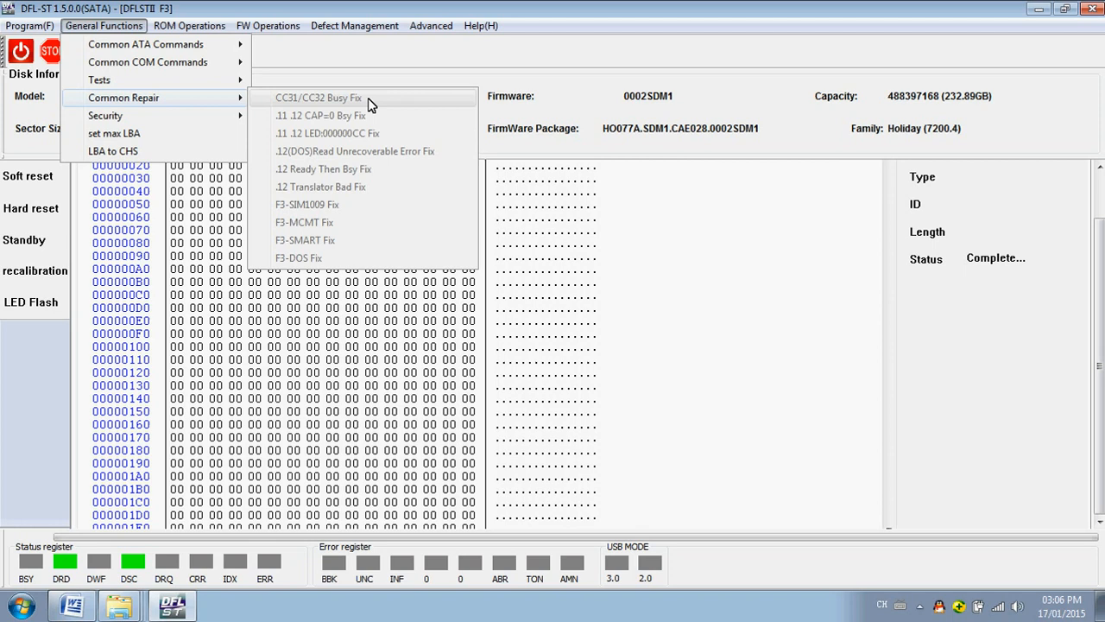
mouse_move(394, 95)
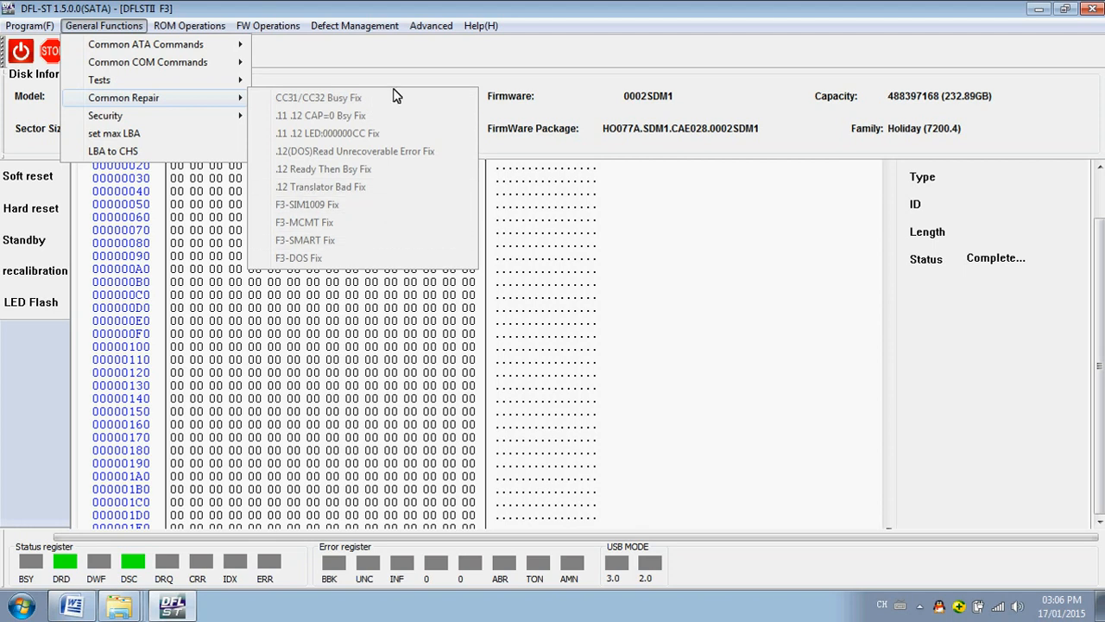
mouse_move(369, 204)
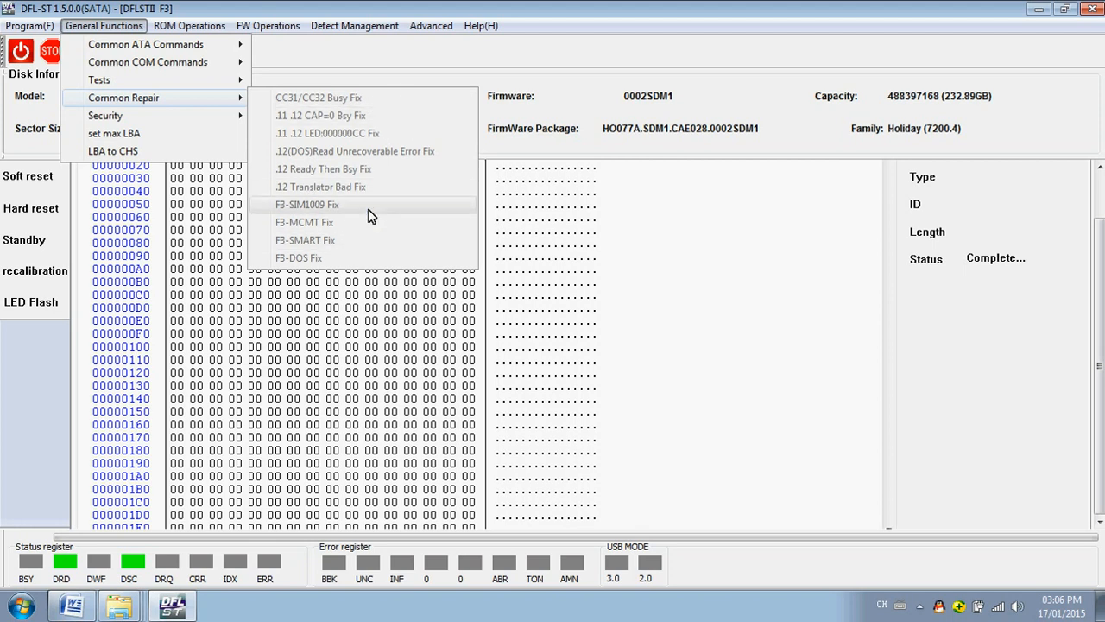
mouse_move(377, 133)
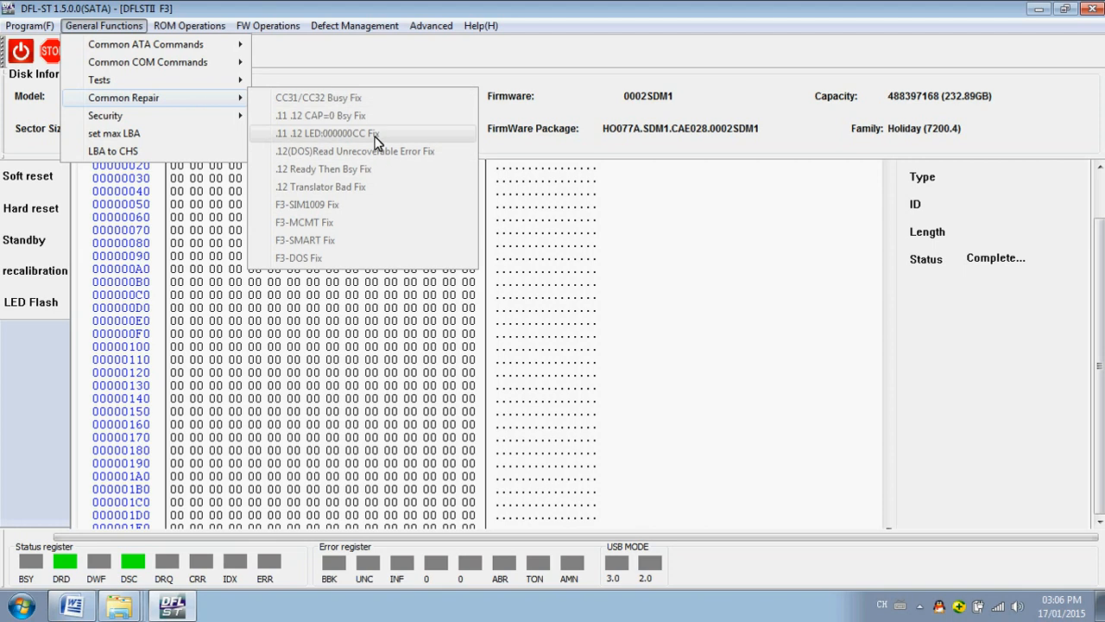
mouse_move(401, 169)
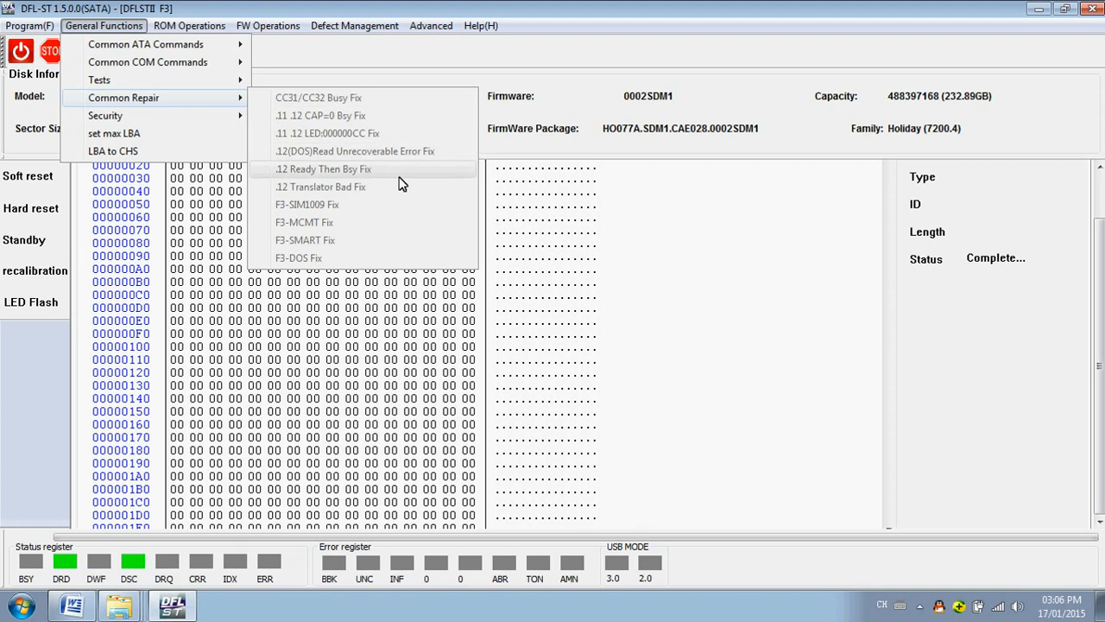
mouse_move(393, 97)
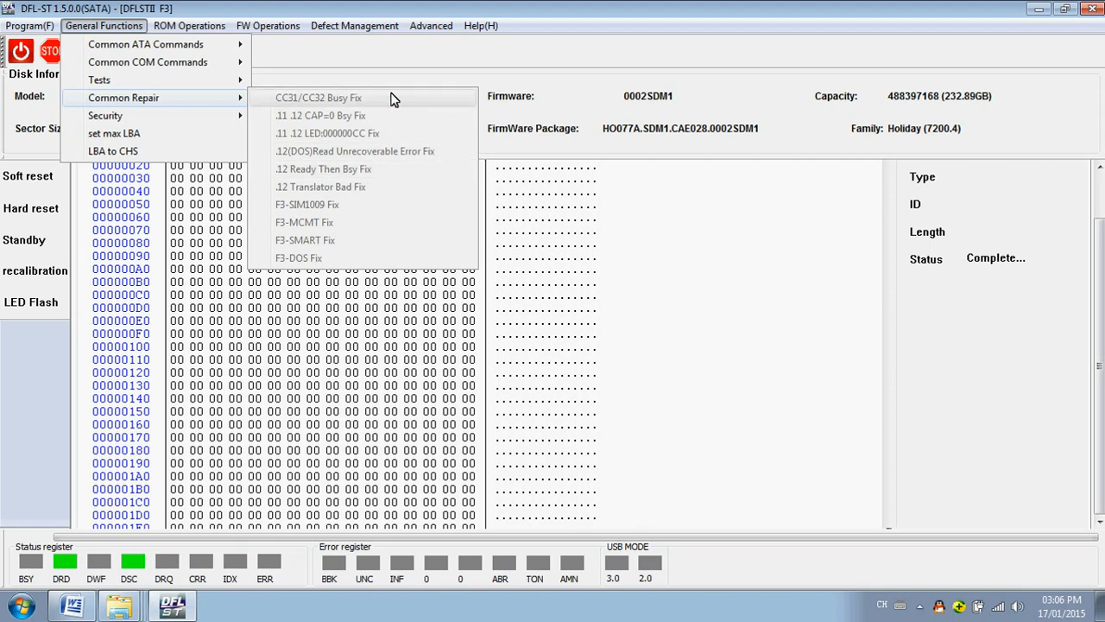
mouse_move(387, 128)
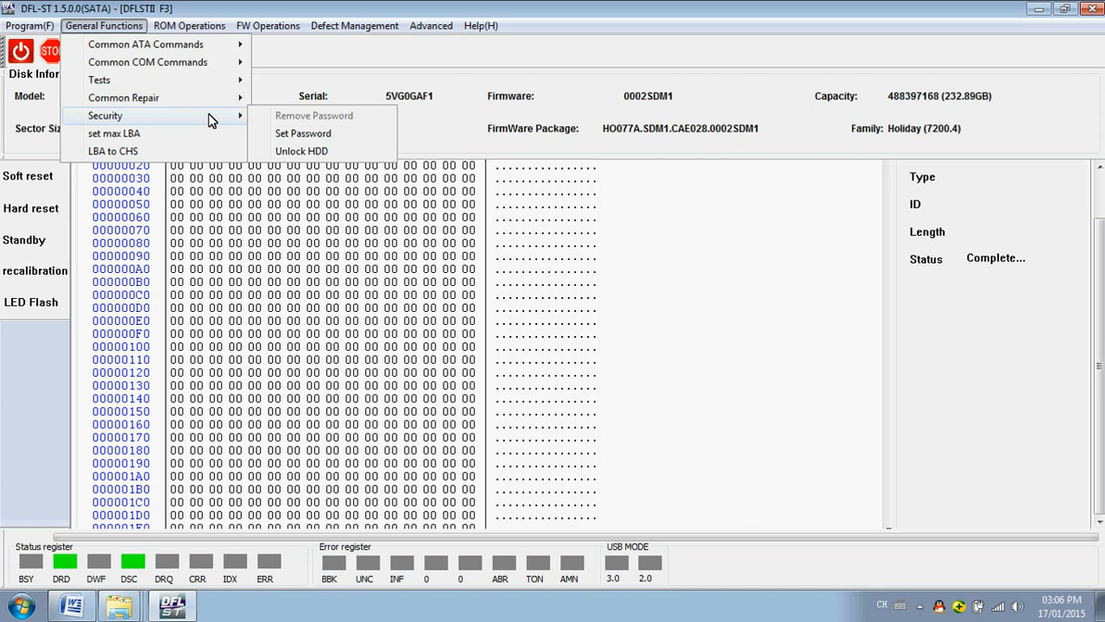
mouse_move(179, 138)
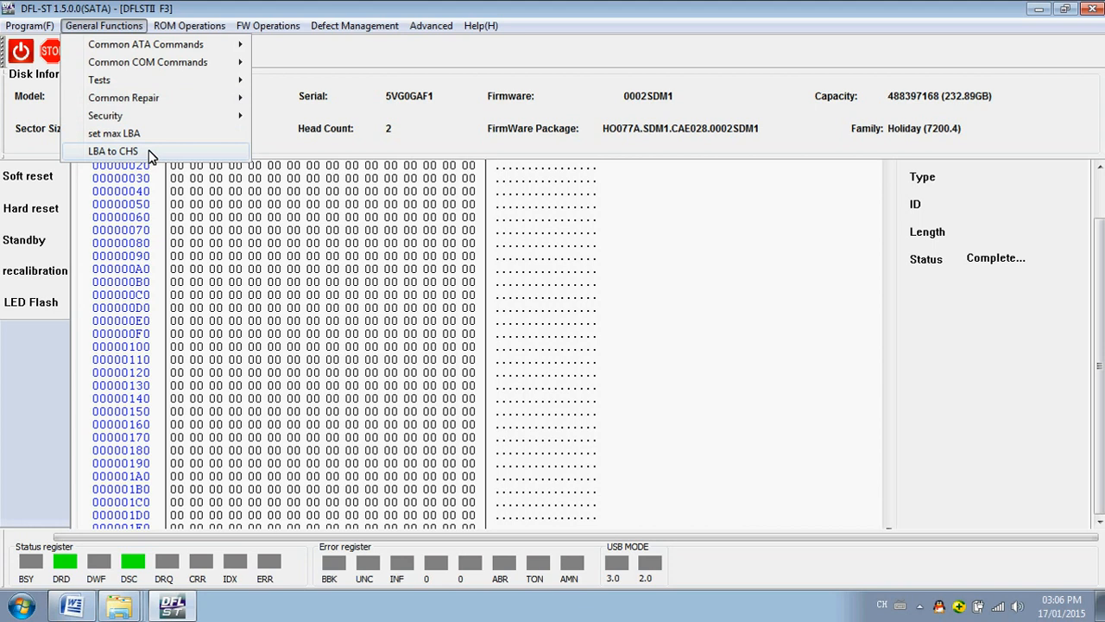
mouse_move(107, 157)
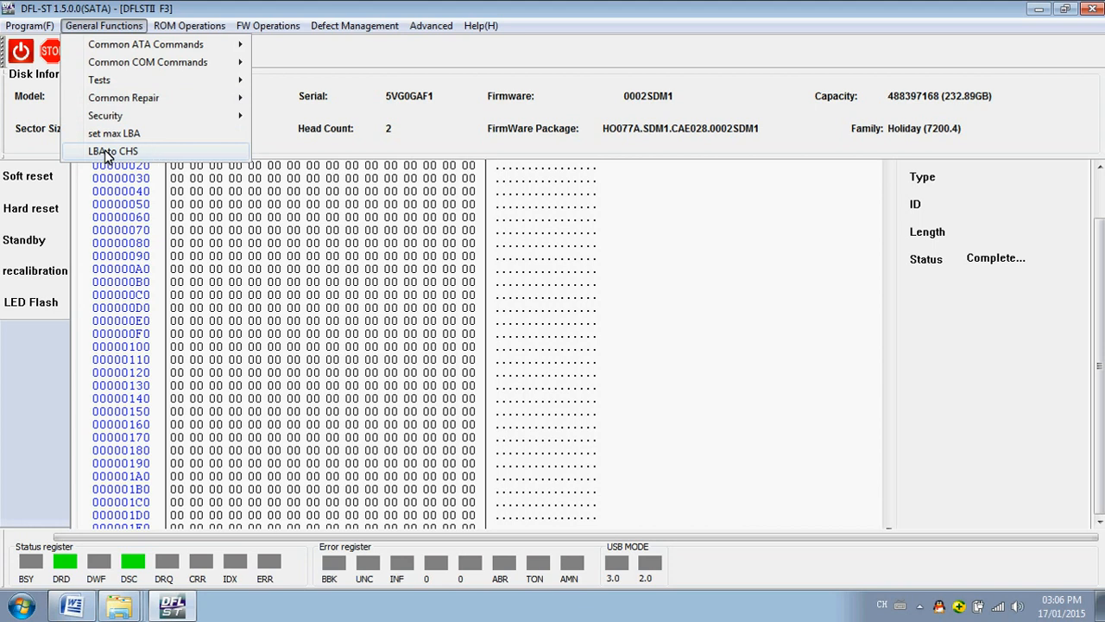
mouse_move(145, 139)
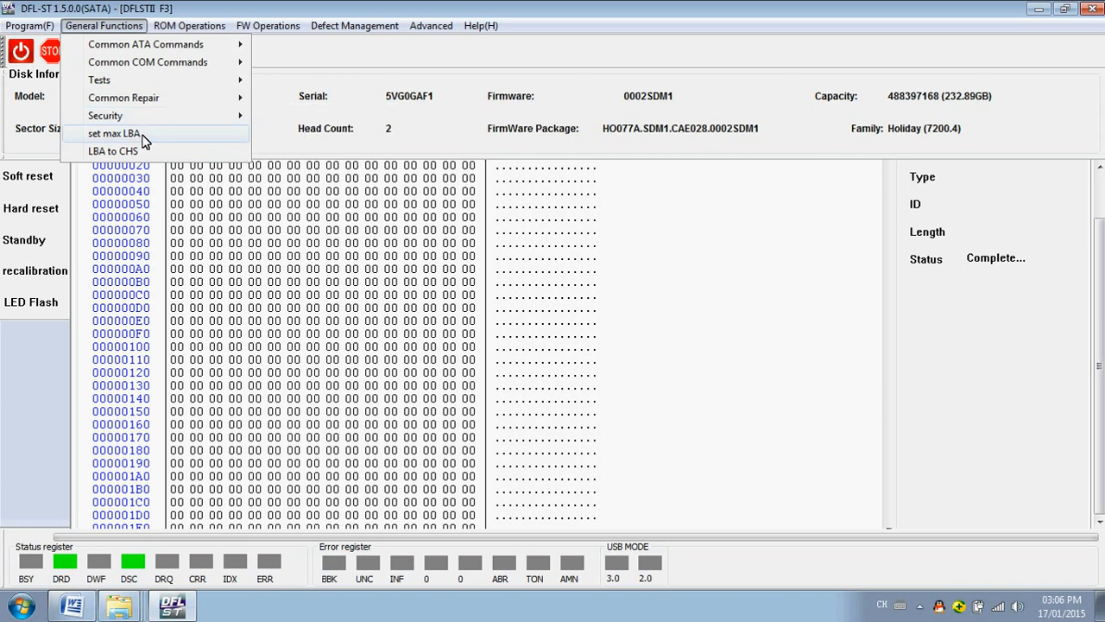
Bring up the ROM Operations menu with its read/write ROM choices.
left_click(190, 26)
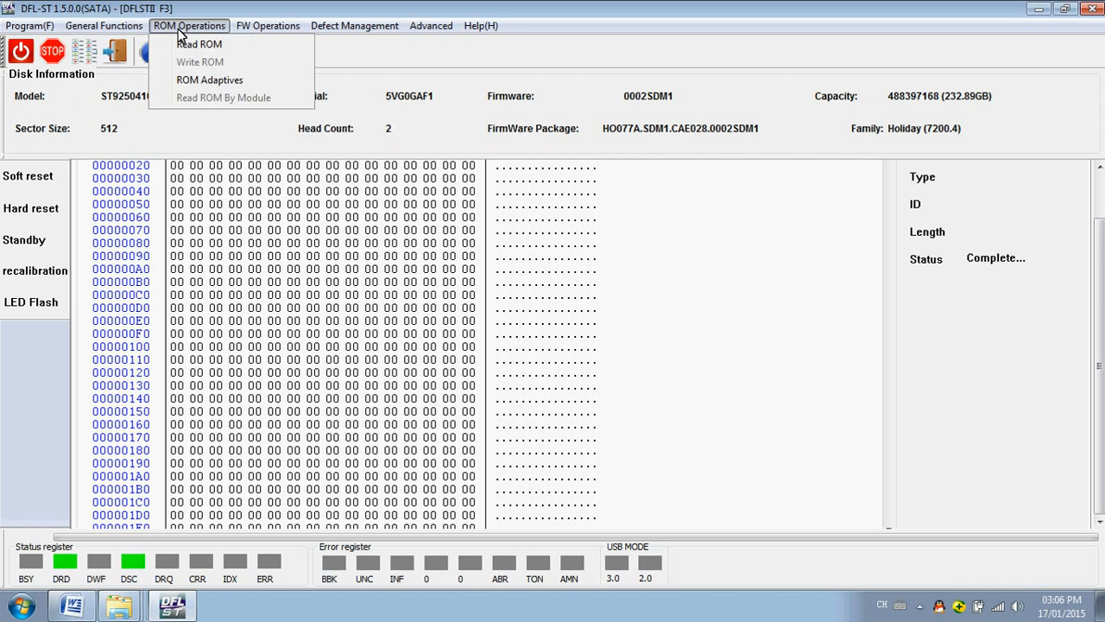
mouse_move(224, 63)
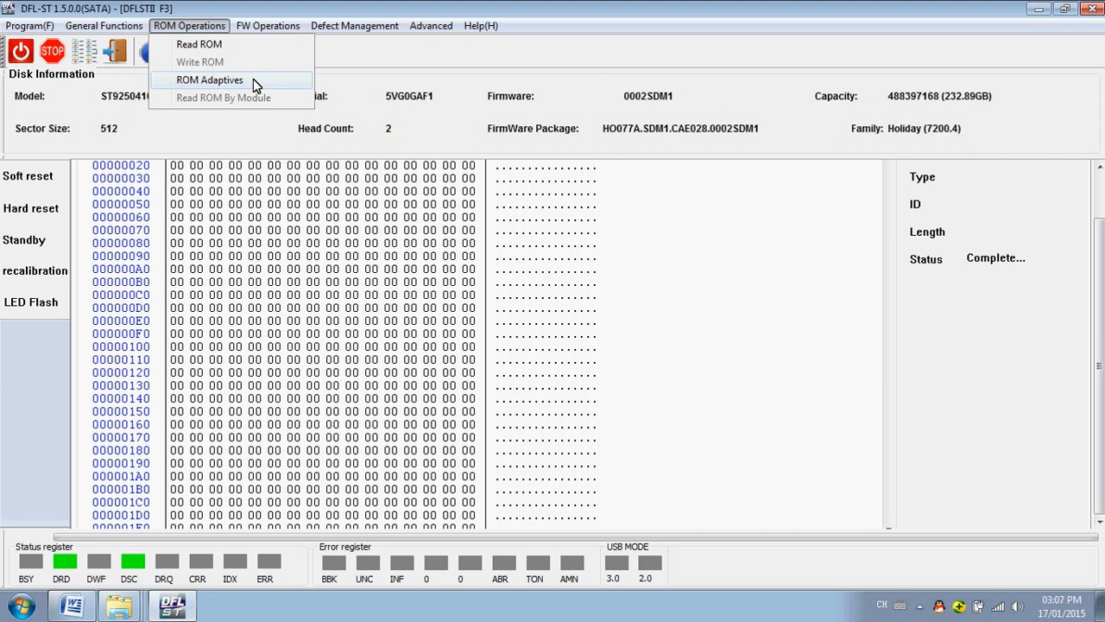
Open the ROM Adaptives dialog from ROM Operations.
left_click(208, 79)
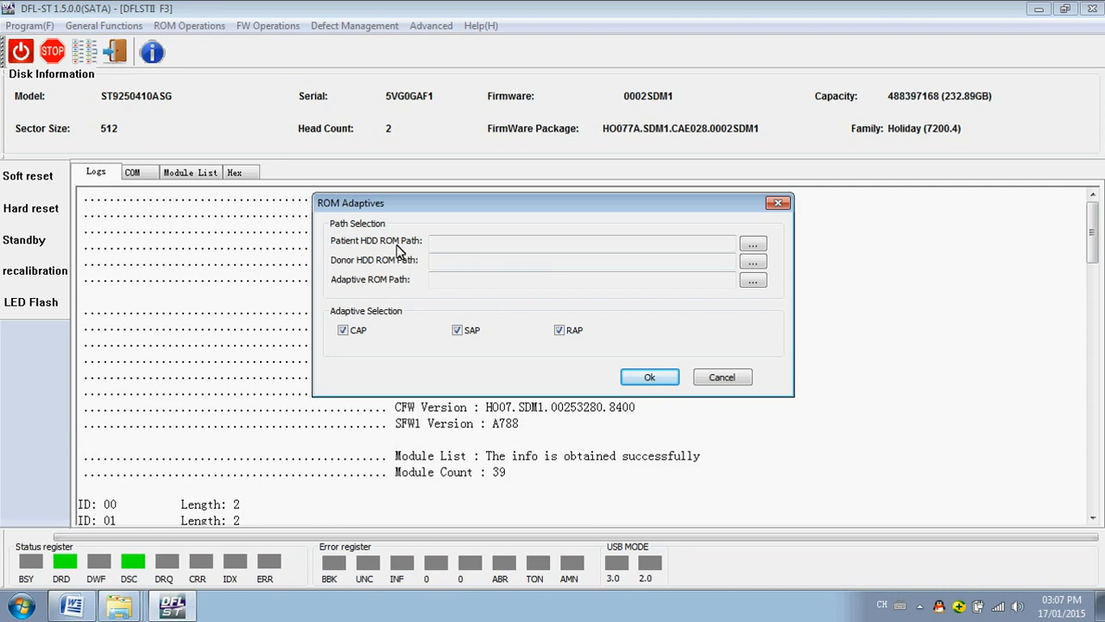
Confirm ROM Adaptives with empty paths, acknowledge the path setting error, then bring up FW Operations.
left_click(580, 242)
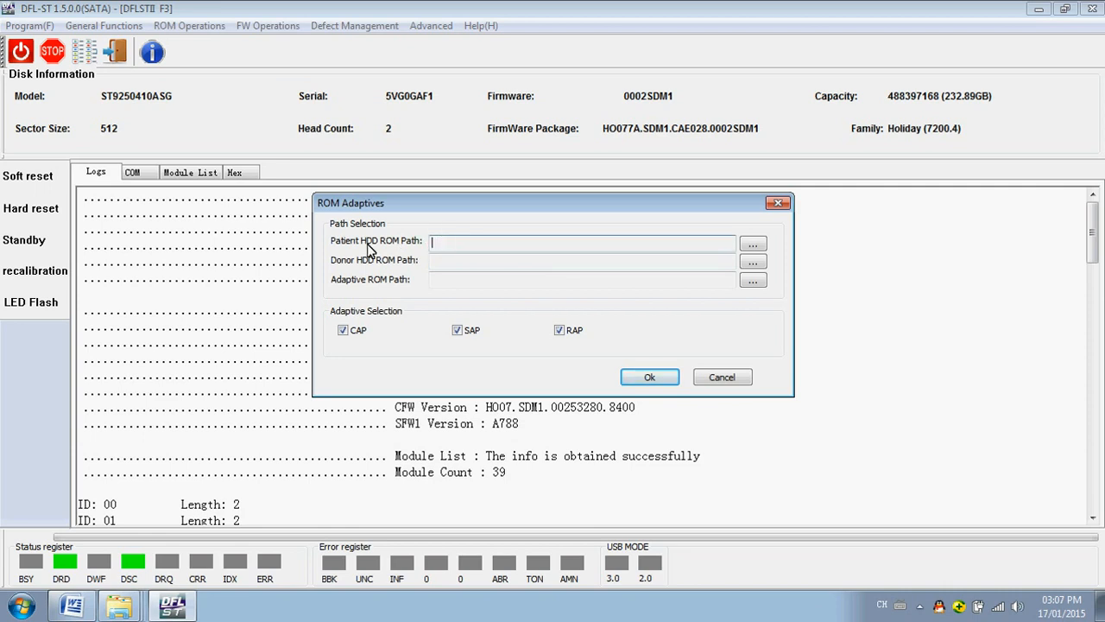
mouse_move(425, 268)
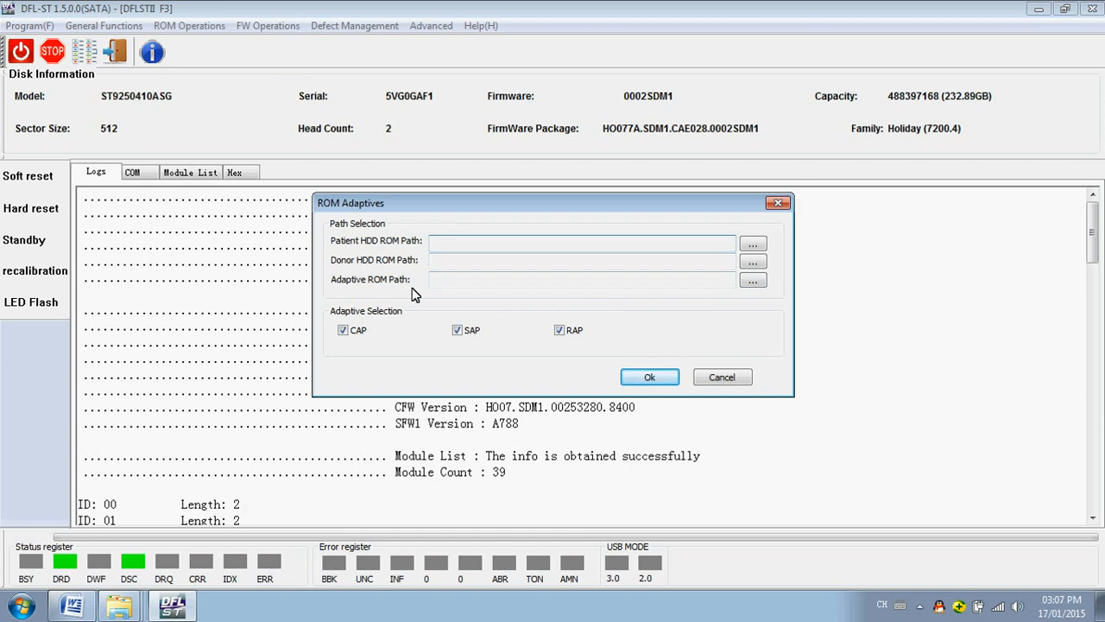
mouse_move(351, 290)
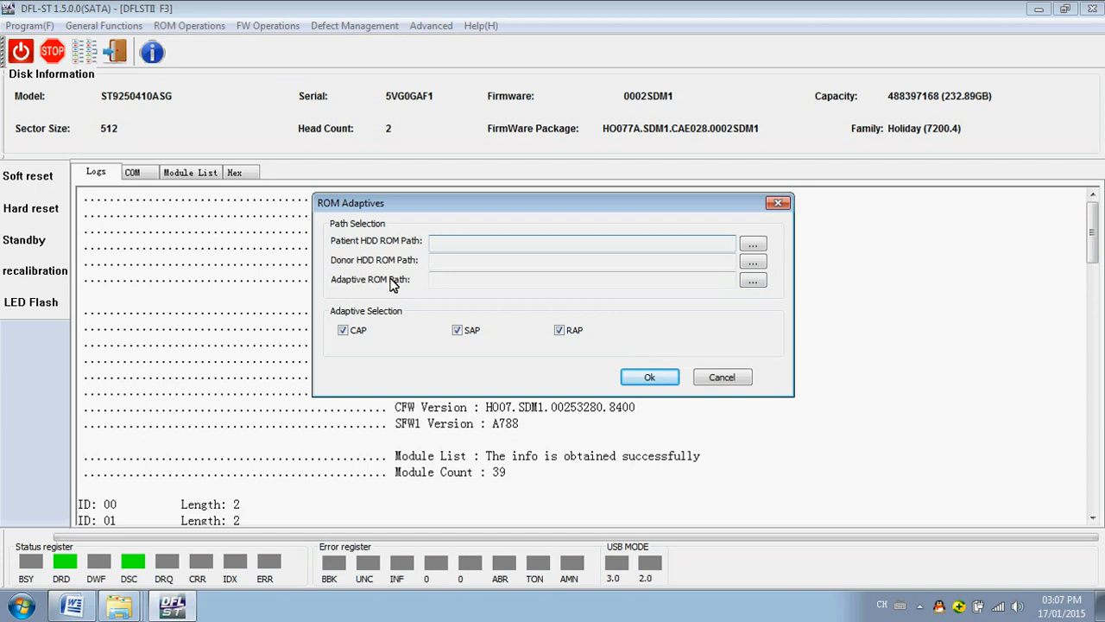
left_click(580, 242)
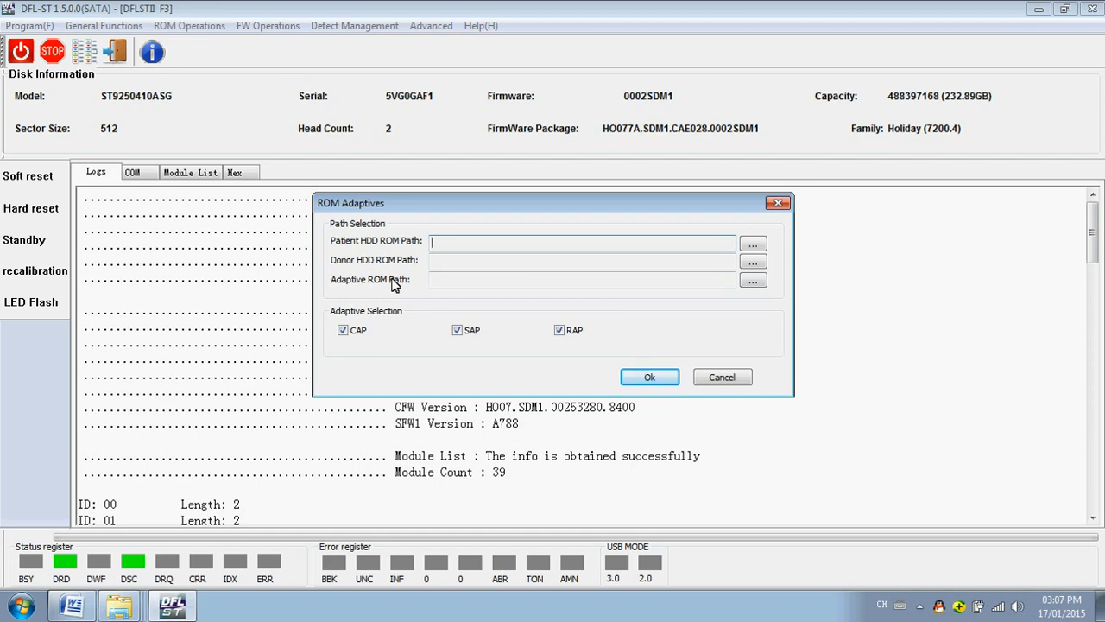
mouse_move(722, 349)
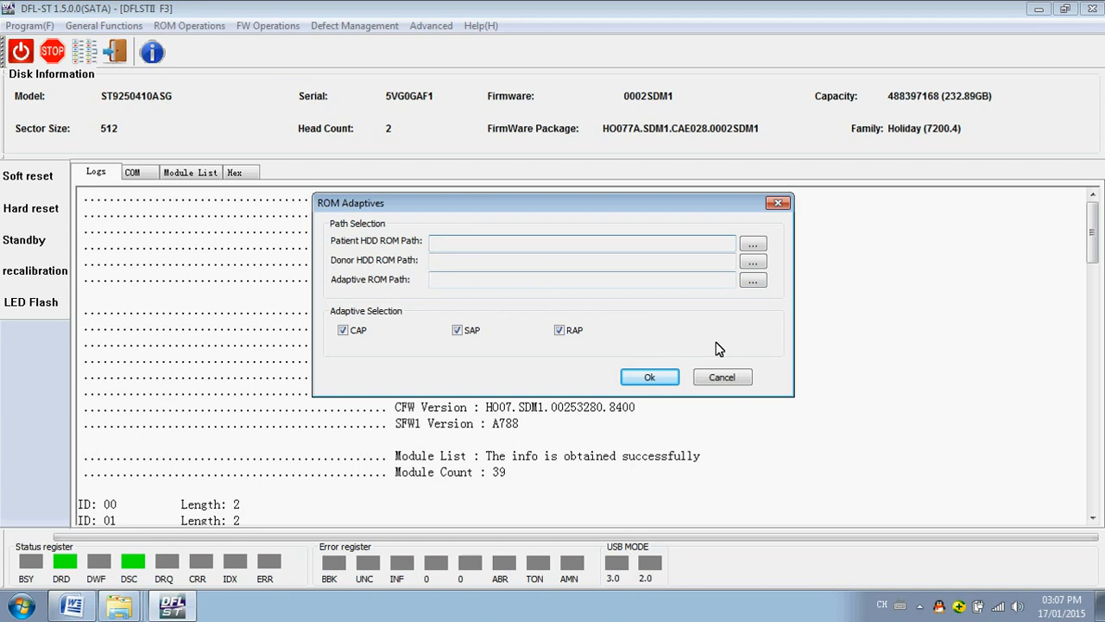
left_click(649, 377)
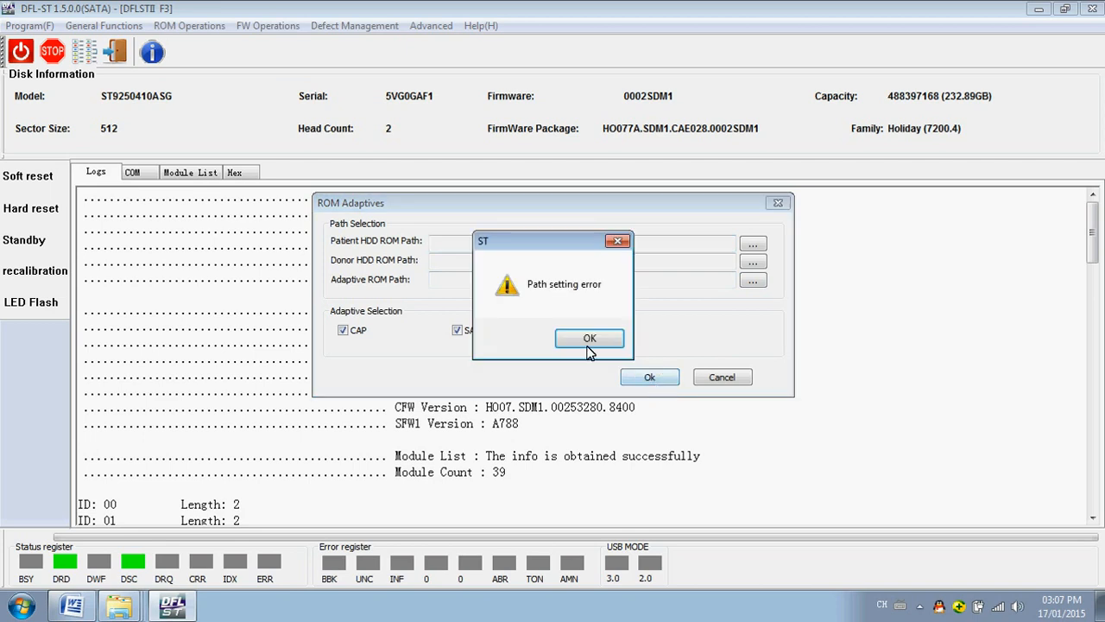
left_click(591, 336)
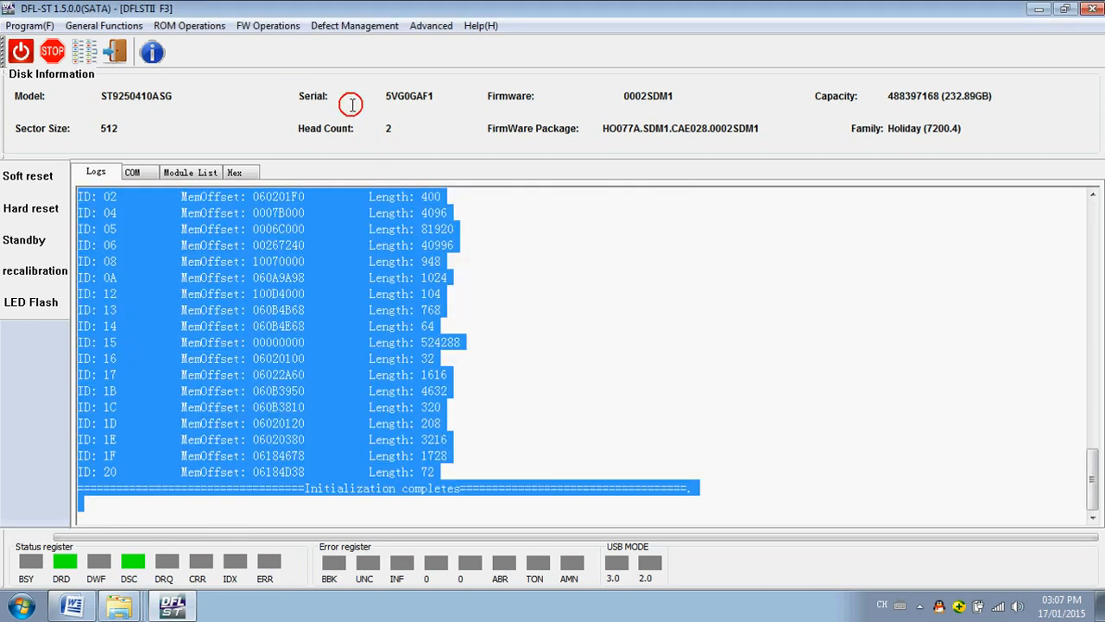
left_click(267, 26)
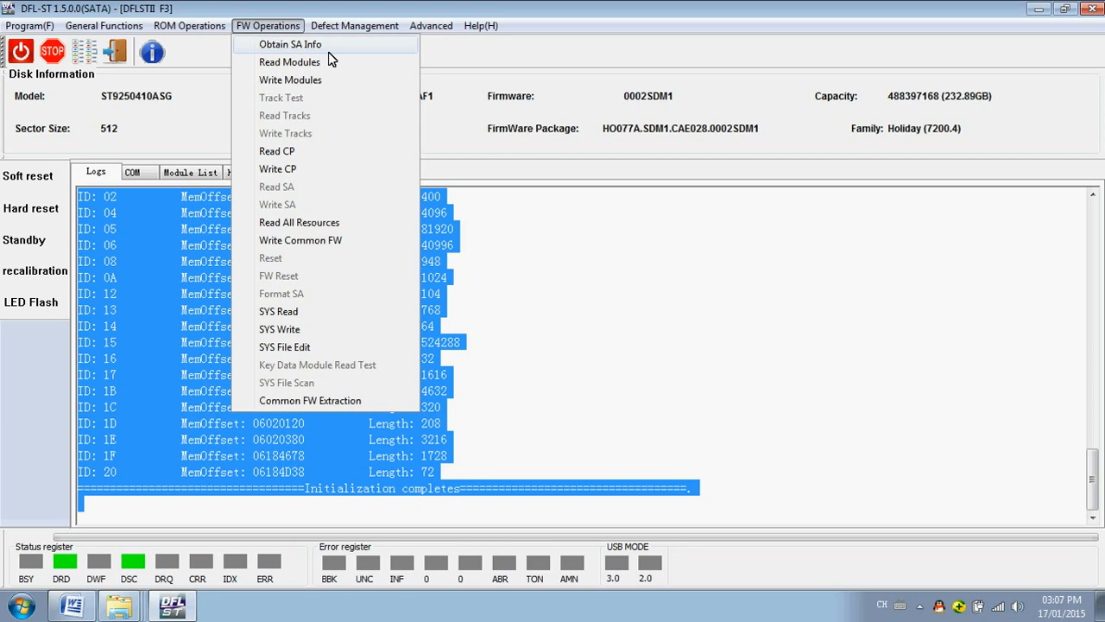
mouse_move(318, 45)
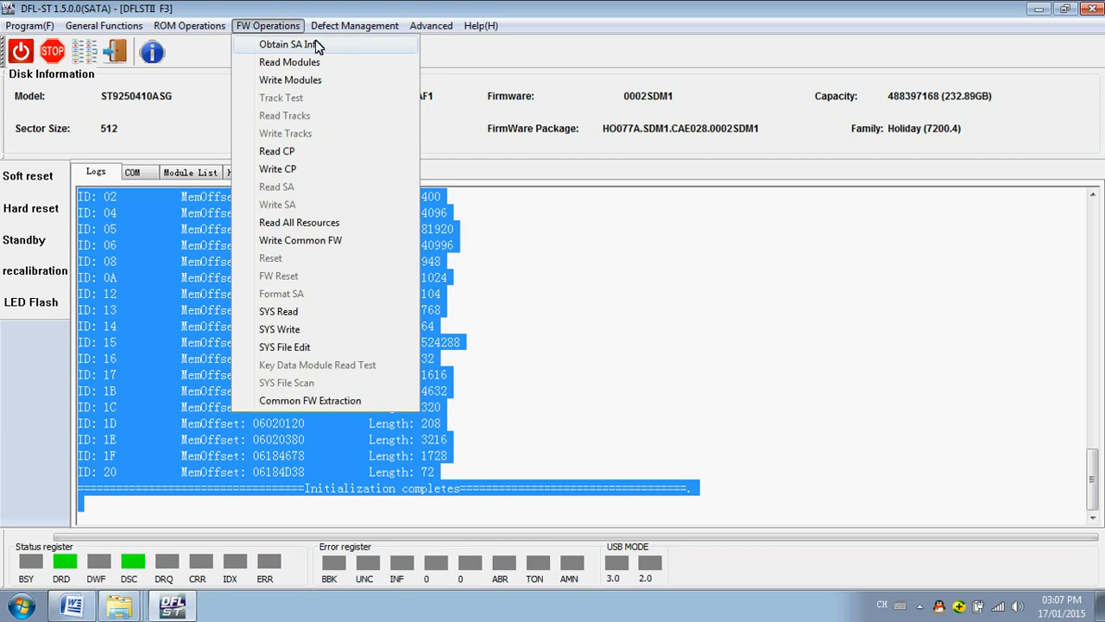
mouse_move(309, 116)
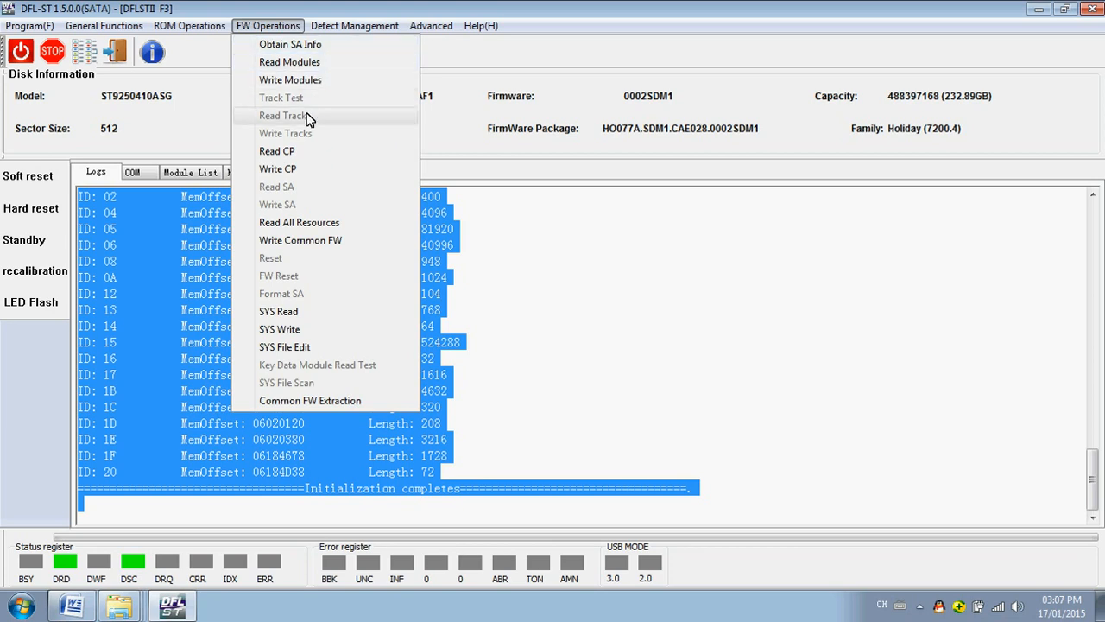
mouse_move(314, 179)
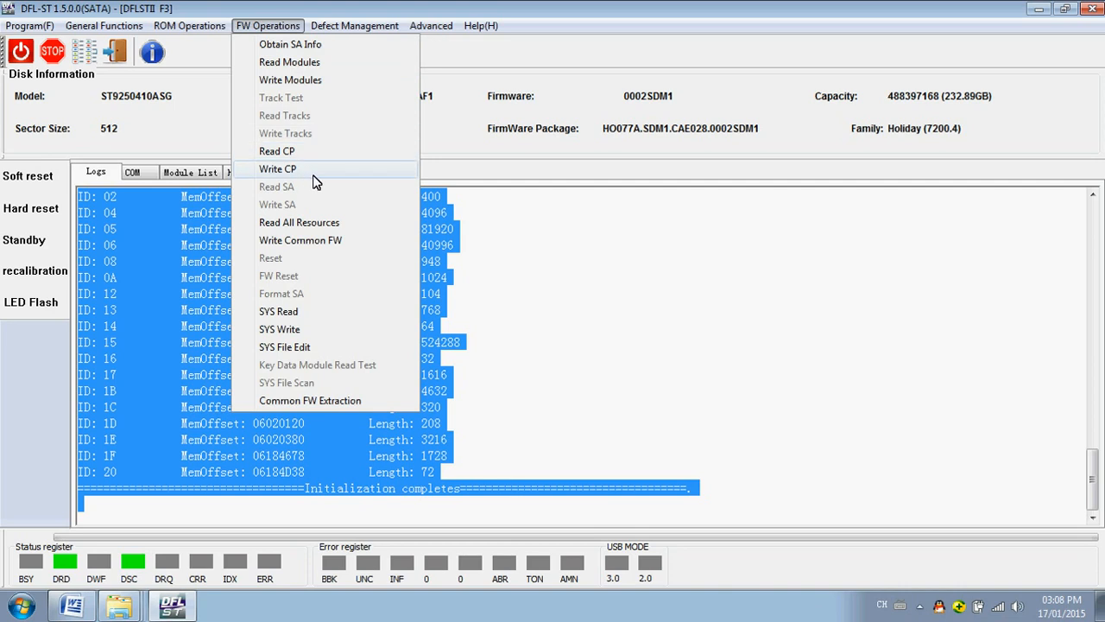
mouse_move(353, 240)
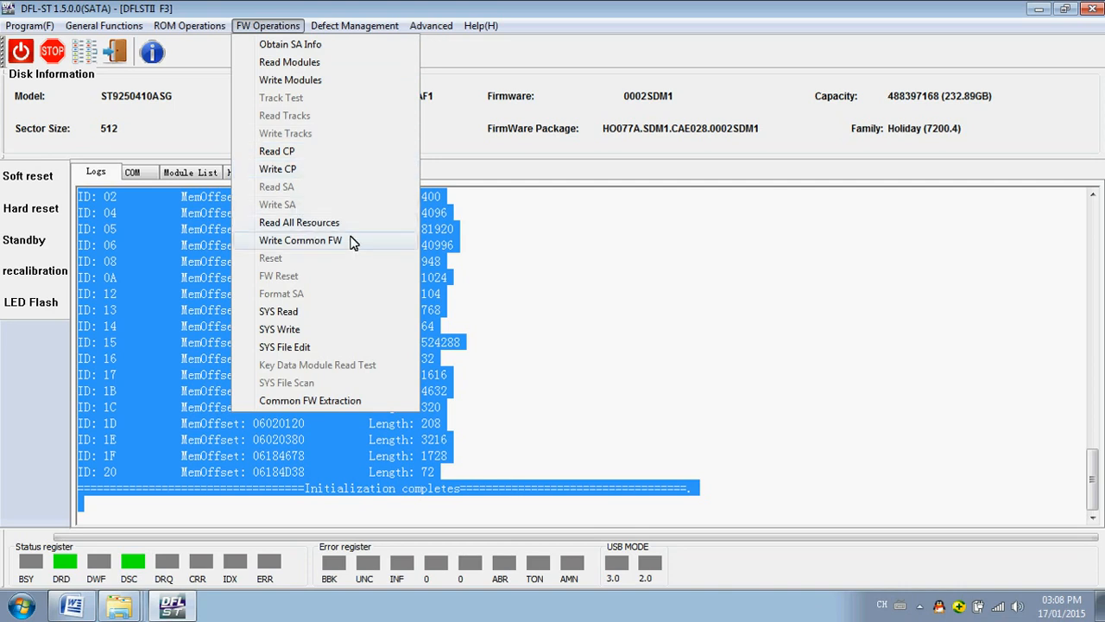
mouse_move(310, 311)
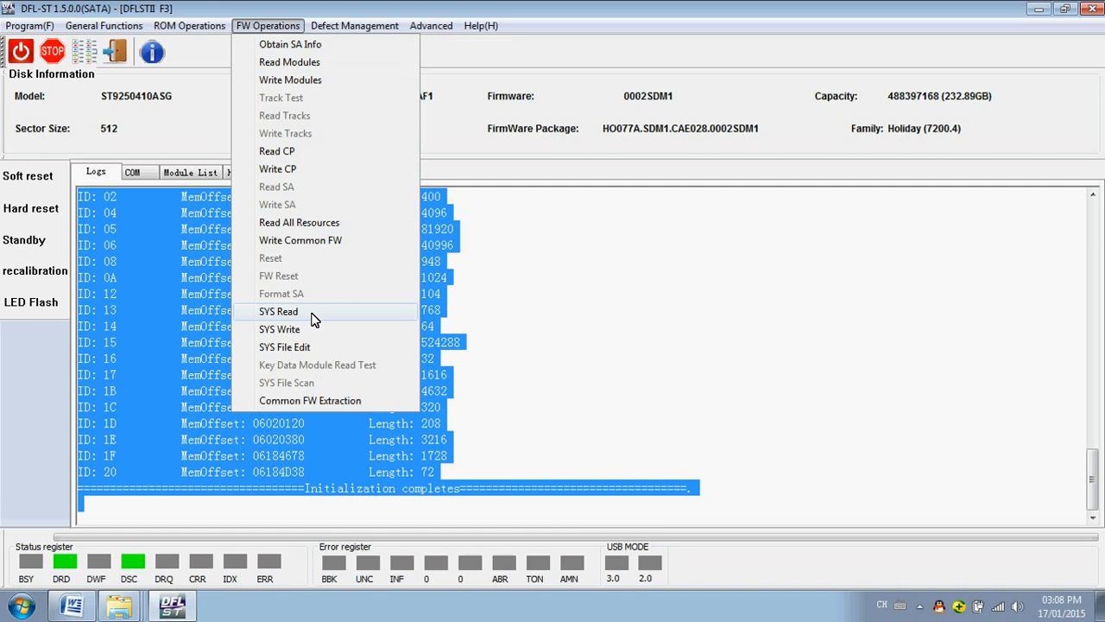
mouse_move(280, 328)
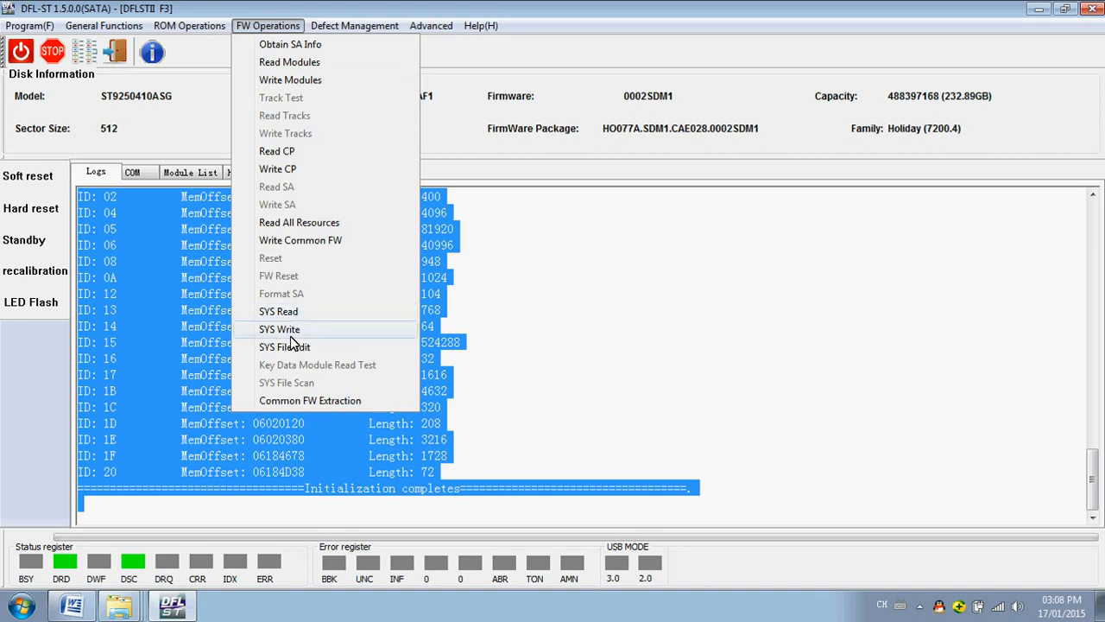
mouse_move(304, 345)
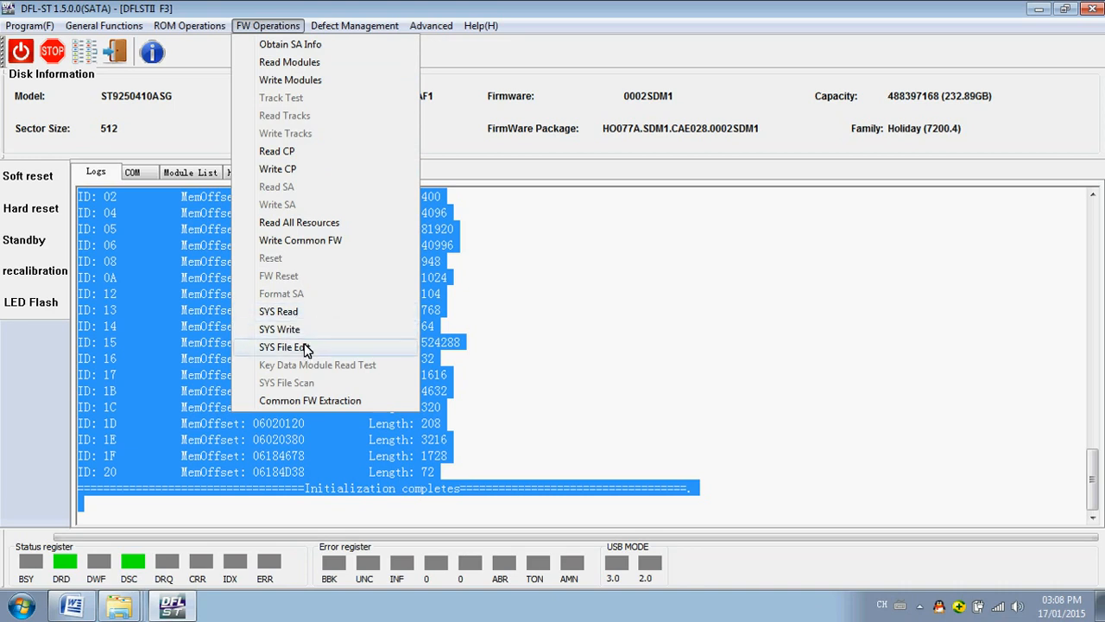
mouse_move(319, 352)
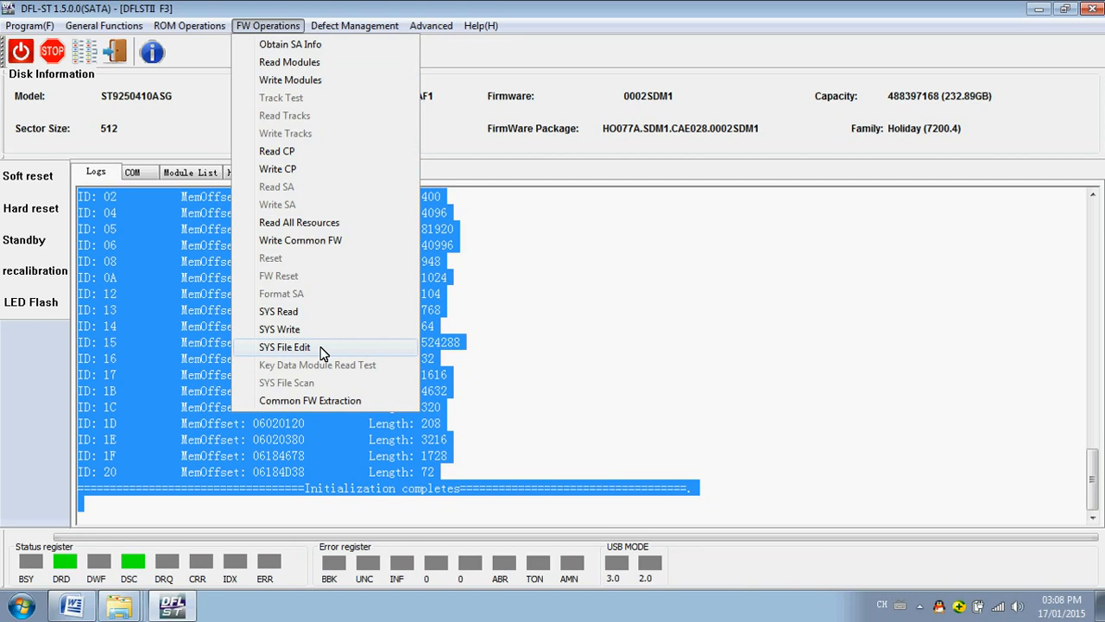
mouse_move(328, 401)
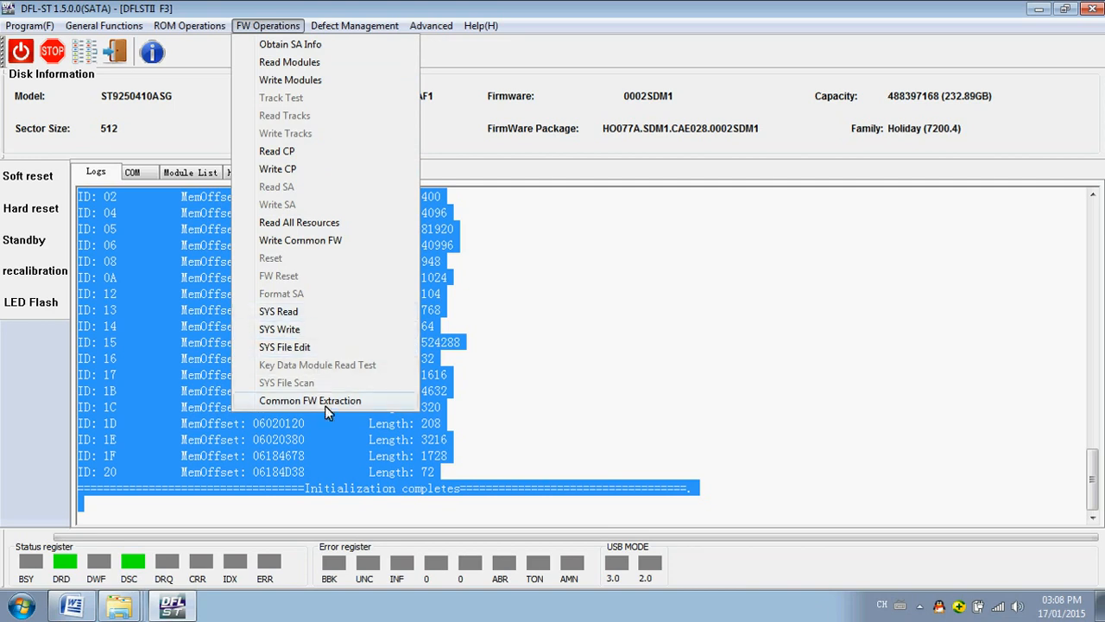
mouse_move(297, 390)
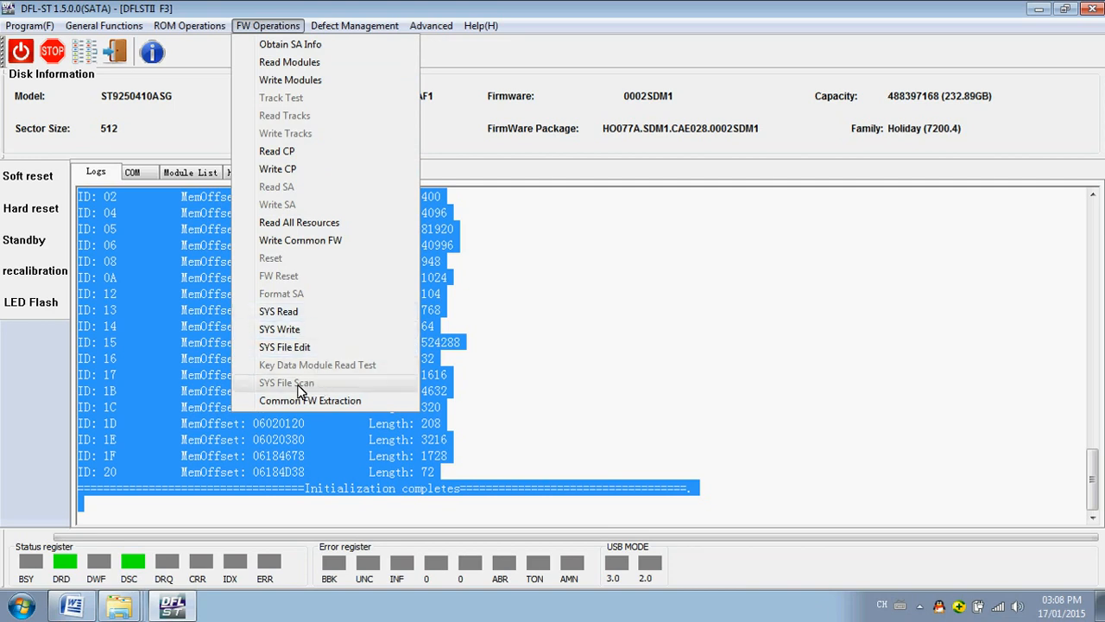
mouse_move(366, 377)
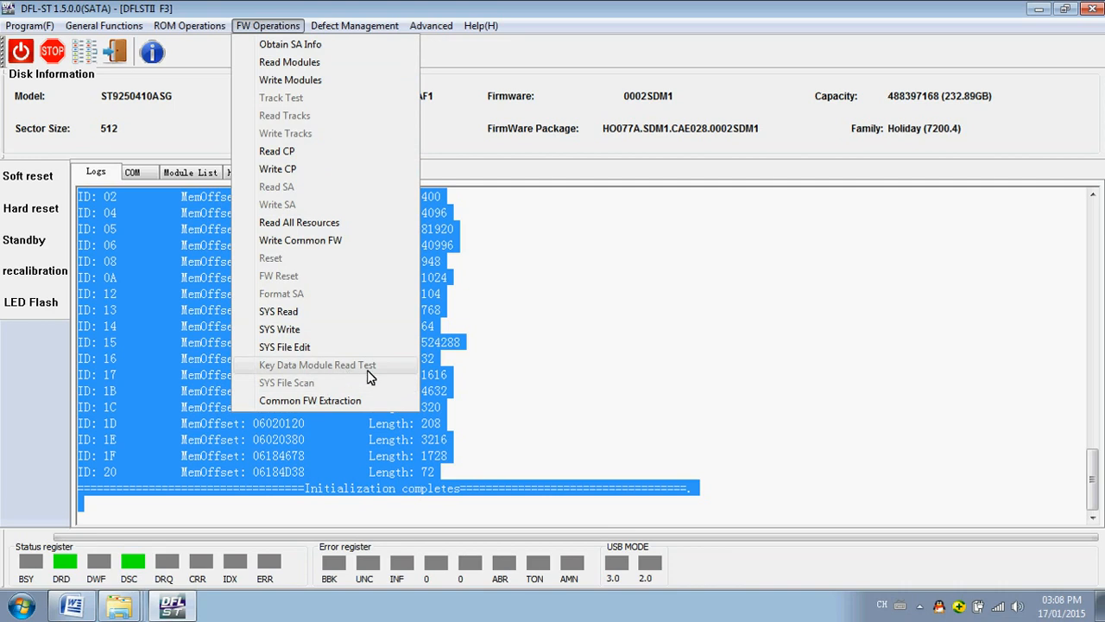
mouse_move(335, 152)
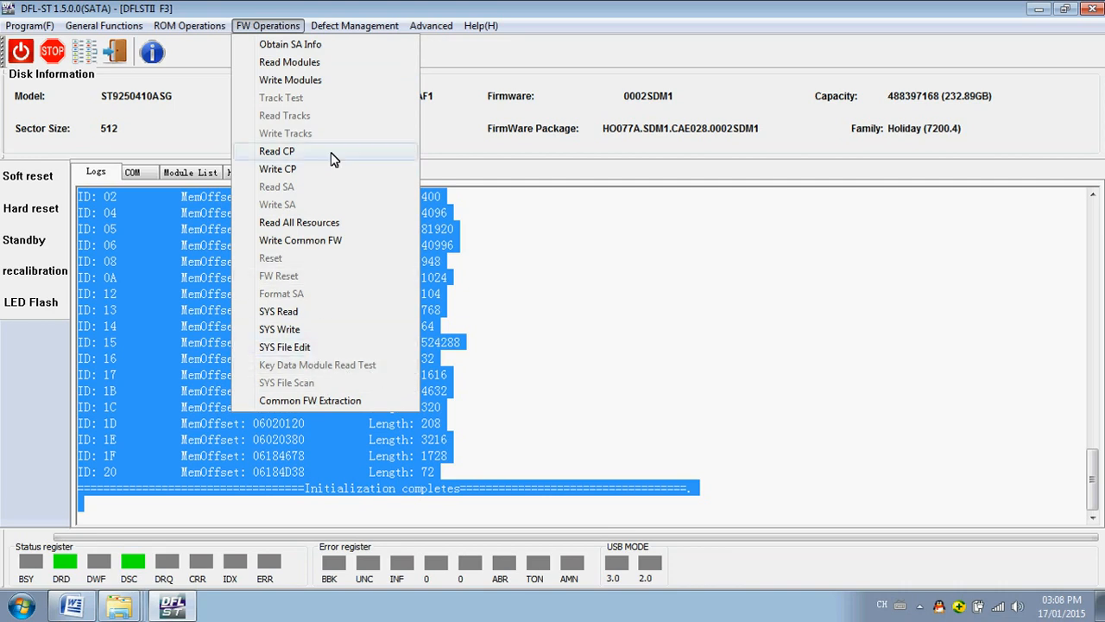
mouse_move(278, 311)
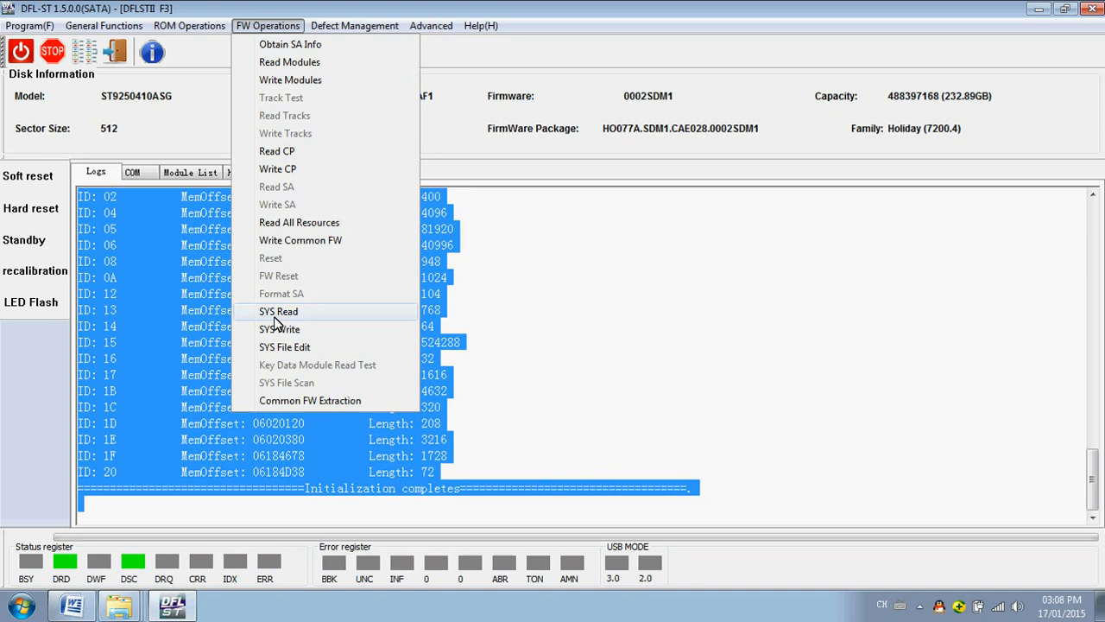
mouse_move(292, 323)
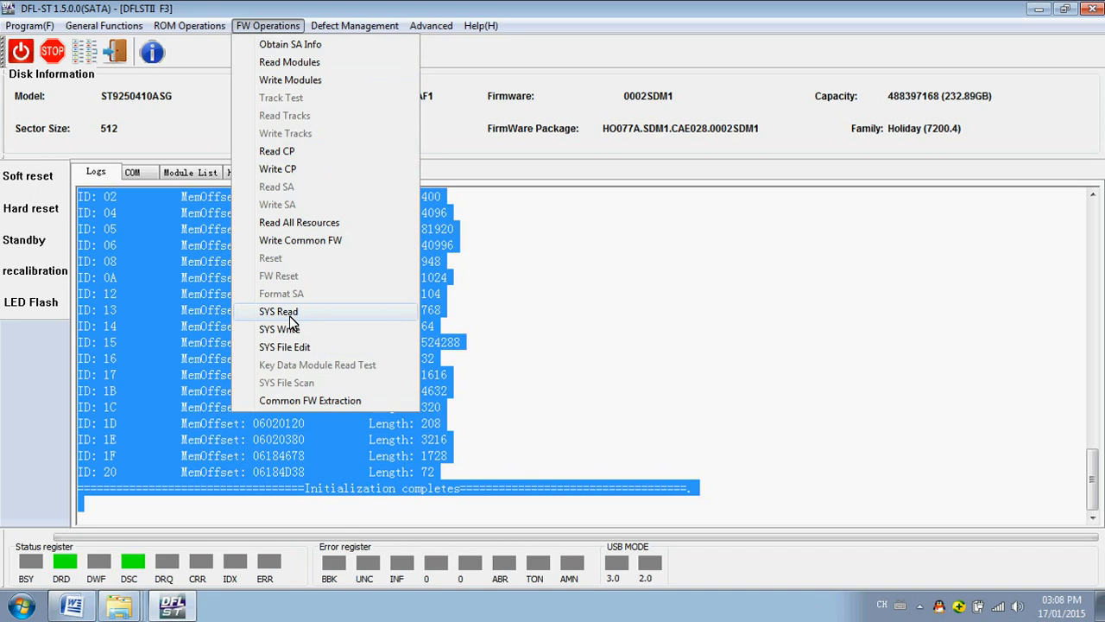
mouse_move(294, 312)
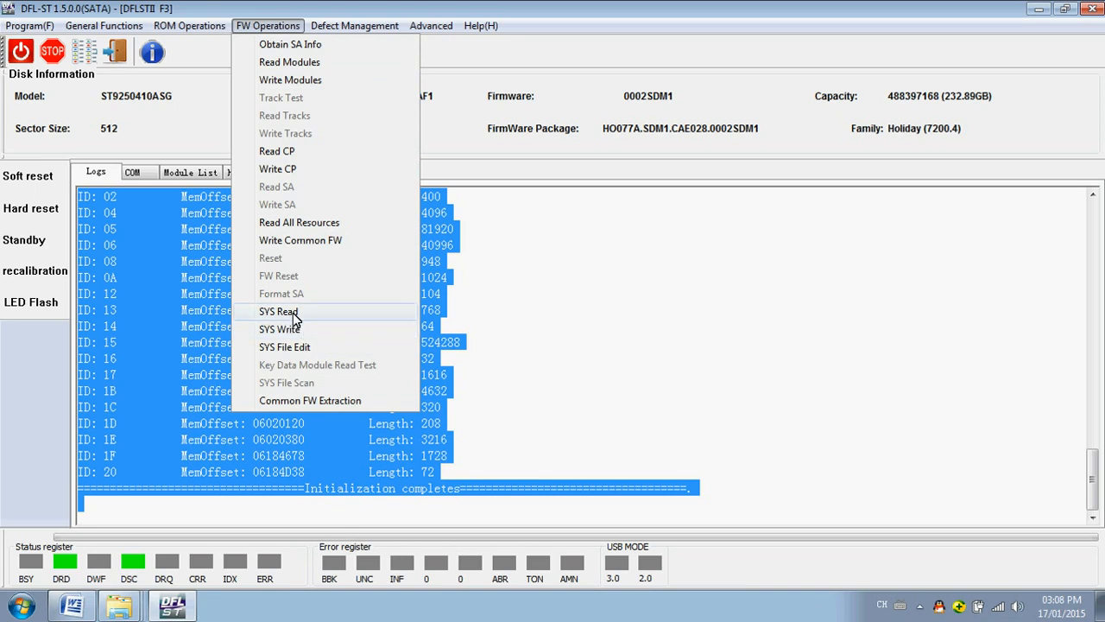
mouse_move(295, 365)
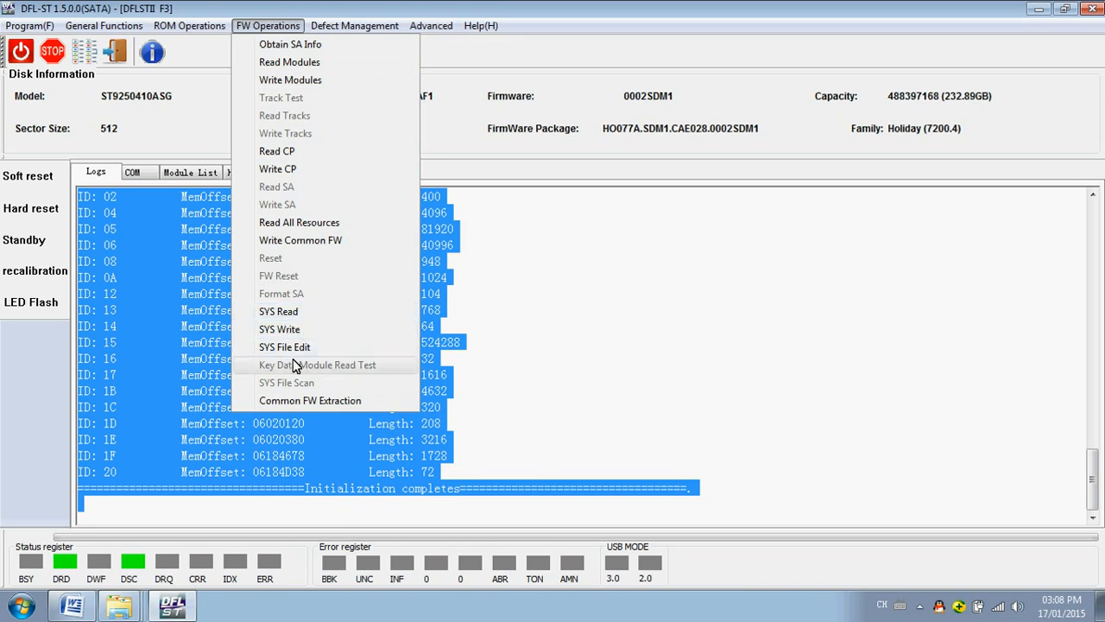
mouse_move(314, 382)
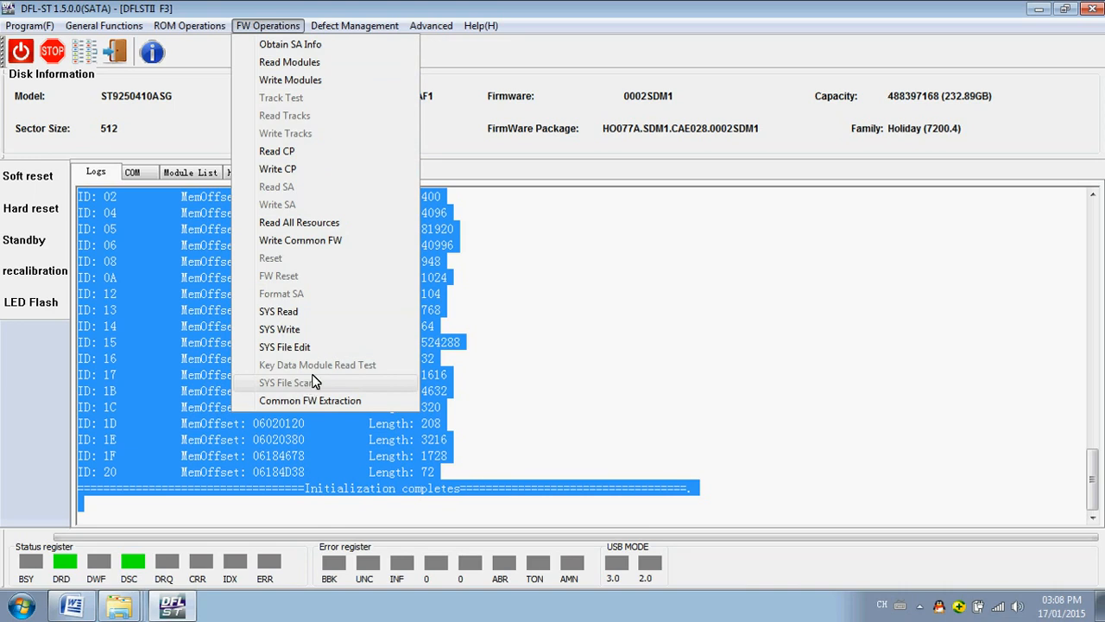
mouse_move(310, 412)
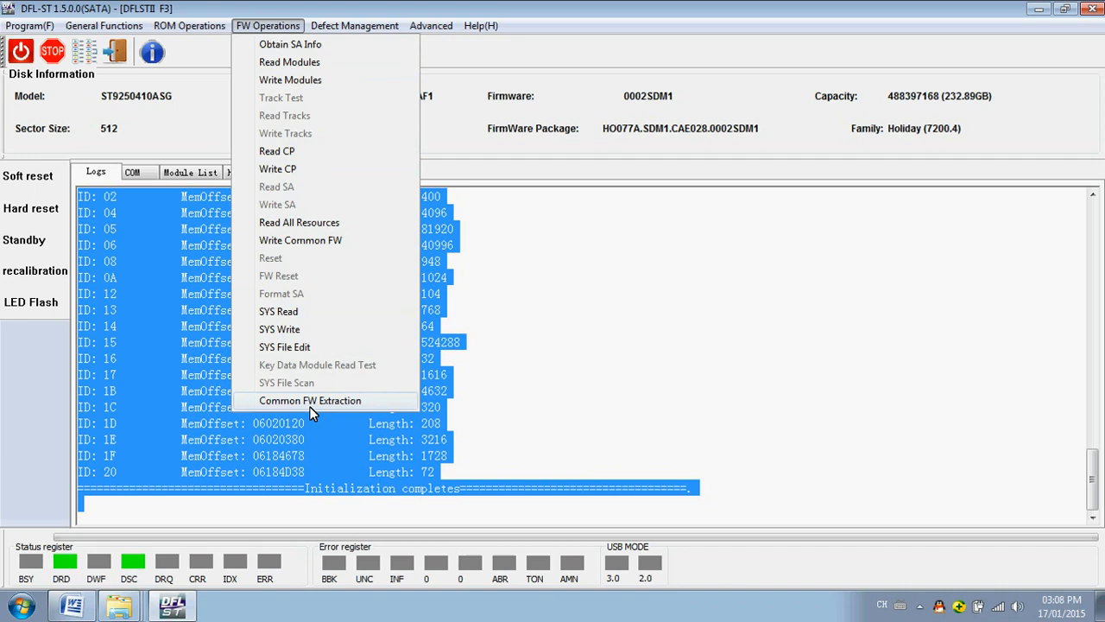
mouse_move(302, 404)
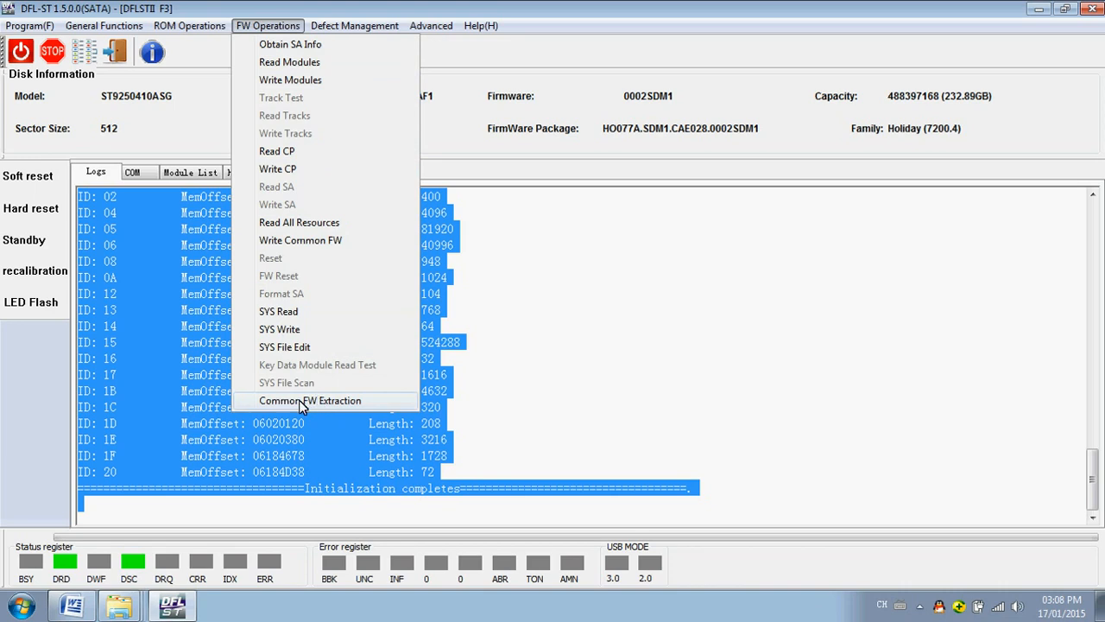
mouse_move(377, 408)
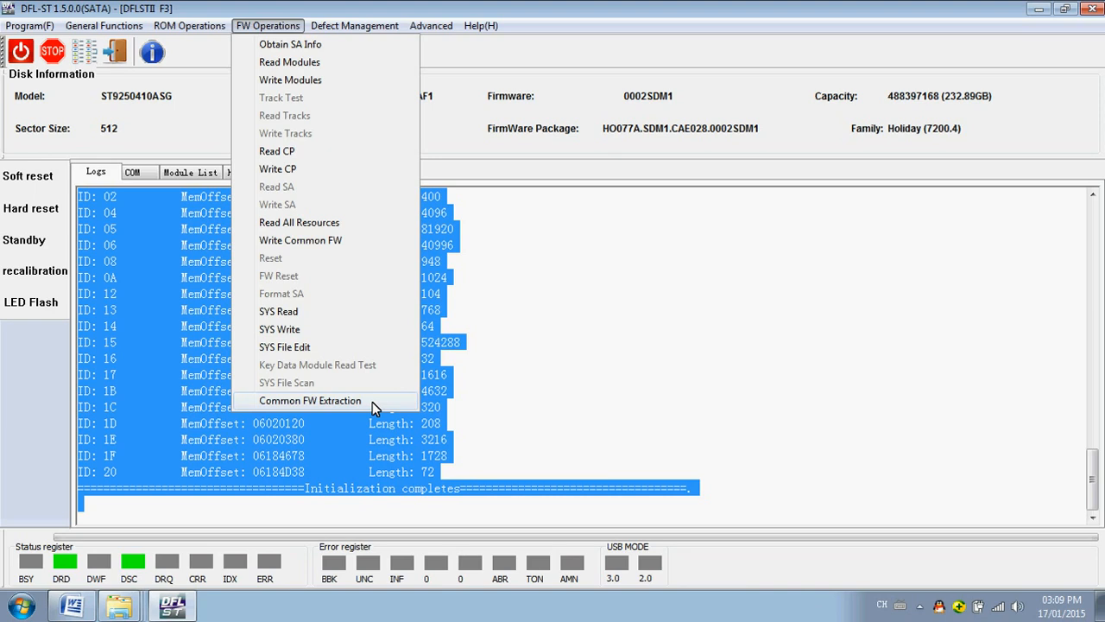
Show the Defect Management list with defect list, SMART, translator and sector repair entries.
left_click(354, 26)
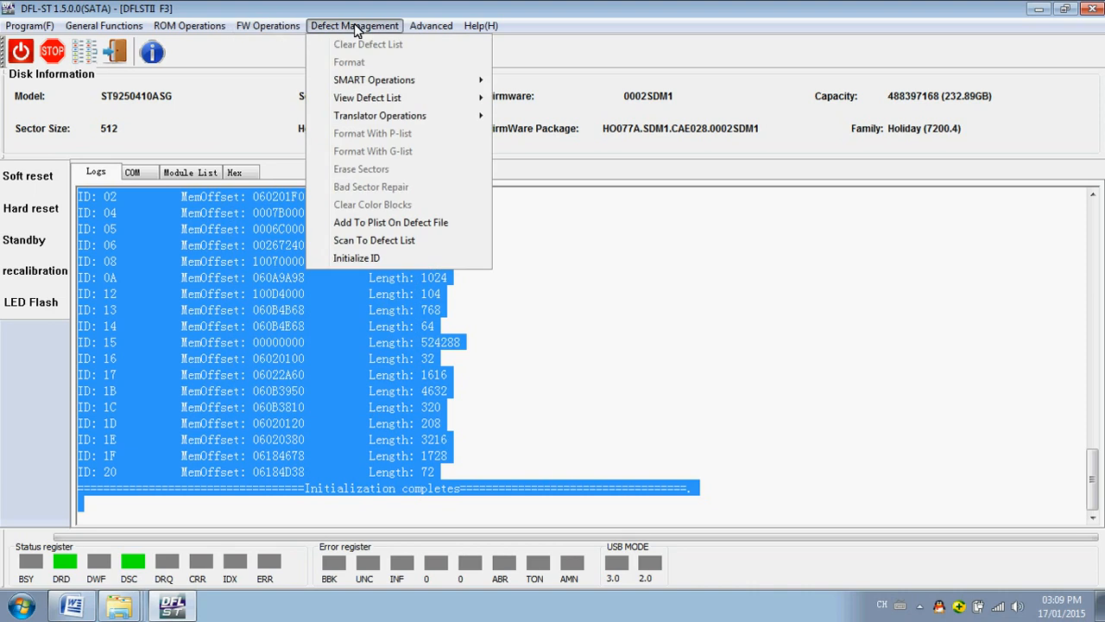
mouse_move(370, 45)
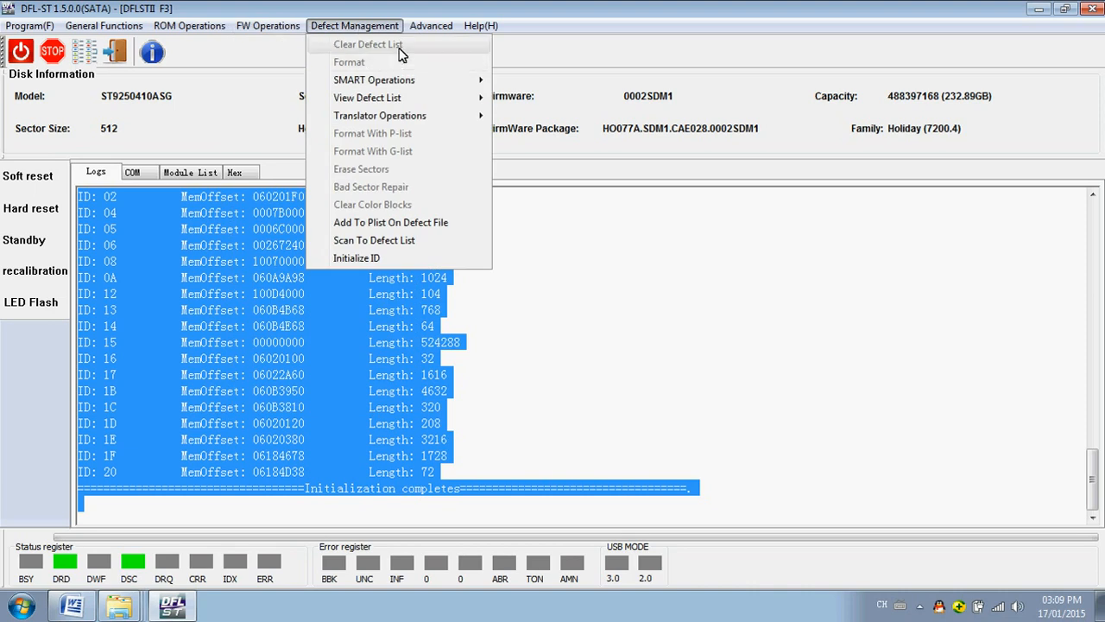
mouse_move(411, 62)
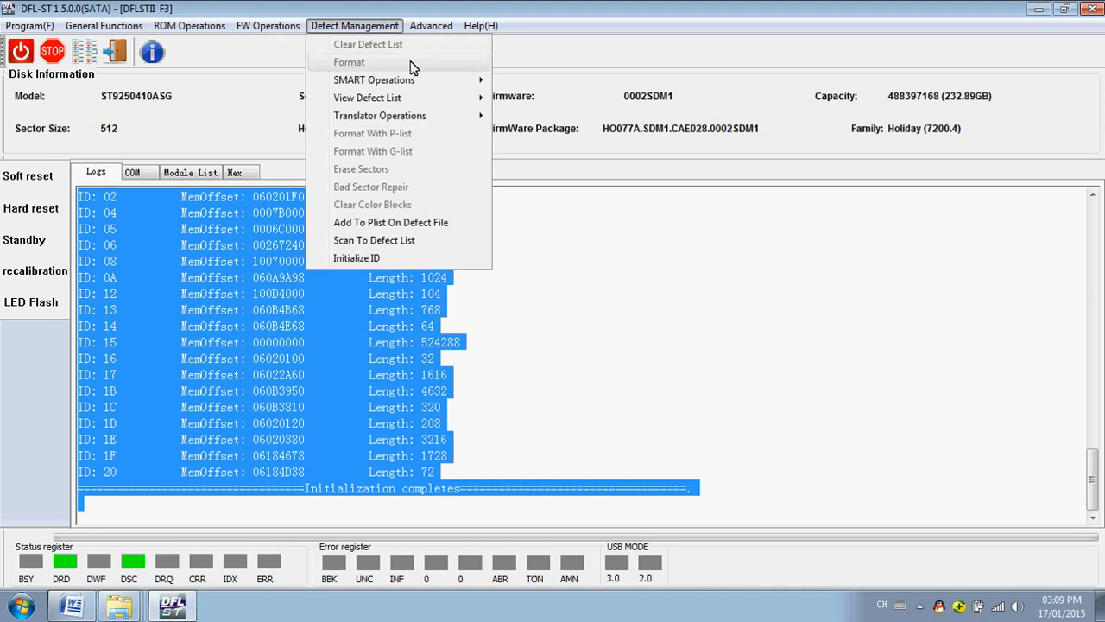
mouse_move(375, 79)
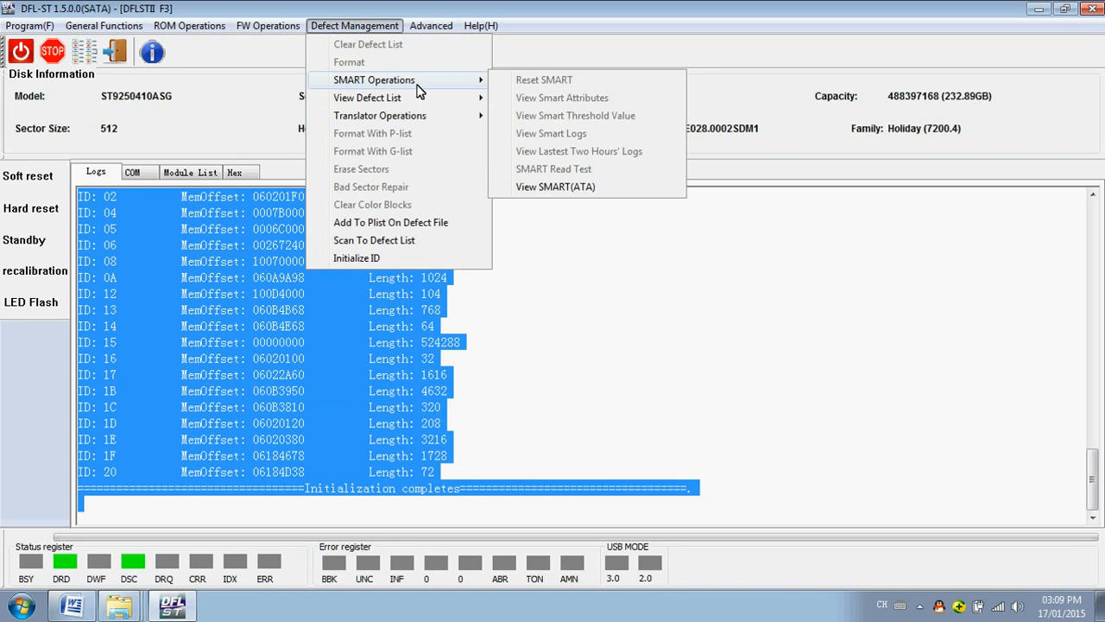
mouse_move(579, 152)
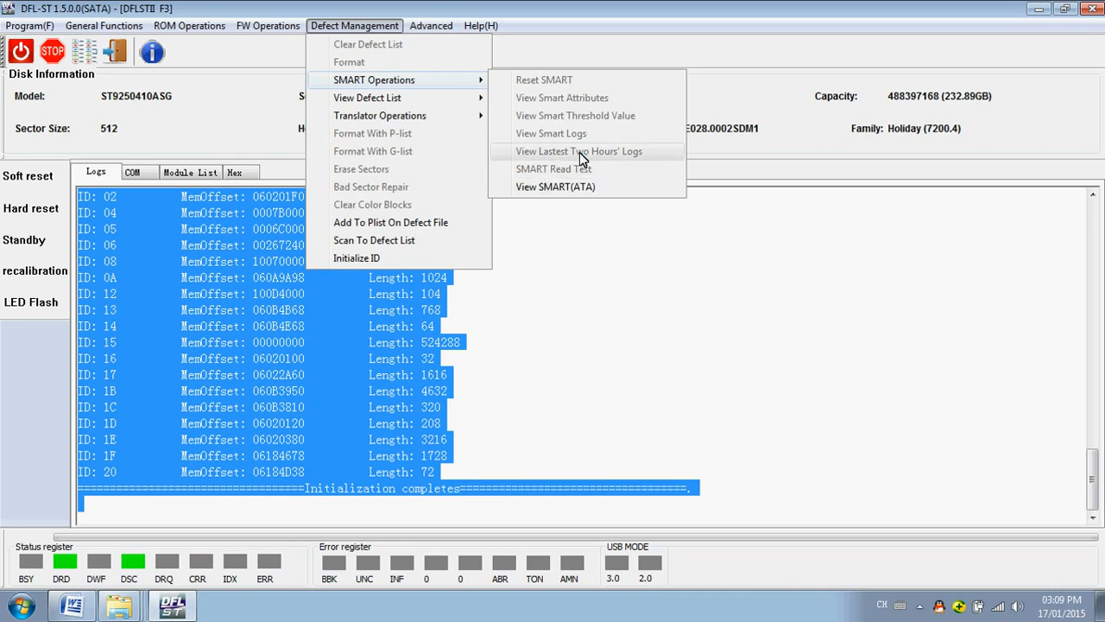
mouse_move(576, 114)
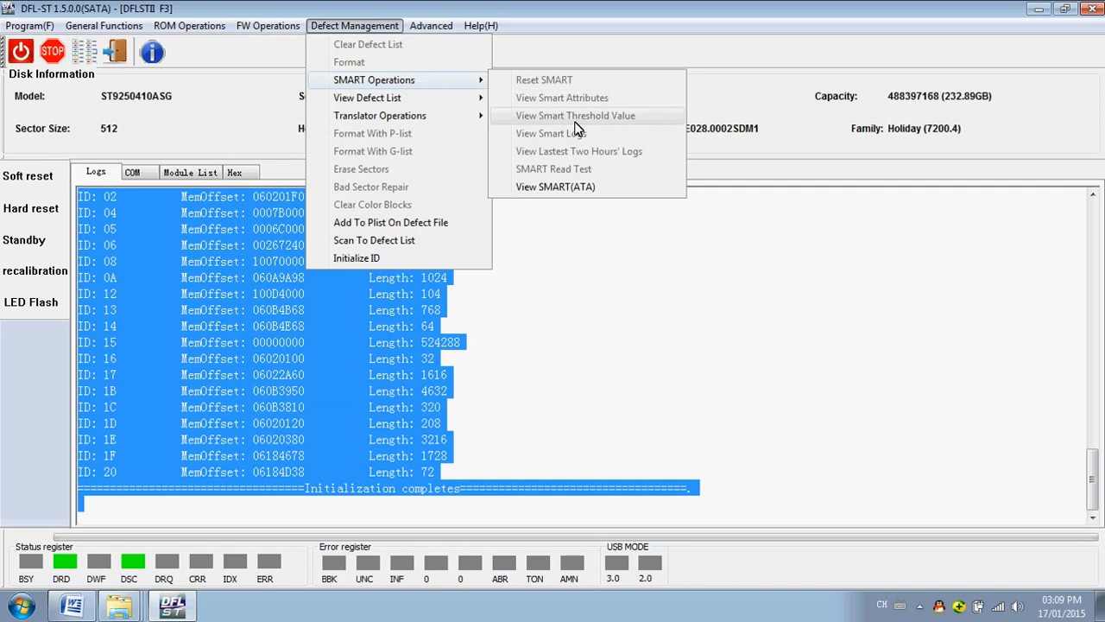
mouse_move(380, 114)
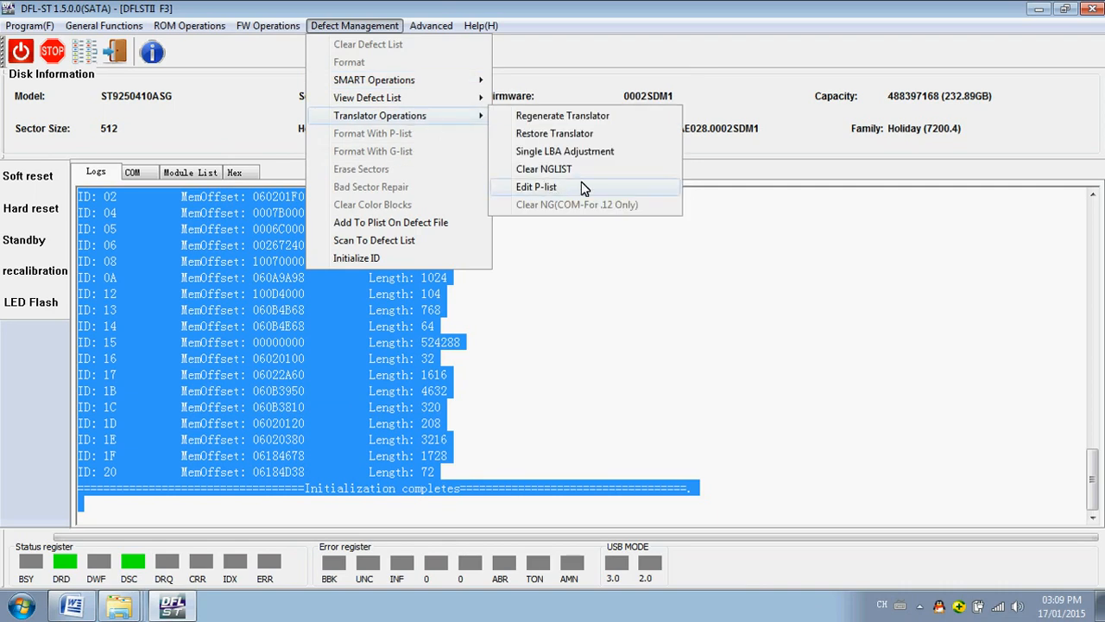
mouse_move(565, 152)
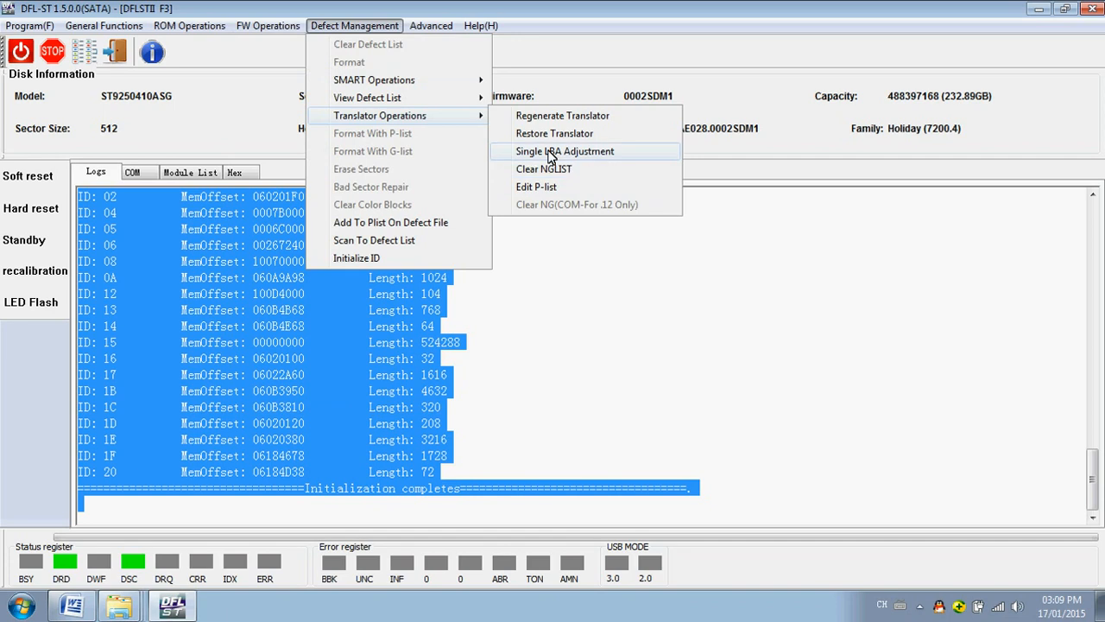
mouse_move(580, 159)
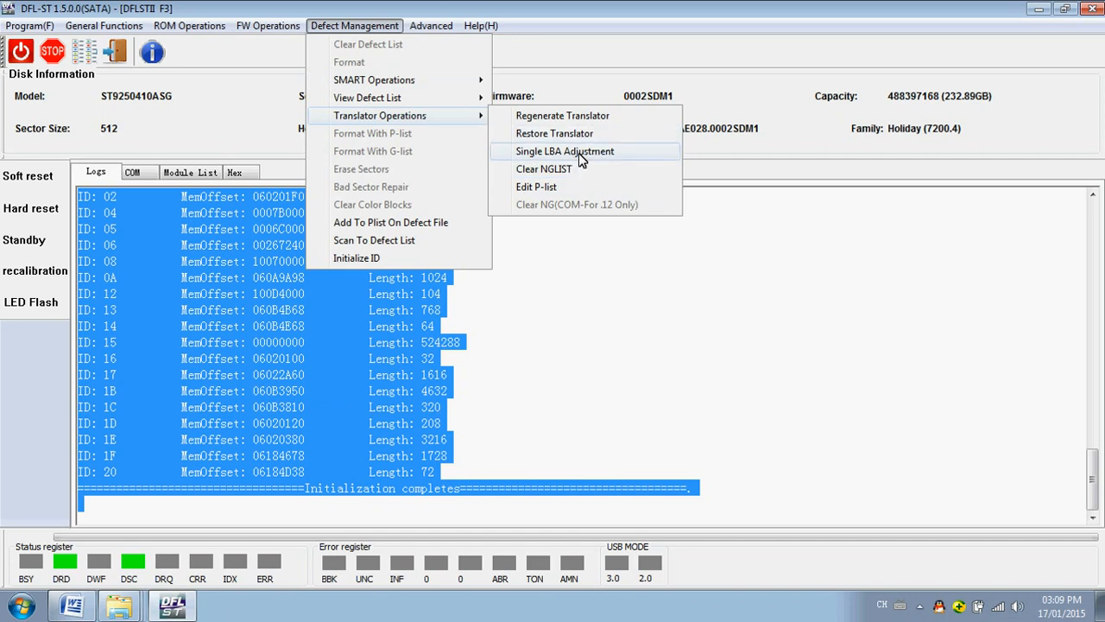
mouse_move(580, 133)
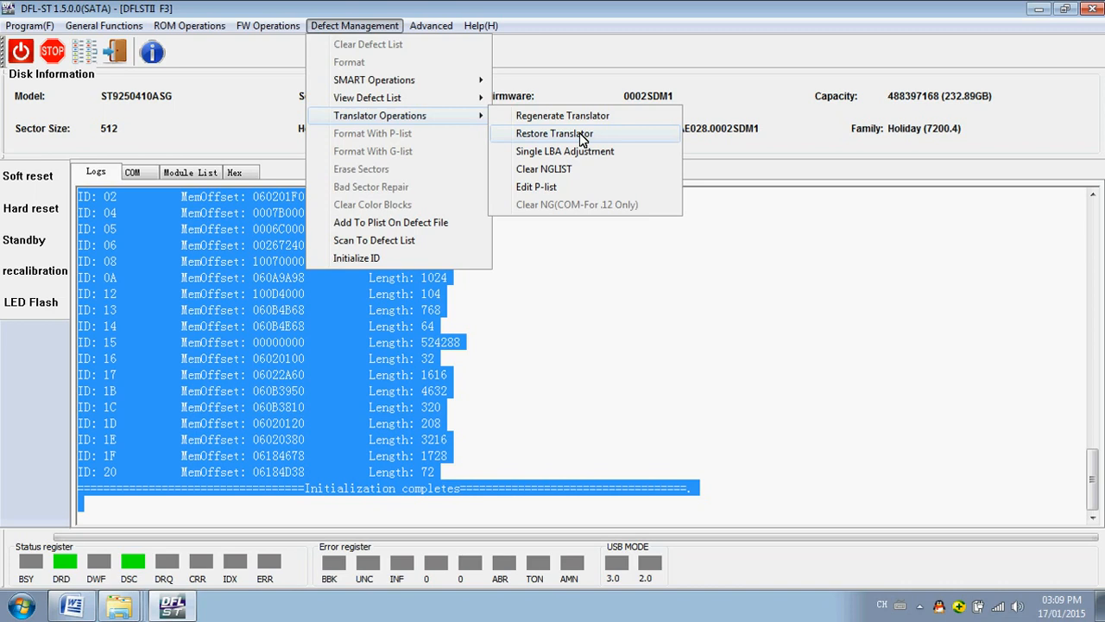
mouse_move(562, 152)
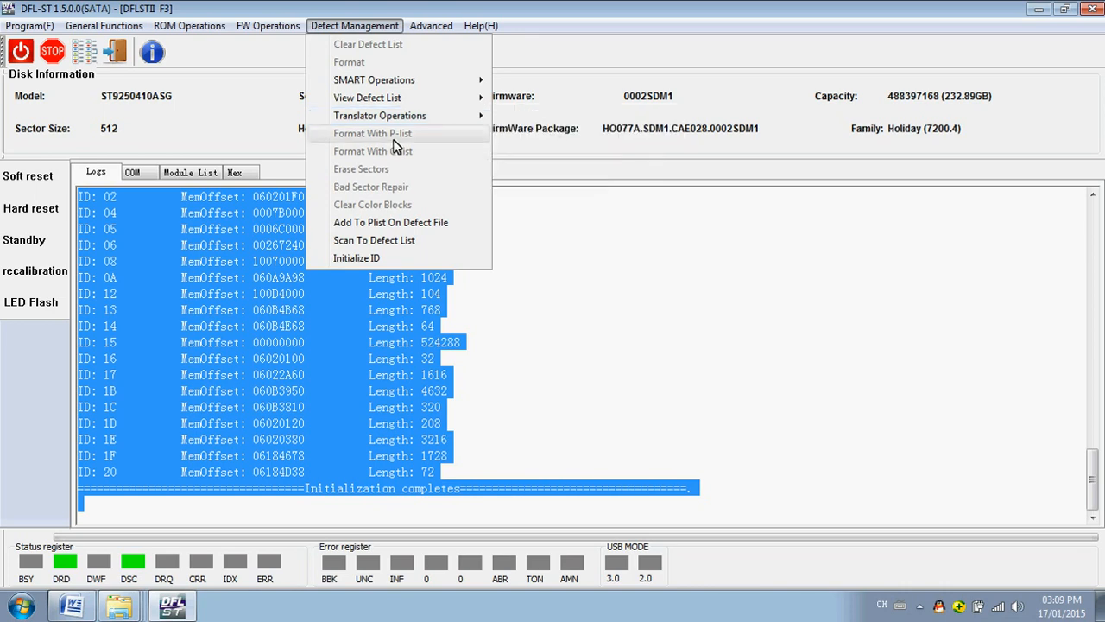
mouse_move(418, 187)
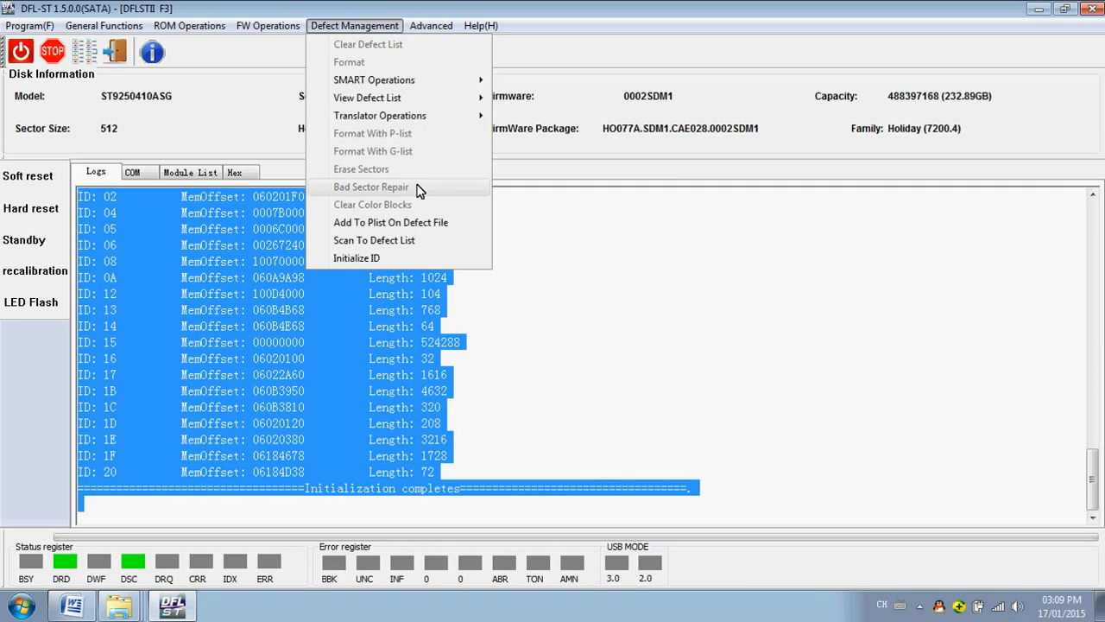
mouse_move(401, 169)
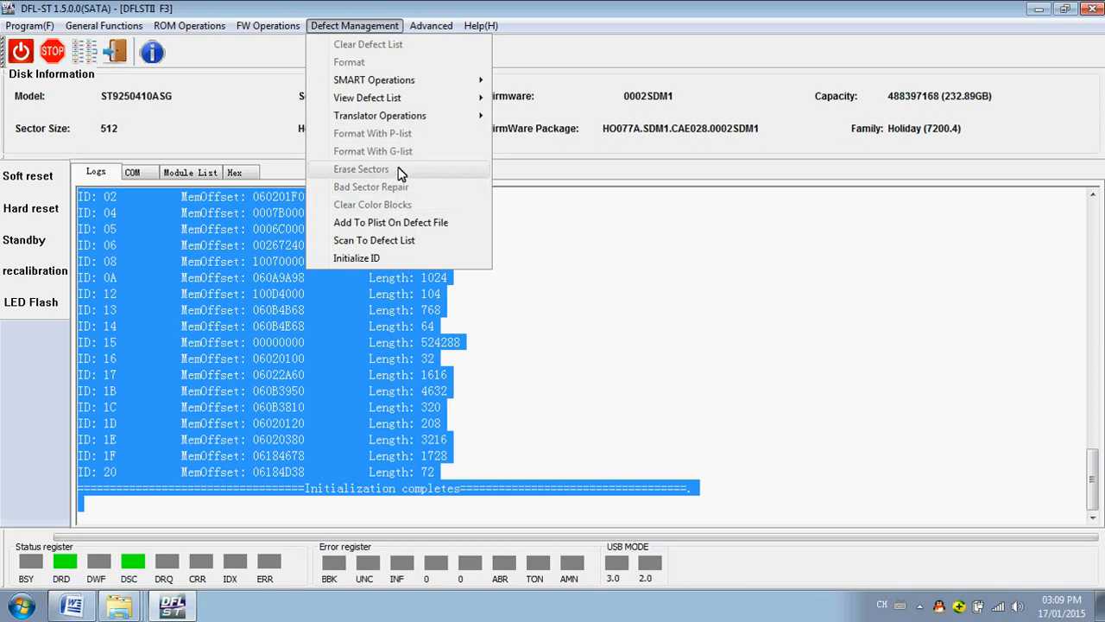
mouse_move(387, 240)
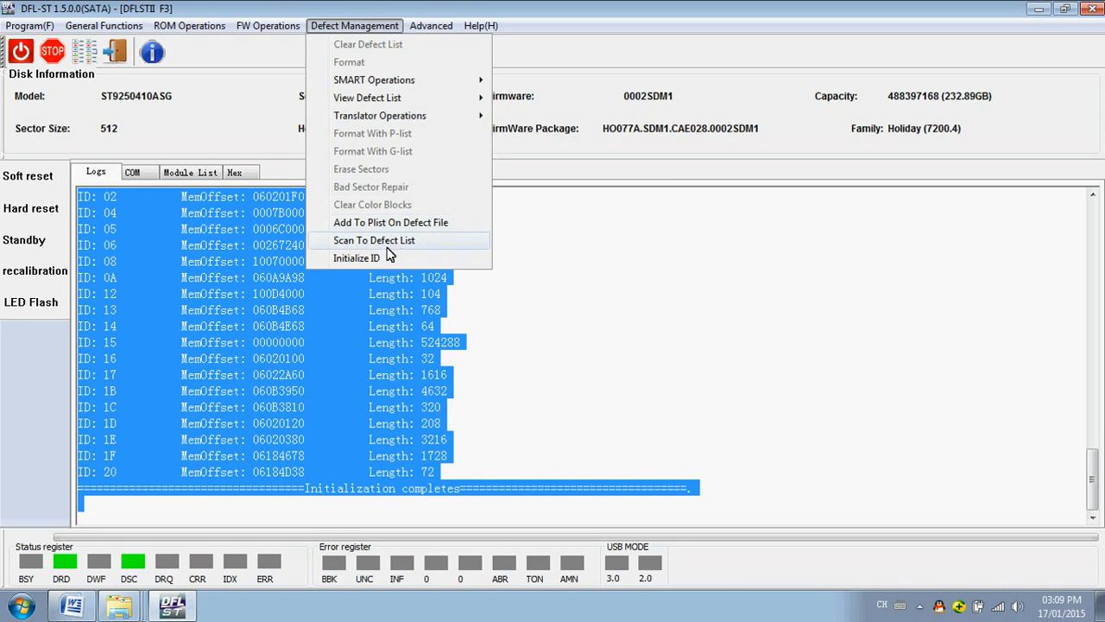
mouse_move(441, 245)
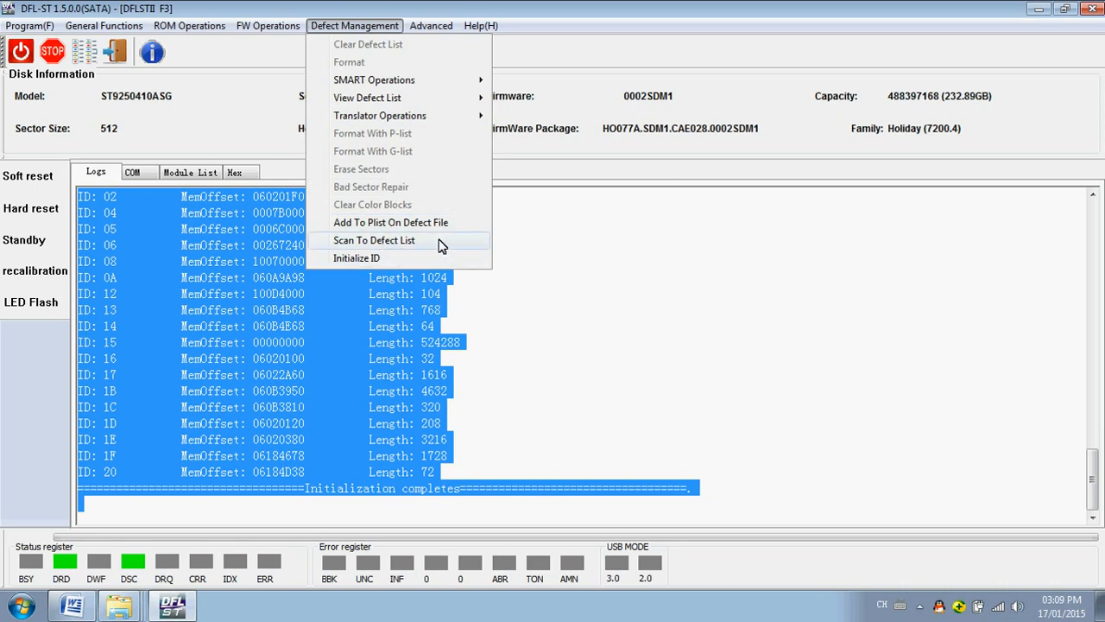
mouse_move(447, 228)
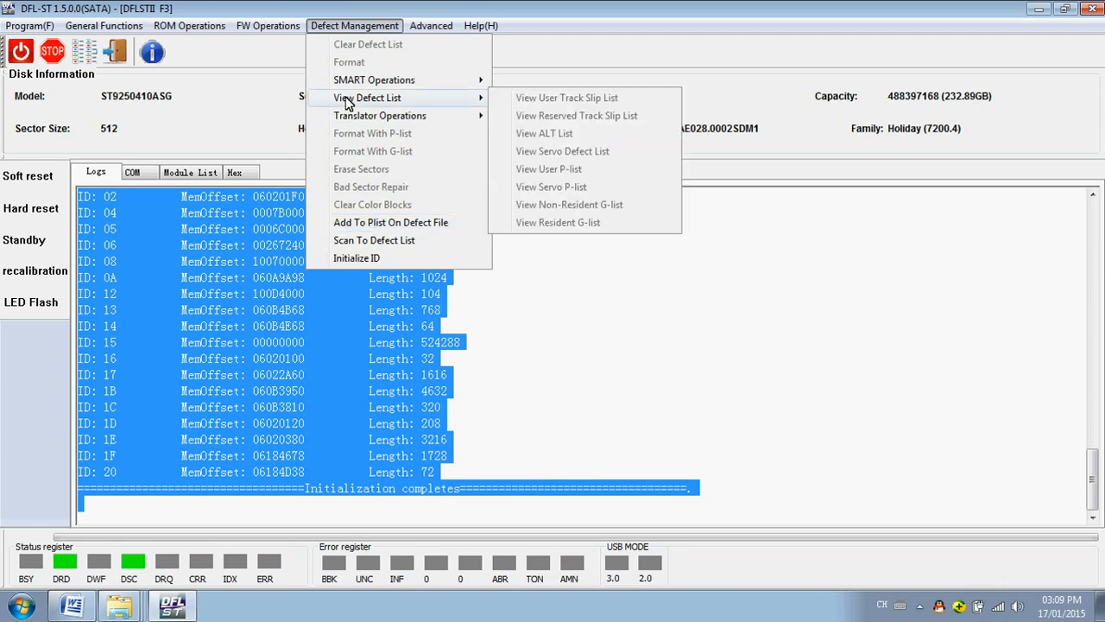
mouse_move(373, 79)
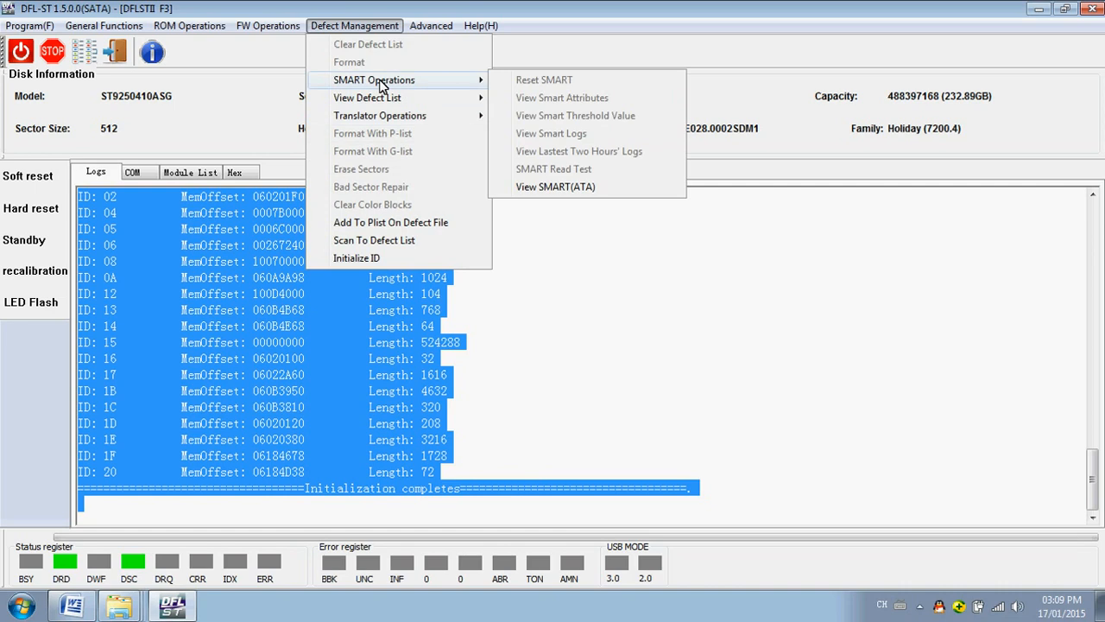
Show the Advanced list with Edit RAP, Edit CAP, Edit SAP and head correction entries.
left_click(430, 26)
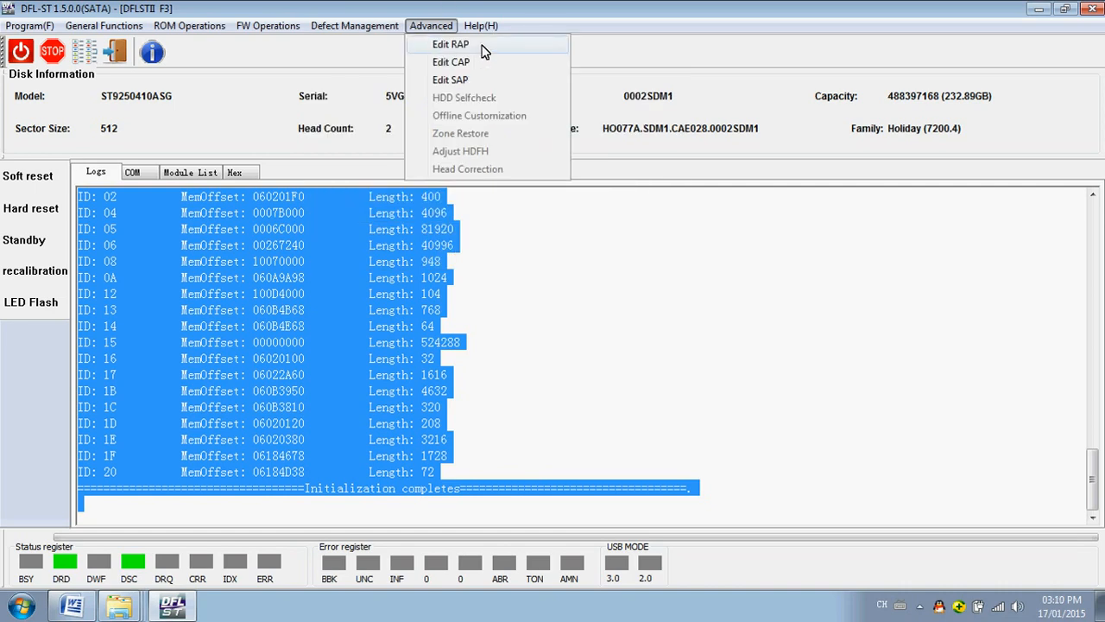
mouse_move(481, 79)
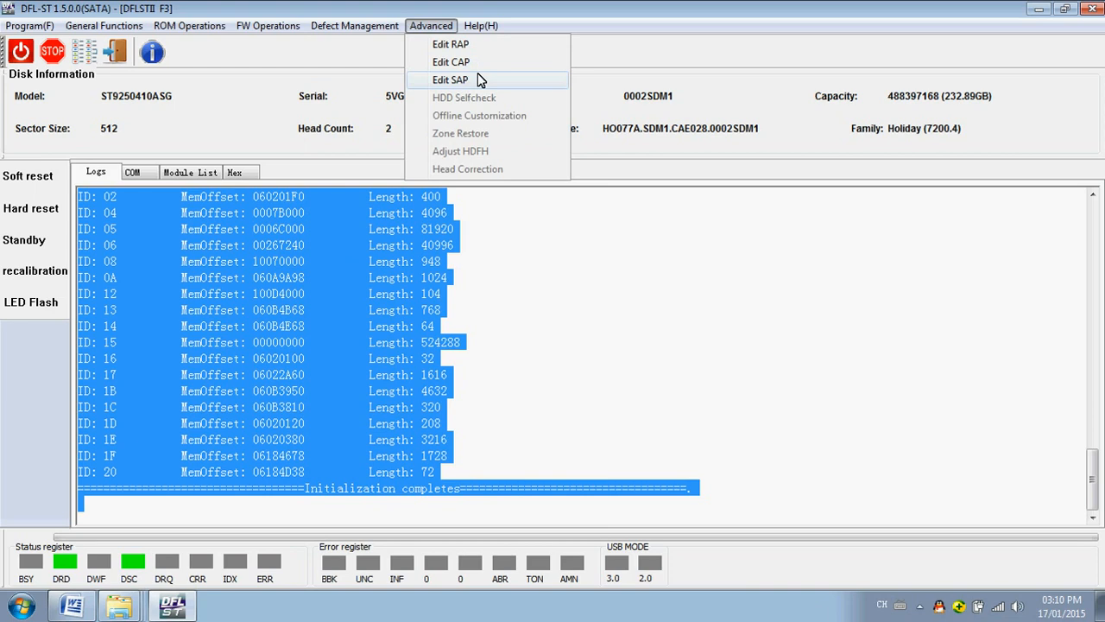
mouse_move(480, 49)
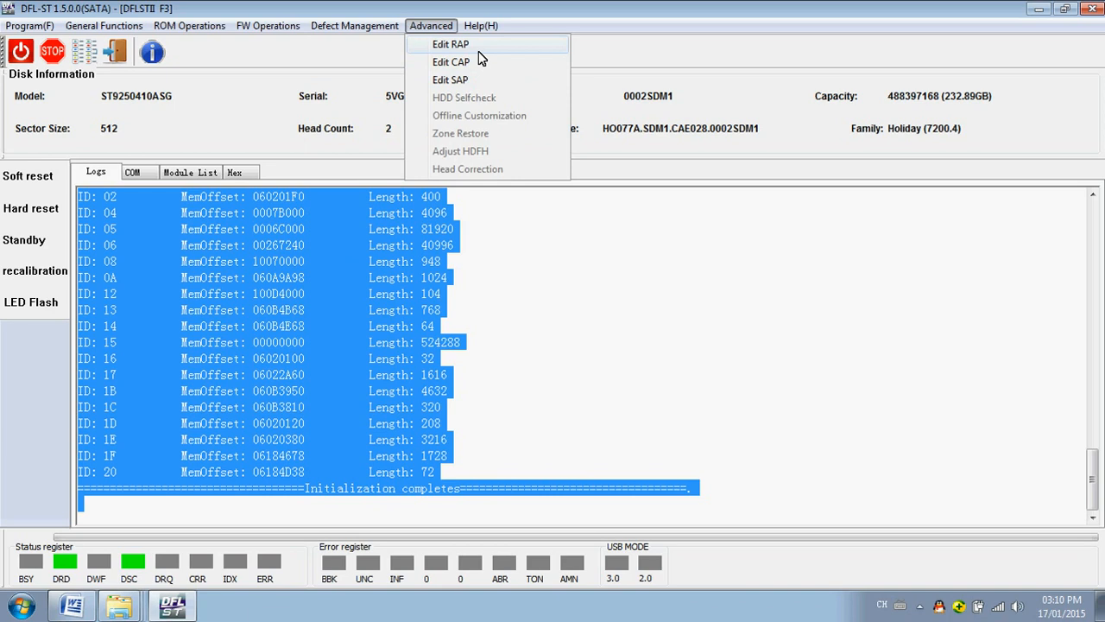
mouse_move(449, 79)
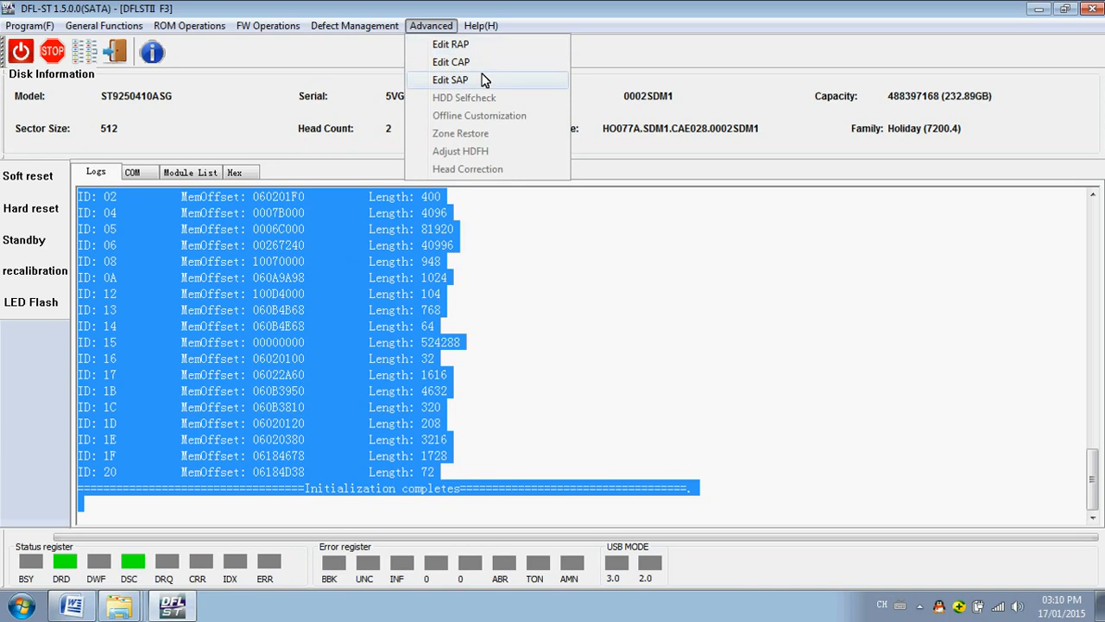
mouse_move(475, 115)
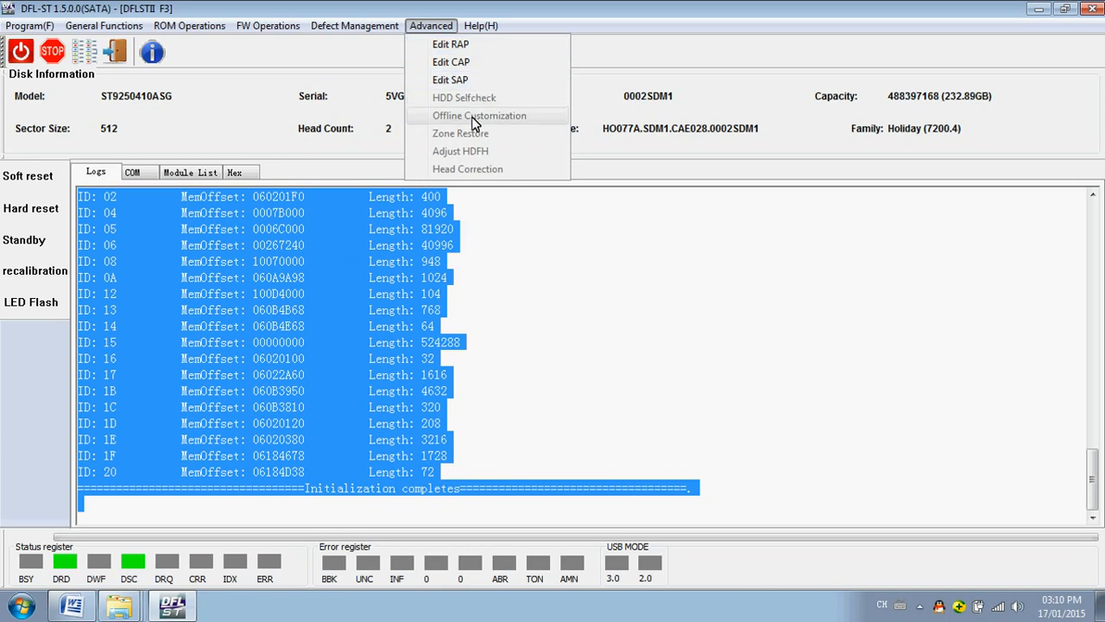
mouse_move(521, 125)
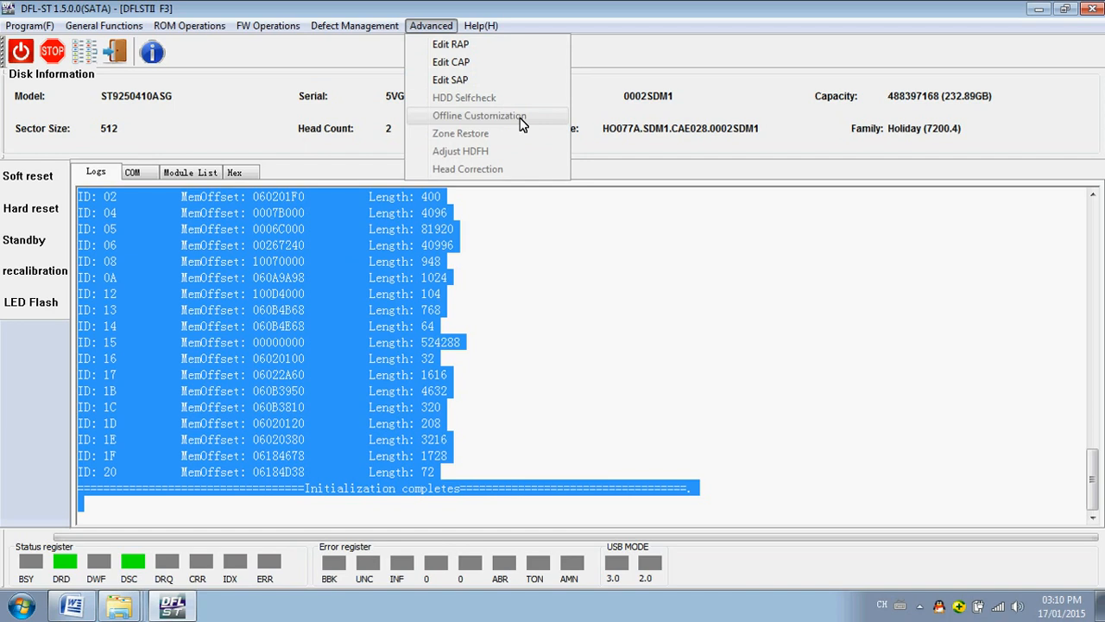
mouse_move(473, 151)
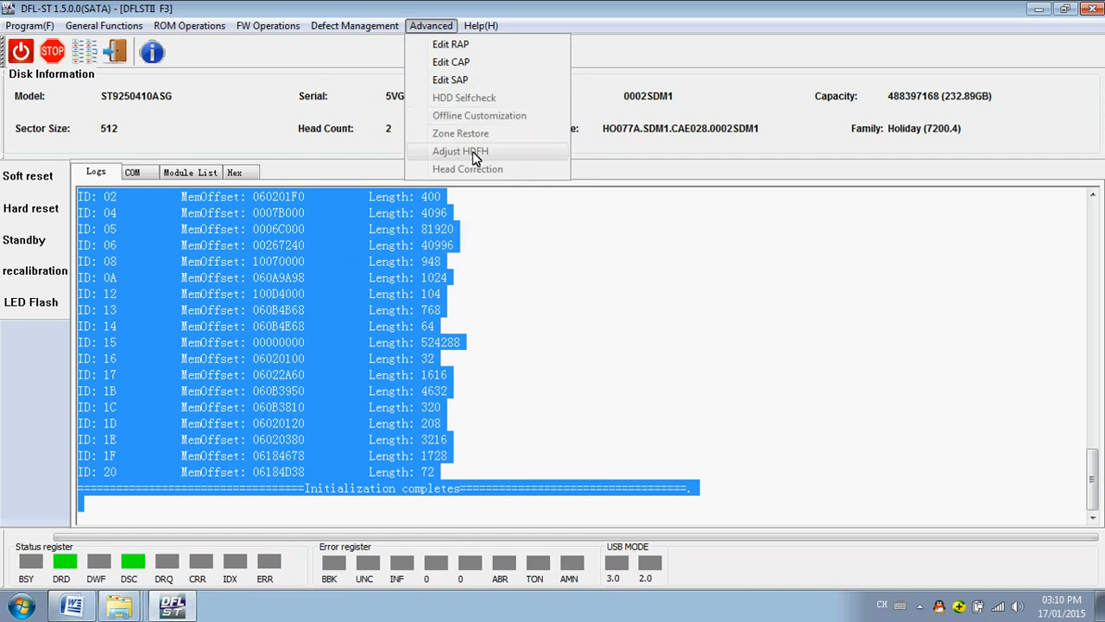
mouse_move(487, 176)
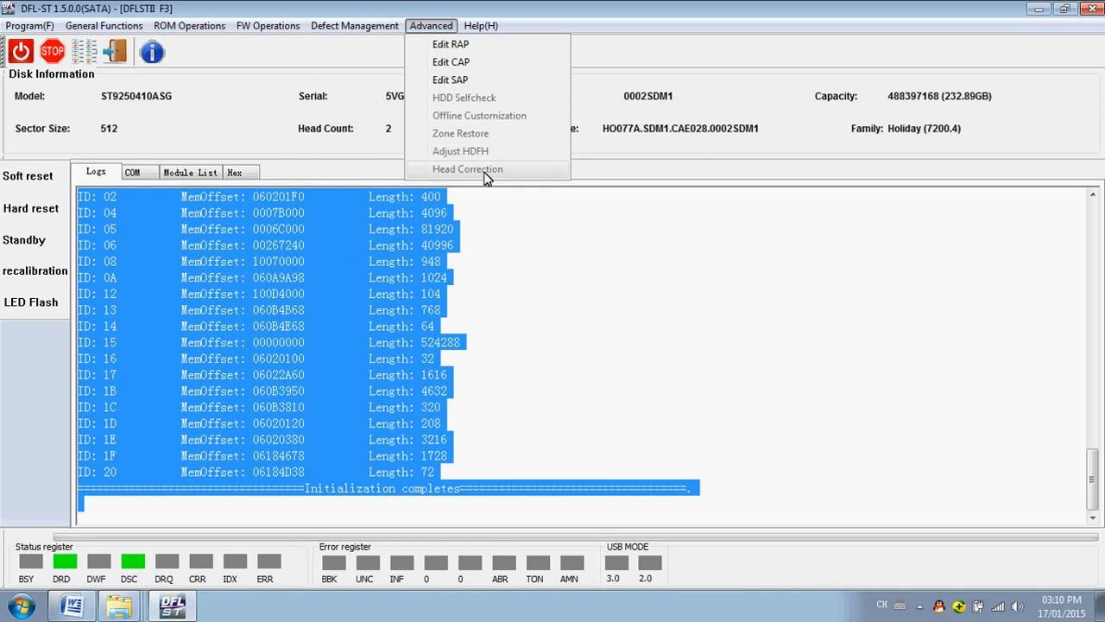
mouse_move(456, 103)
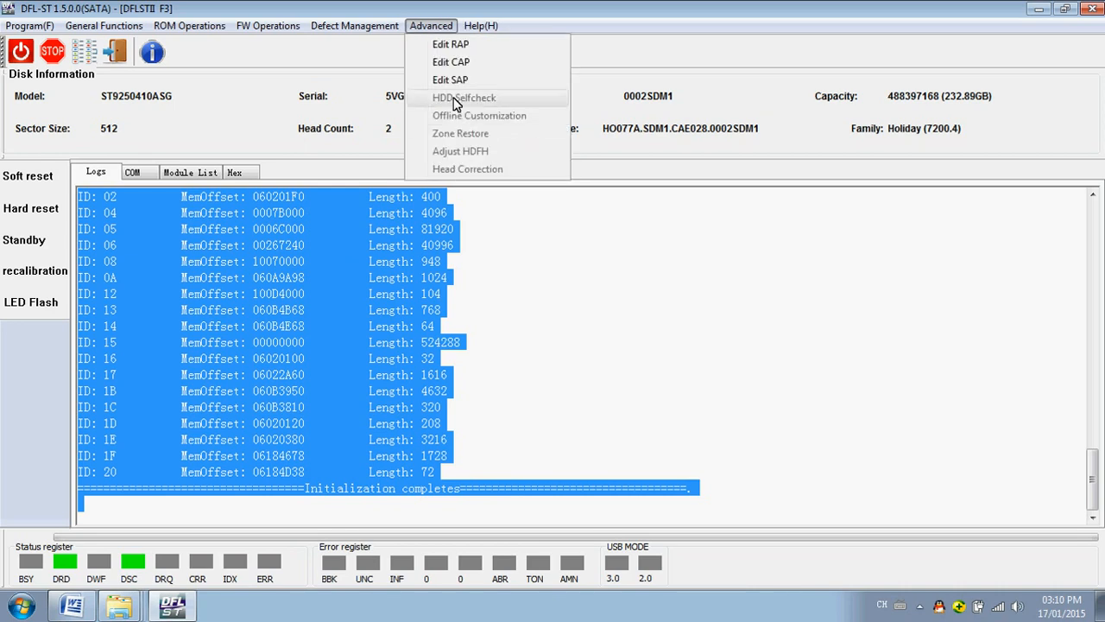
mouse_move(470, 187)
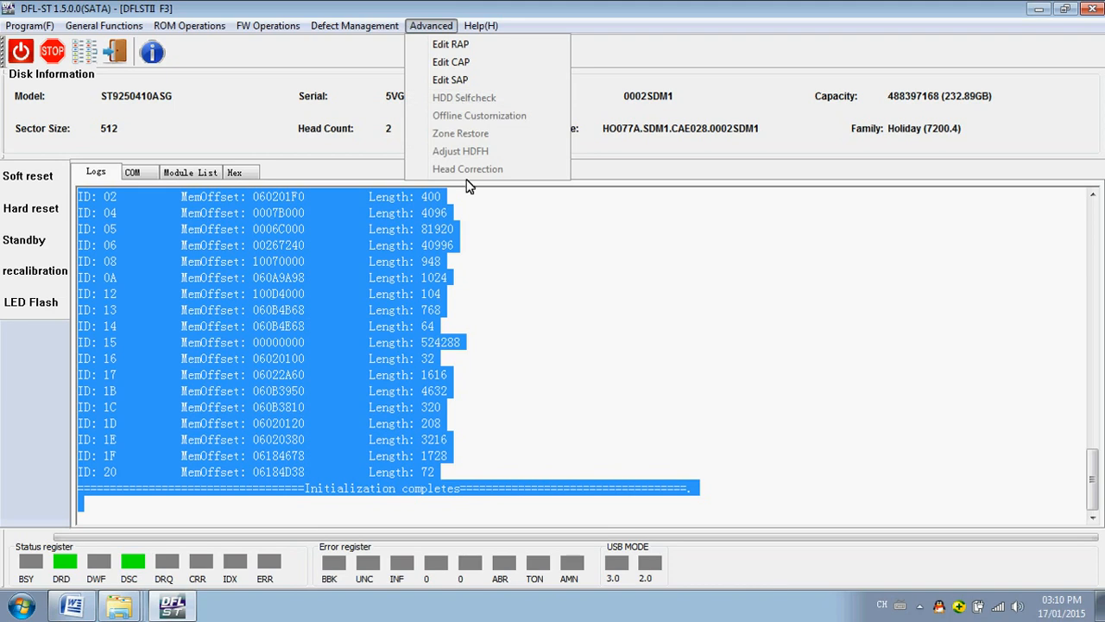
Browse Defect Management, ROM Operations and FW Operations lists, returning to Defect Management.
left_click(354, 26)
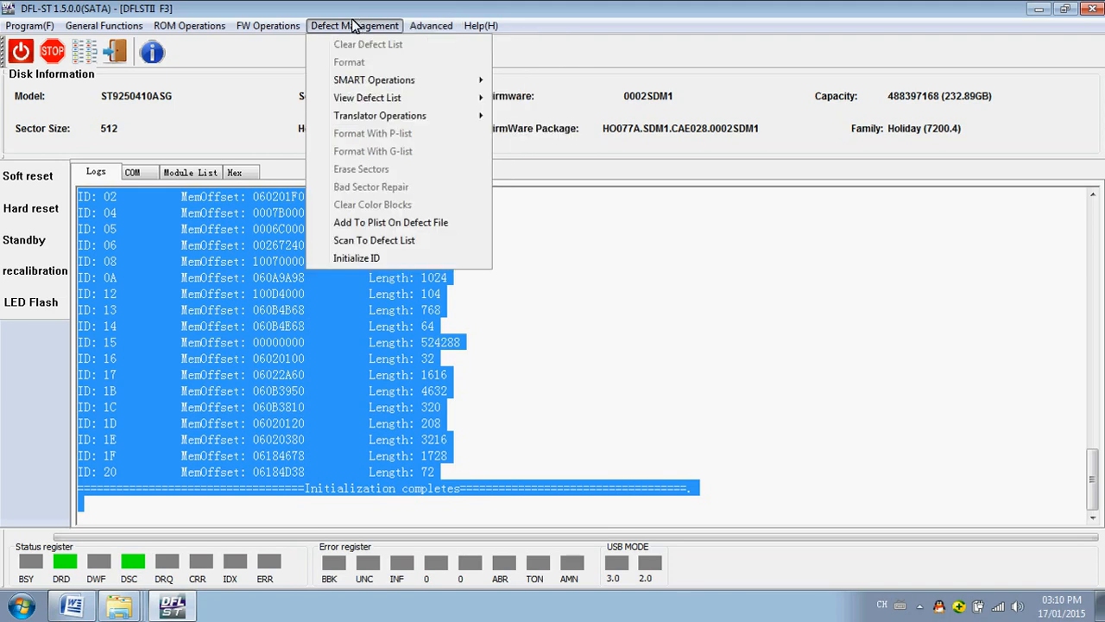
left_click(29, 26)
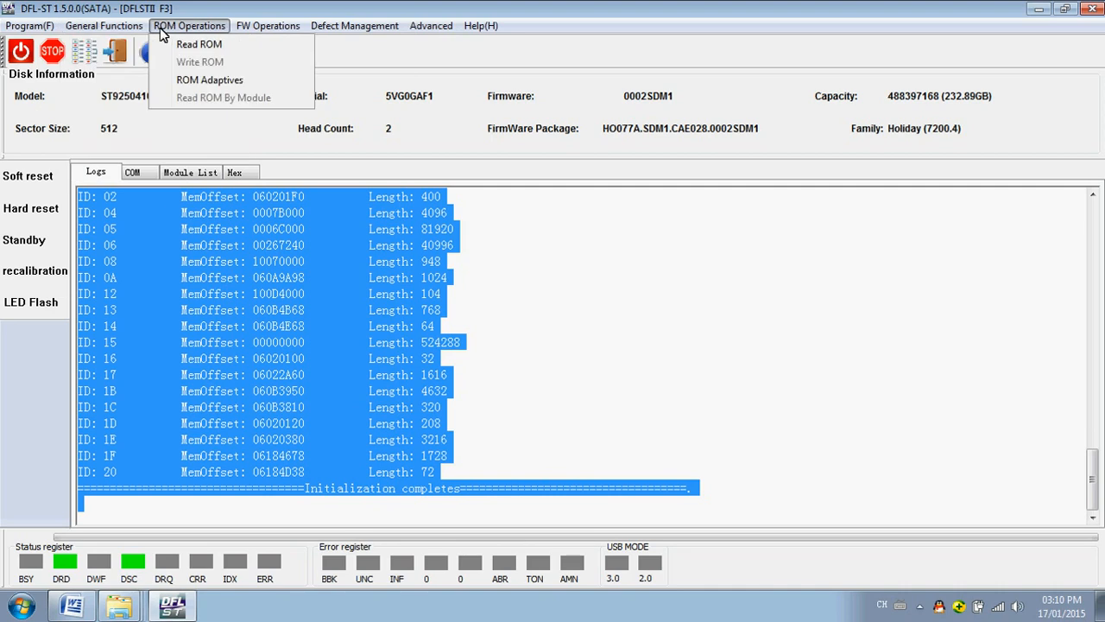
left_click(268, 26)
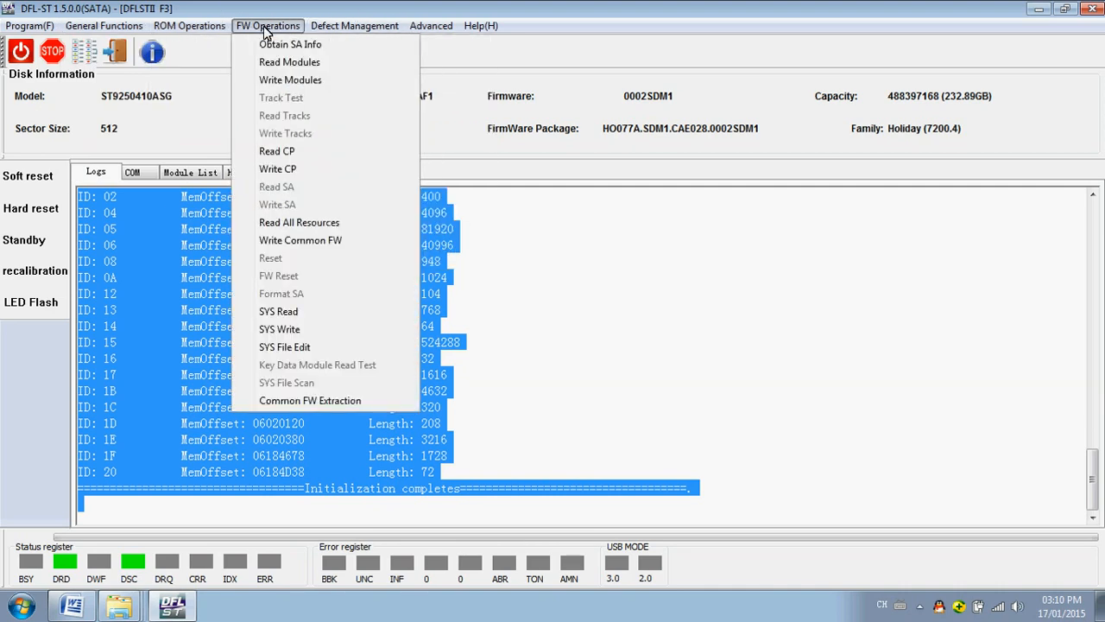
mouse_move(319, 169)
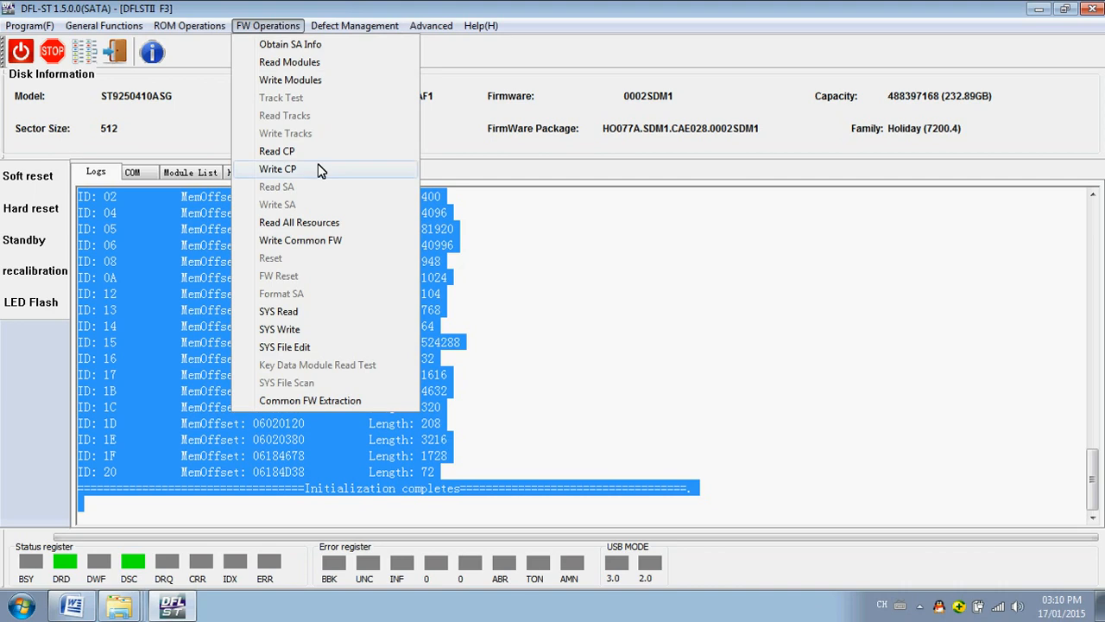
mouse_move(319, 114)
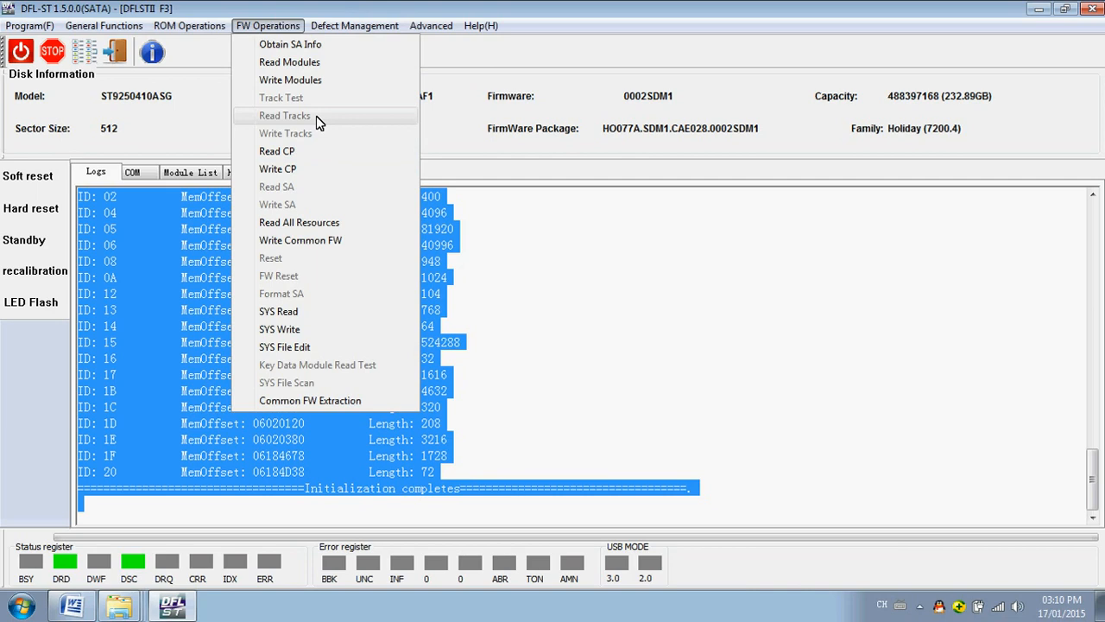
left_click(354, 26)
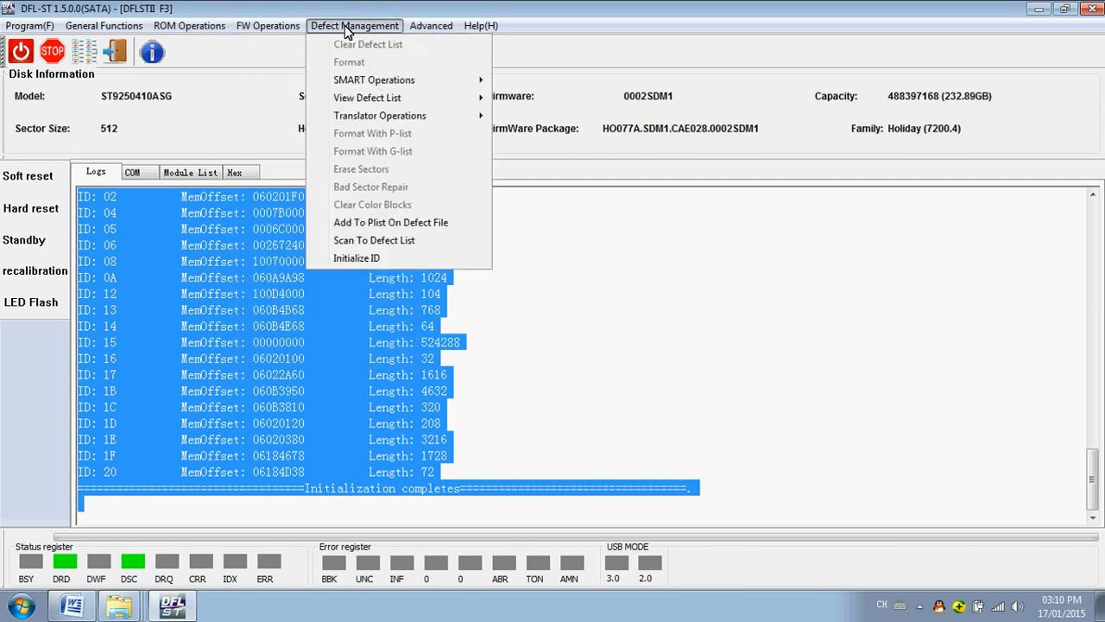
mouse_move(349, 63)
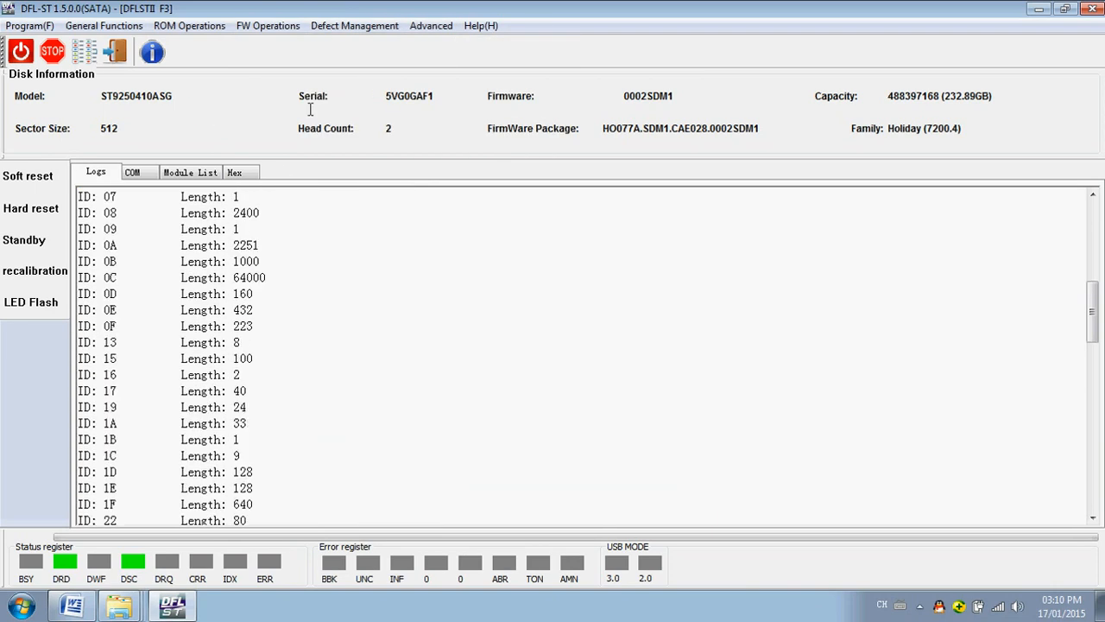
Switch from the Logs output to the Hex dump, then to the COM page (COM5, 38400 baud).
scroll("up", 3)
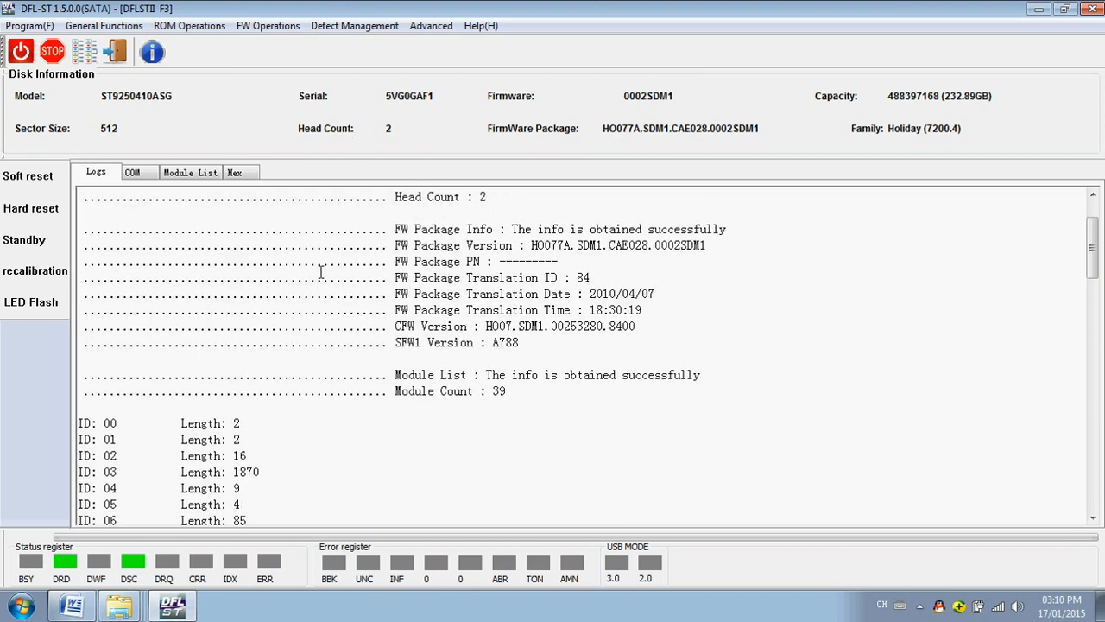
left_click(131, 173)
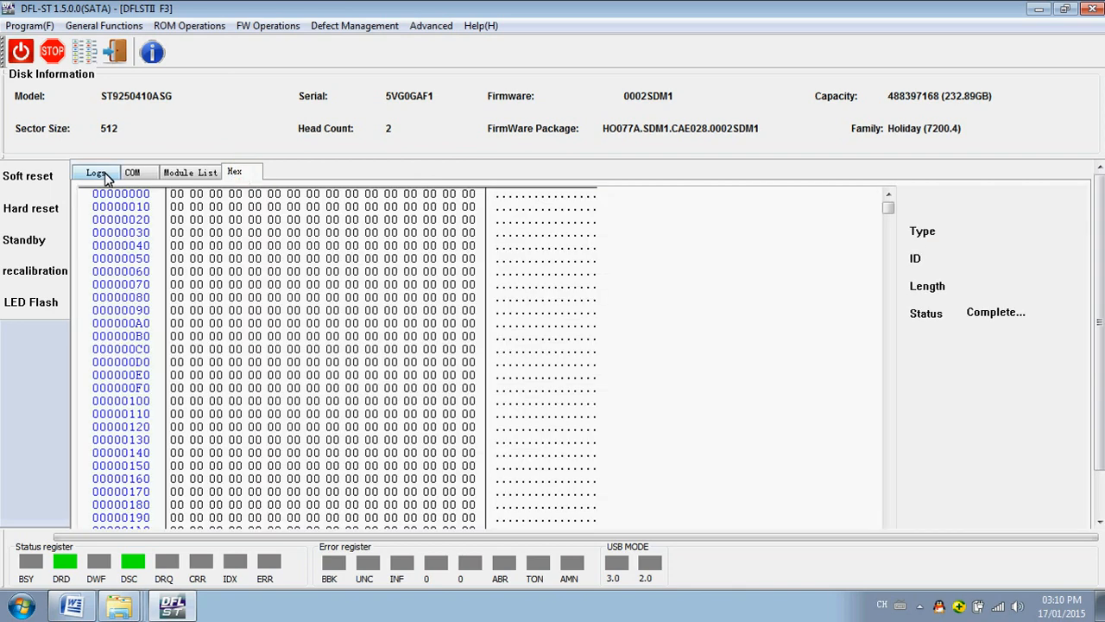
left_click(131, 173)
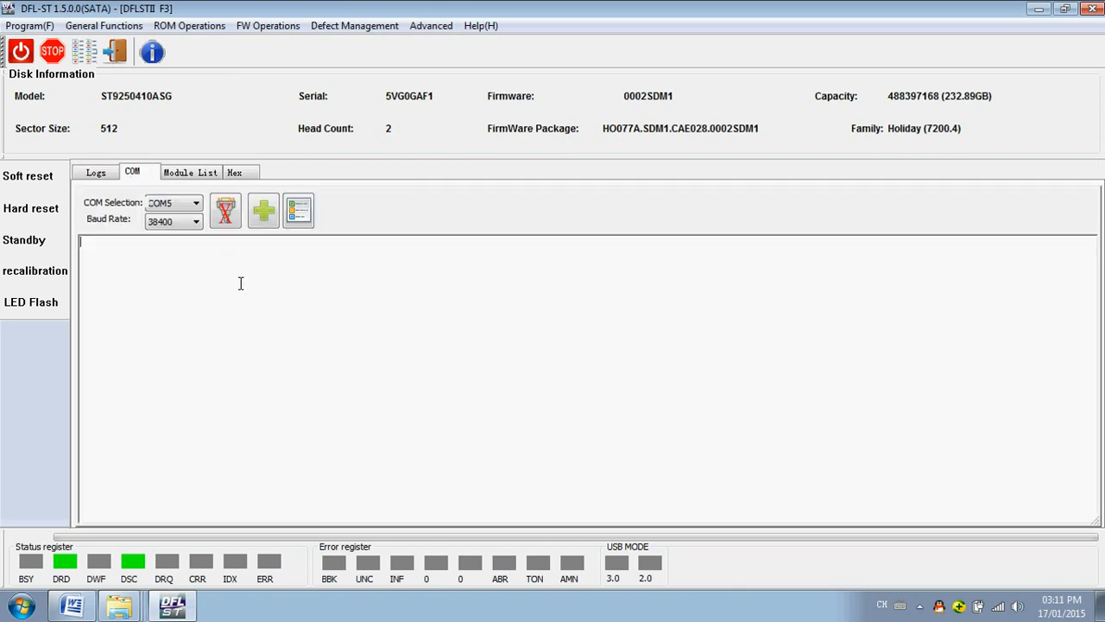